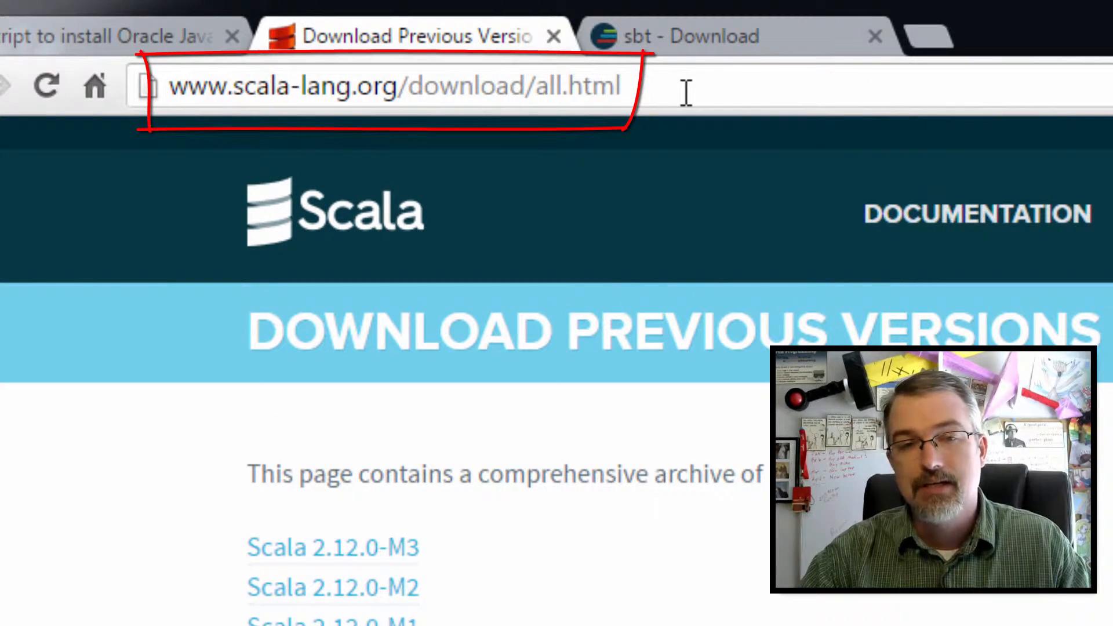
Run java -version to confirm Java is not yet installed on the server
{"action": "left_click", "coordinate": [391, 87]}
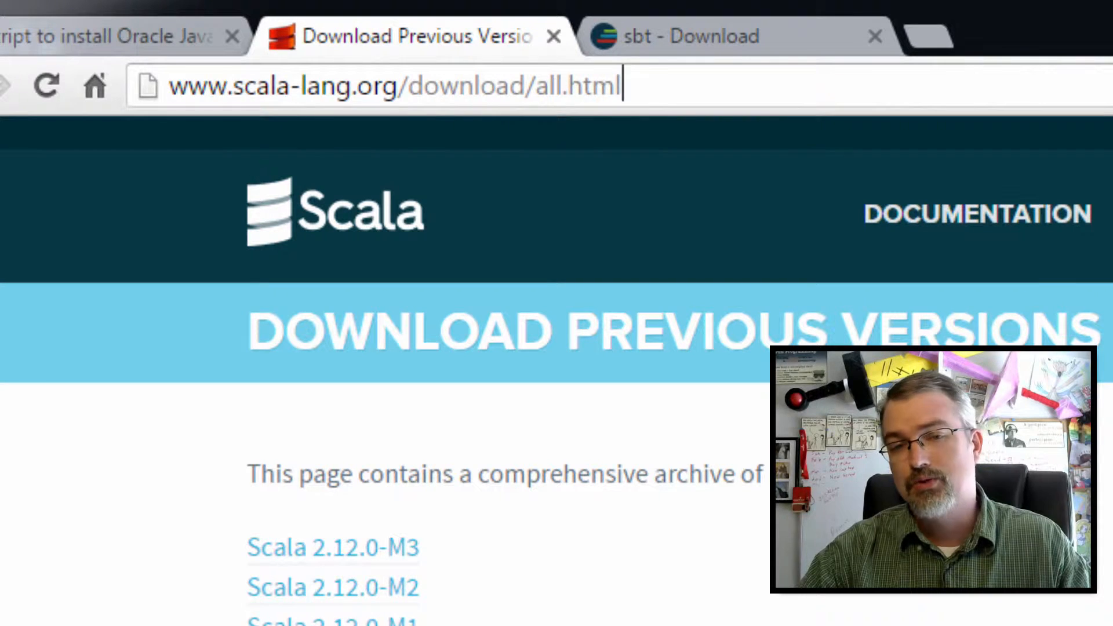
{"action": "mouse_move", "coordinate": [656, 128]}
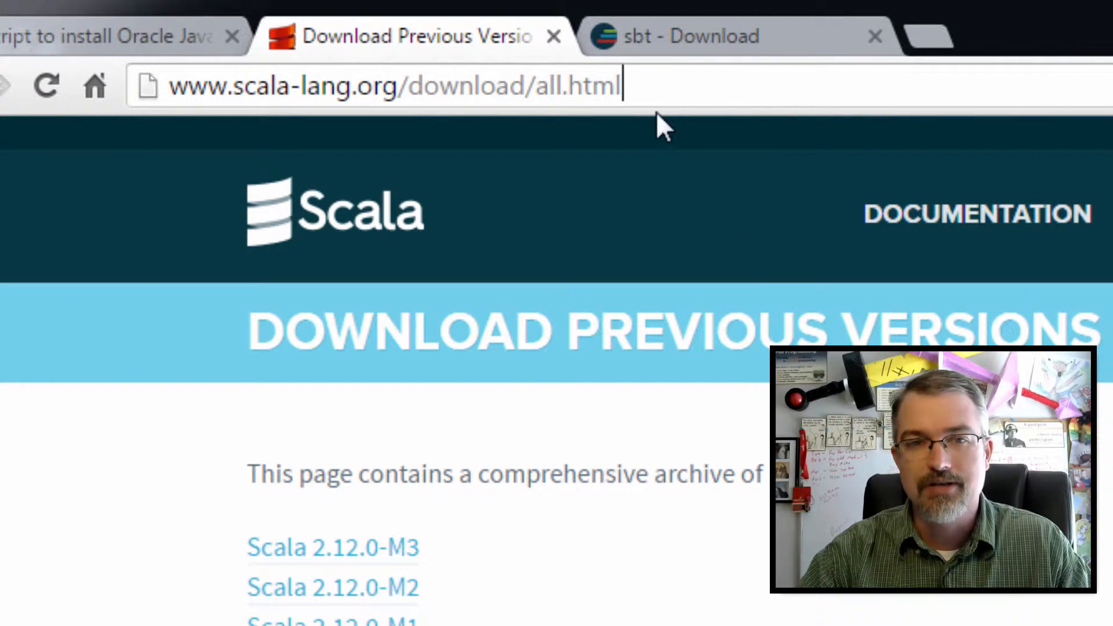
{"action": "mouse_move", "coordinate": [739, 37]}
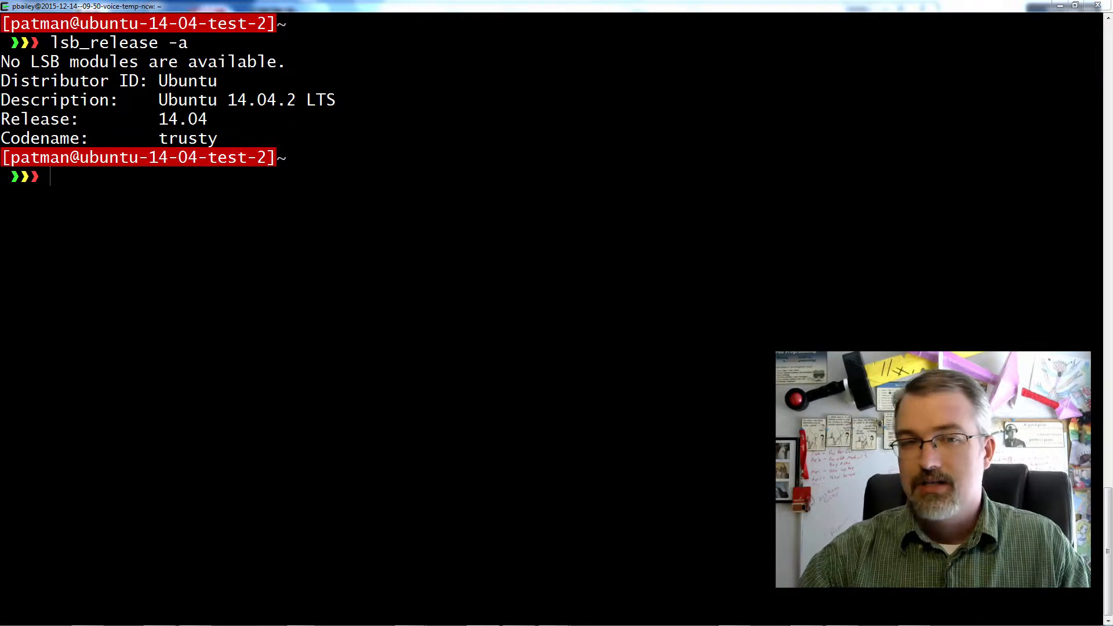
{"action": "type", "text": "java"}
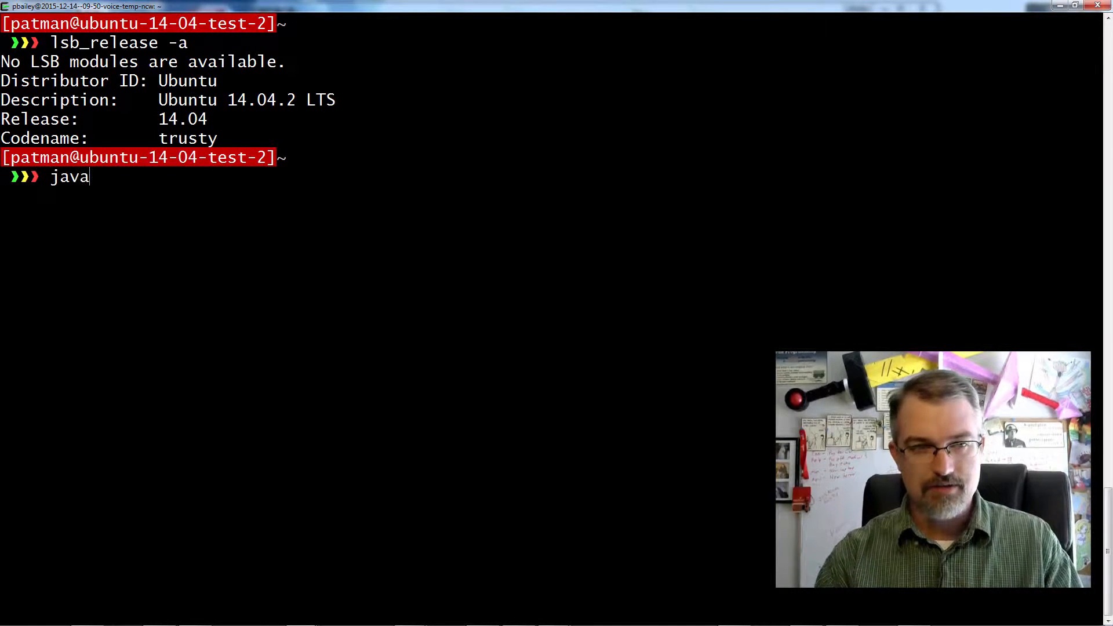
{"action": "type", "text": "-version"}
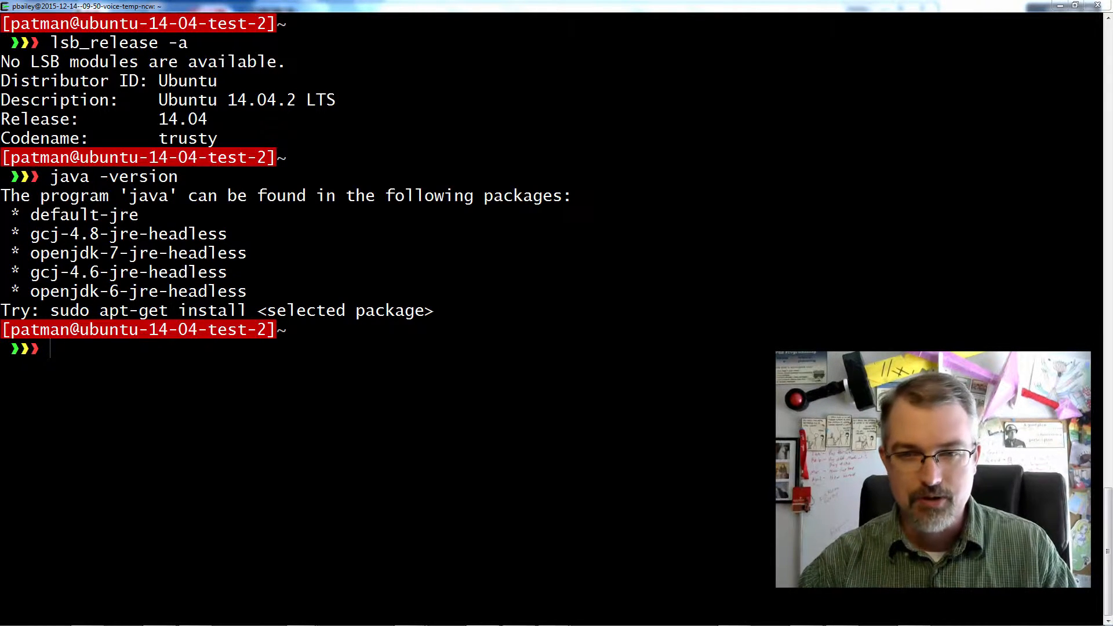
Paste the Oracle Java 8 license pre-accept command and clear the screen
{"action": "right_click", "coordinate": [536, 372]}
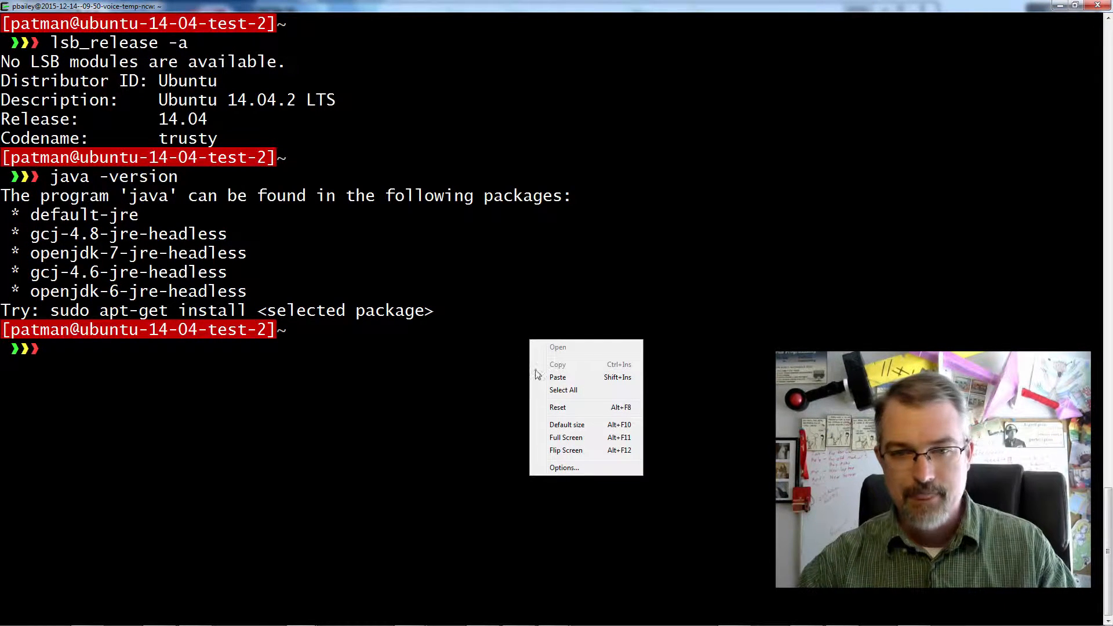
{"action": "left_click", "coordinate": [558, 377]}
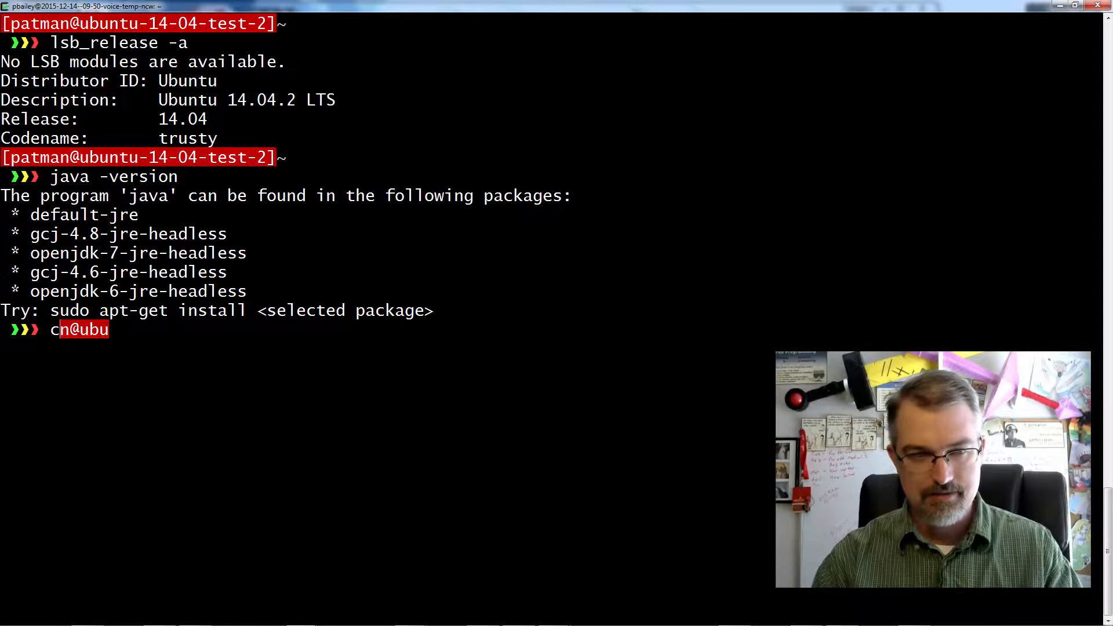
{"action": "key", "text": "ctrl+l"}
{"action": "type", "text": "echo oracle-java8-installer shared/accepted-oracle-license-v1-1 select true"}
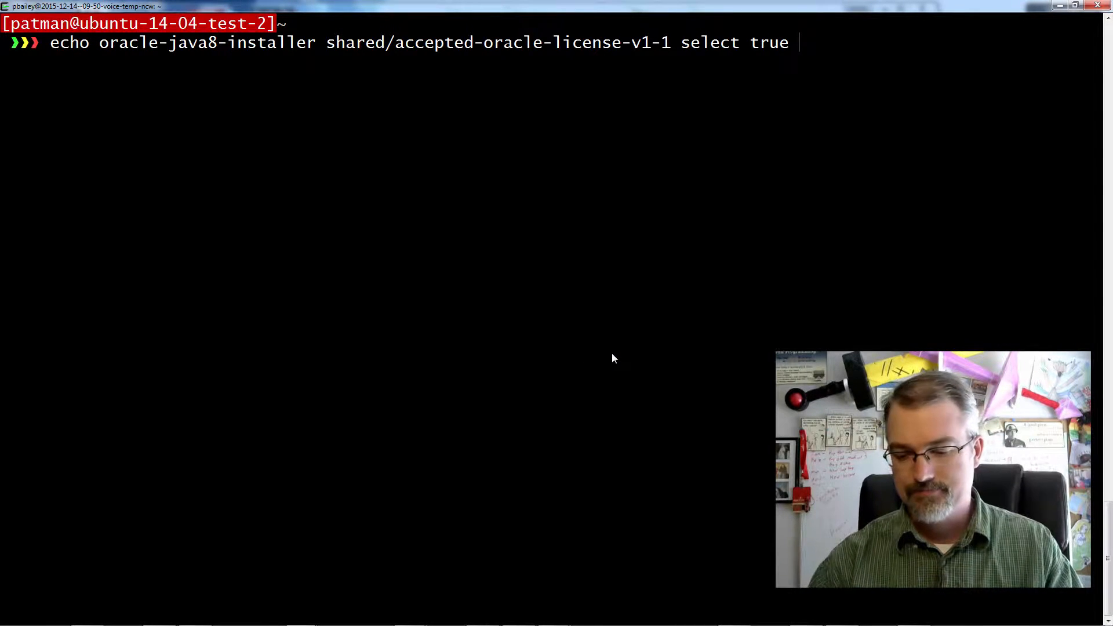
Pre-accept the Oracle license via debconf and write the deb line to webupd8team-java.list
{"action": "type", "text": "\\"}
{"action": "type", "text": "echo \"deb http://ppa.launchpad.net/webupd8team/java/ubuntu trusty main"}
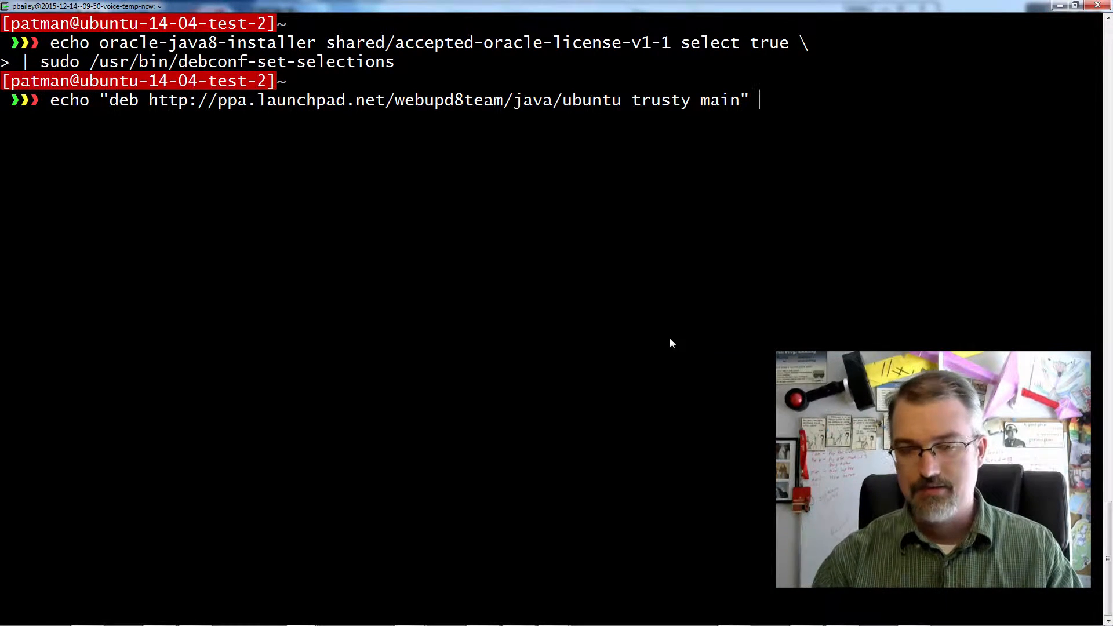
{"action": "type", "text": "\\"}
{"action": "type", "text": "|"}
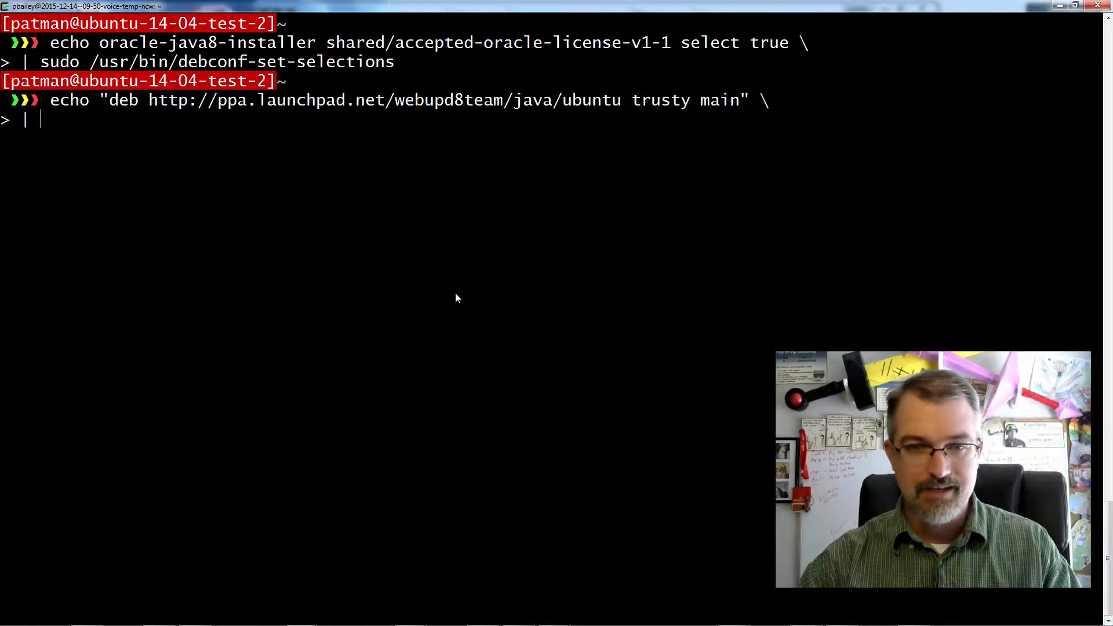
{"action": "type", "text": "sudo tee /etc/apt/sources.list.d/webupd8team-java.list"}
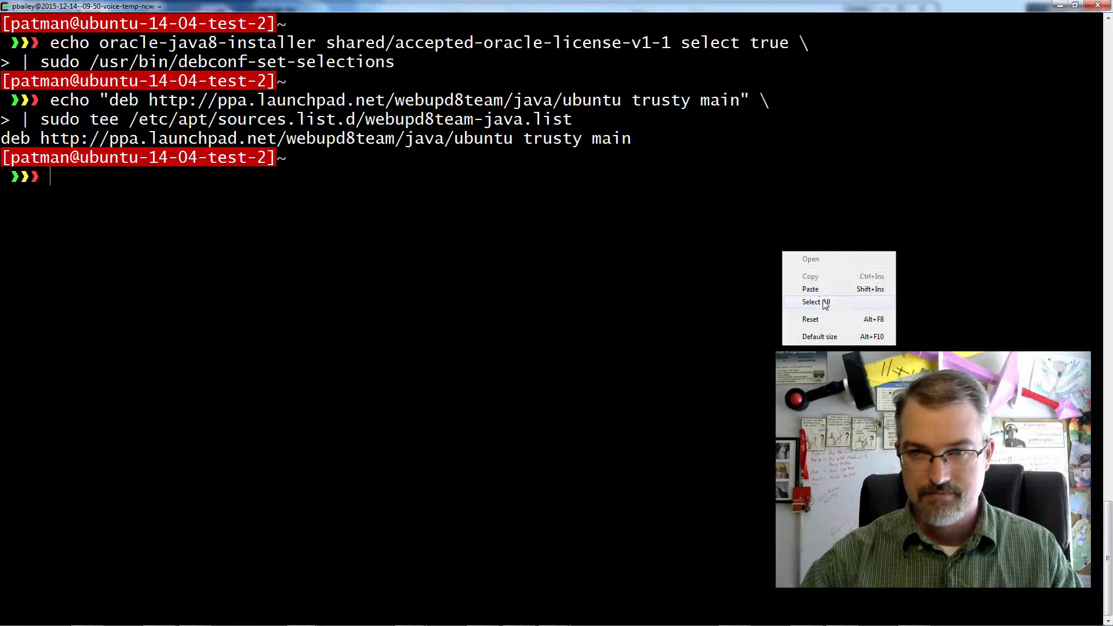
Append the deb-src line, import signing key EEA14886, and run sudo apt-get update
{"action": "left_click", "coordinate": [811, 289]}
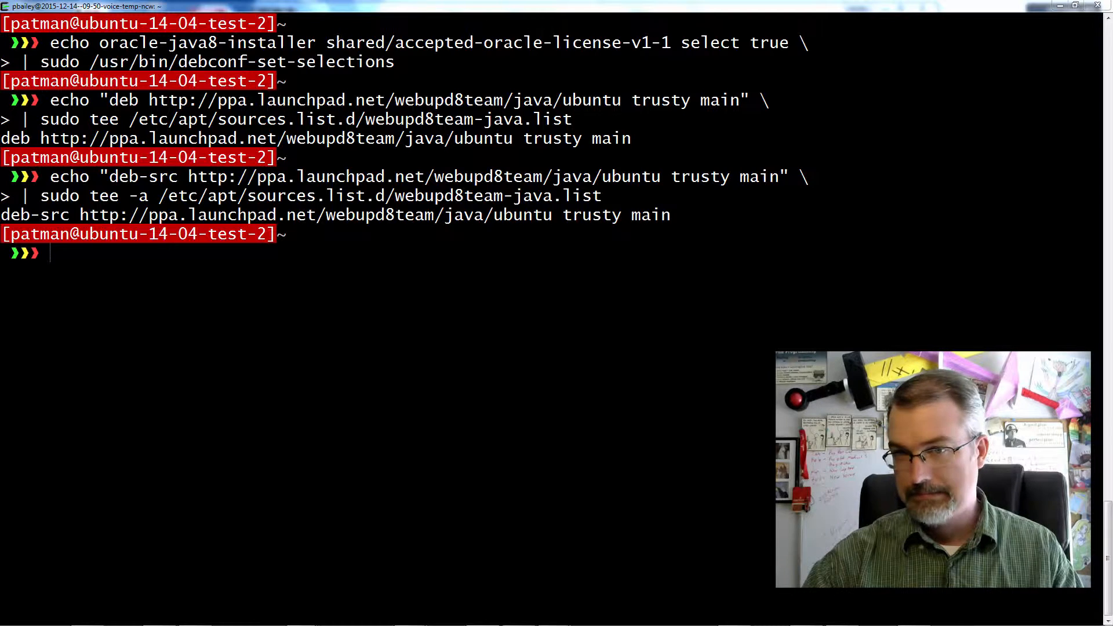
{"action": "type", "text": "sudo apt-key adv --keyserver hkp://keyserver.ubuntu.com:80 --recv-keys EEA14886"}
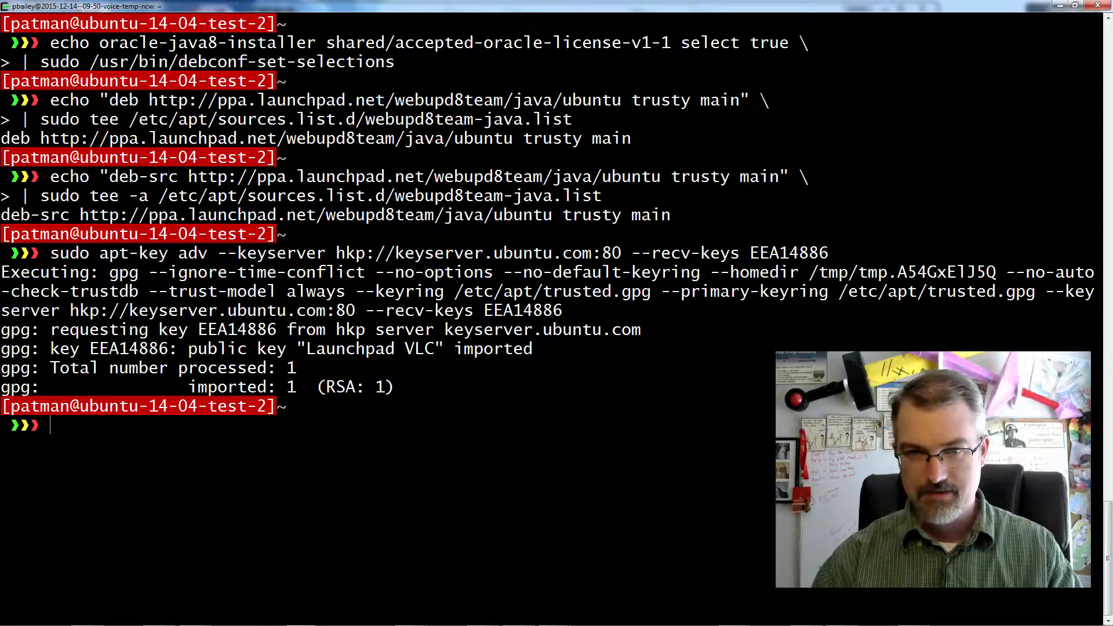
{"action": "type", "text": "sudo apt-g"}
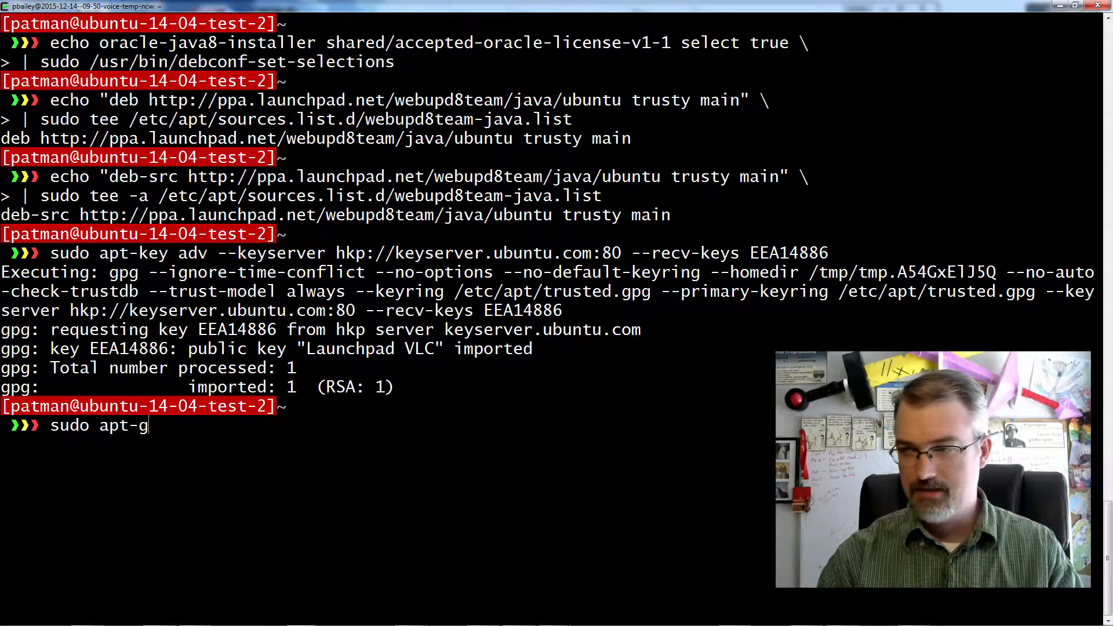
{"action": "type", "text": "et updat"}
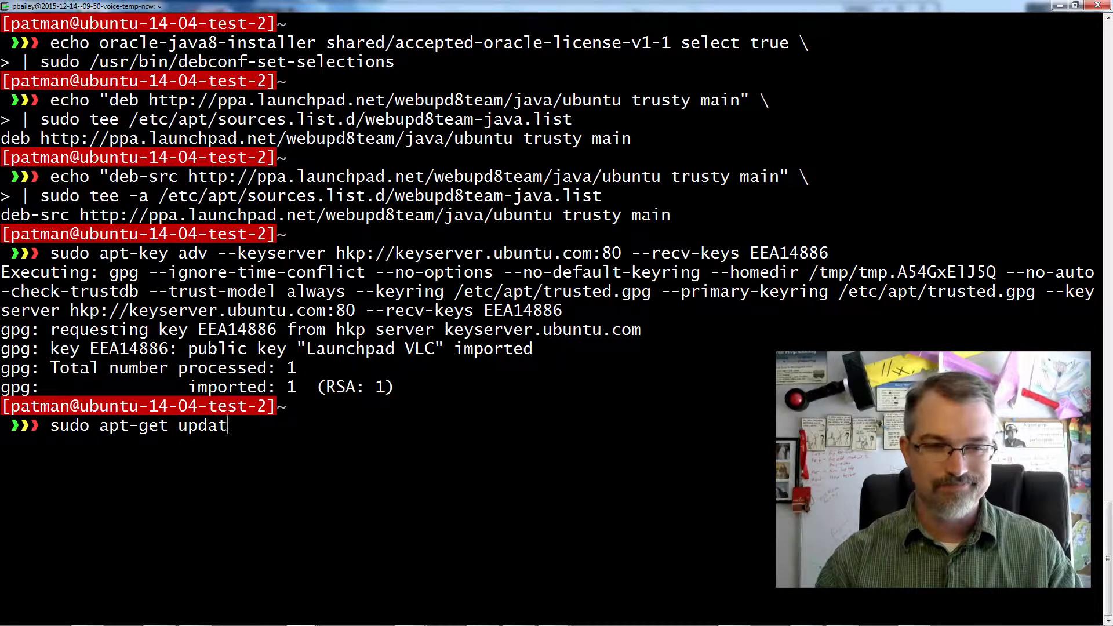
{"action": "type", "text": "e"}
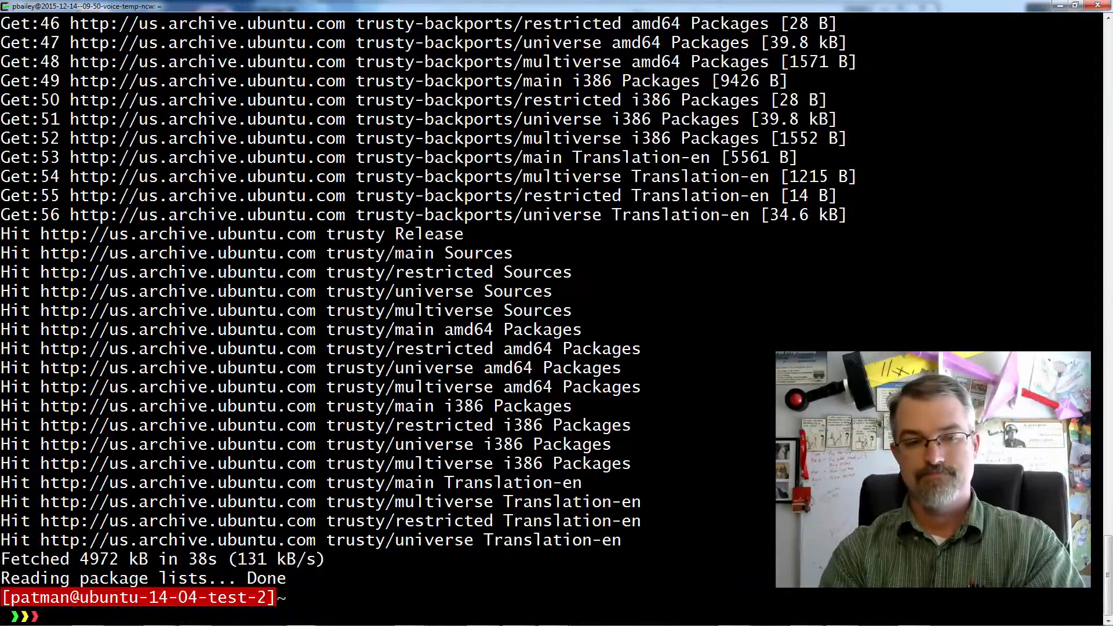
Install Oracle Java 8 with sudo apt-get -y install oracle-java8-installer
{"action": "type", "text": "sudo ap"}
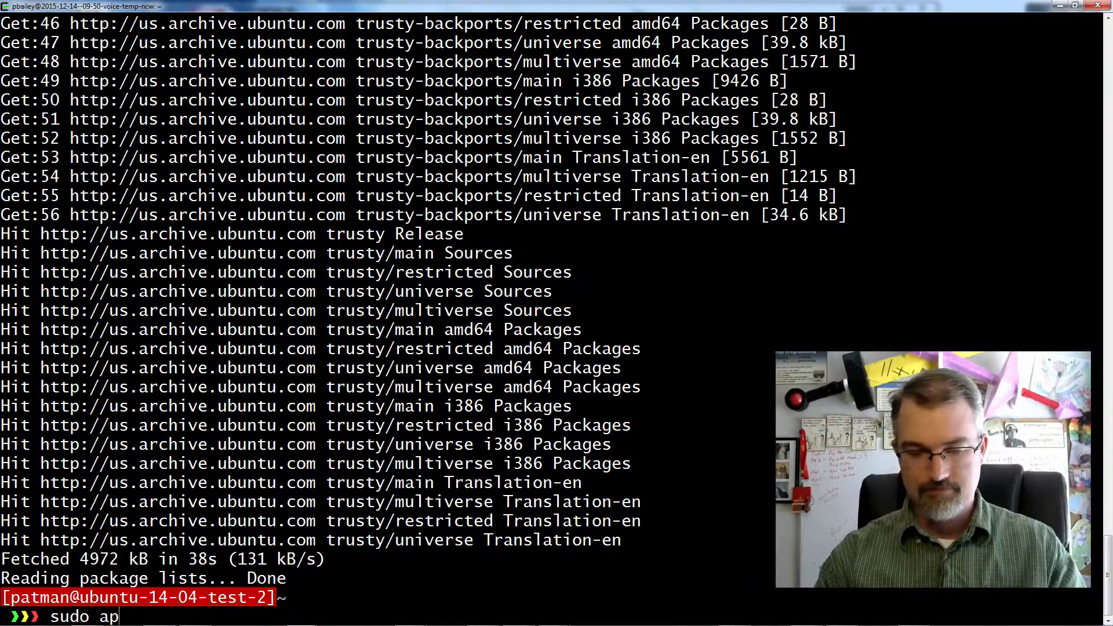
{"action": "type", "text": "t-get"}
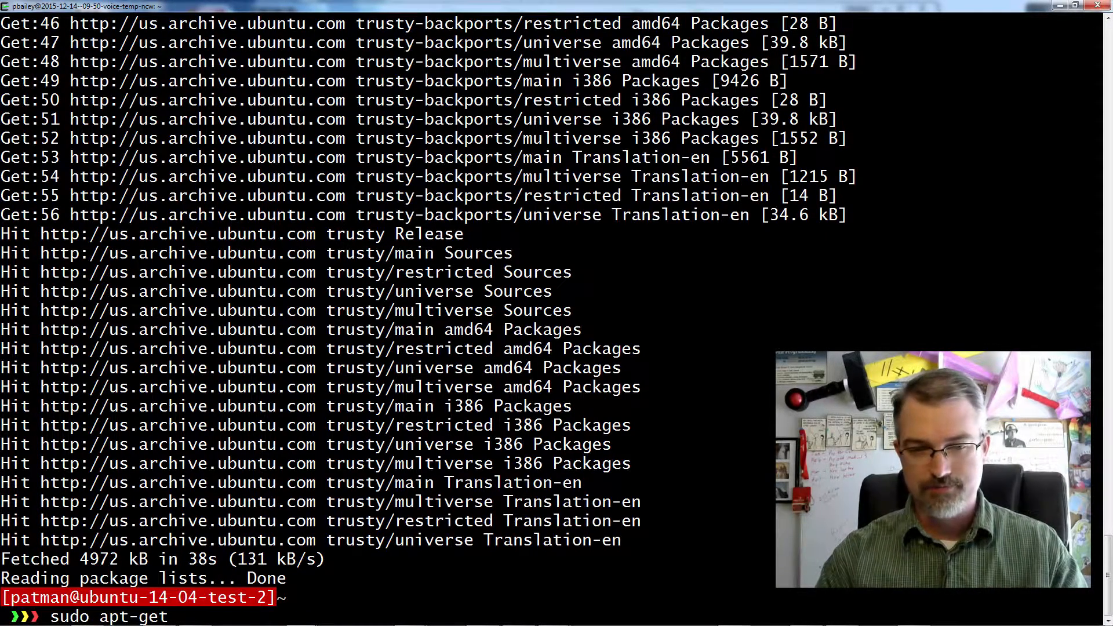
{"action": "type", "text": "-y"}
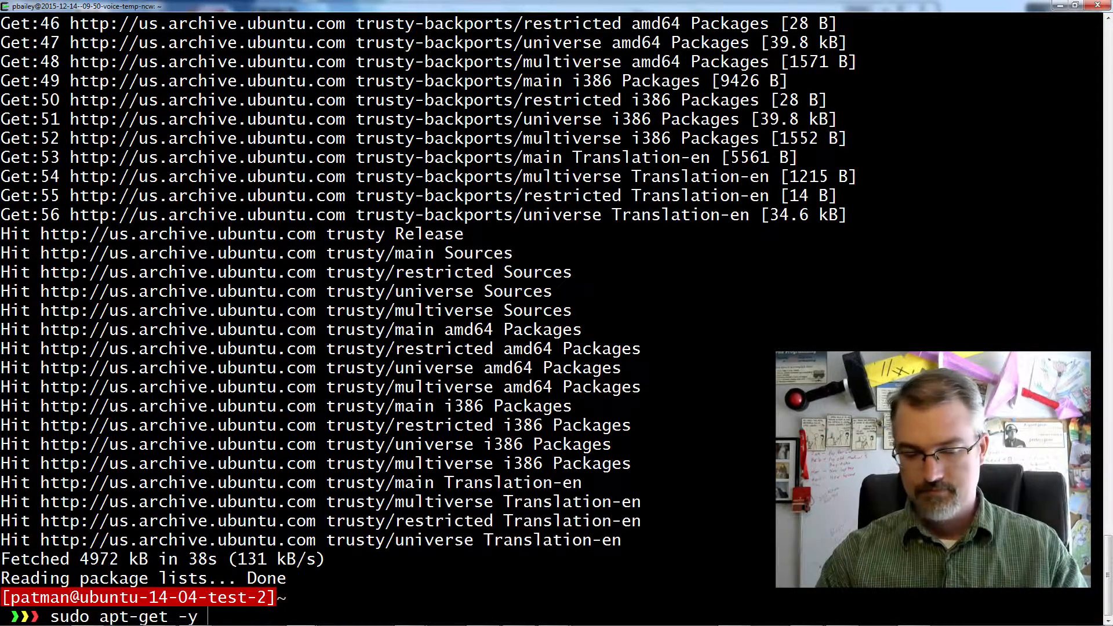
{"action": "type", "text": "install oracle"}
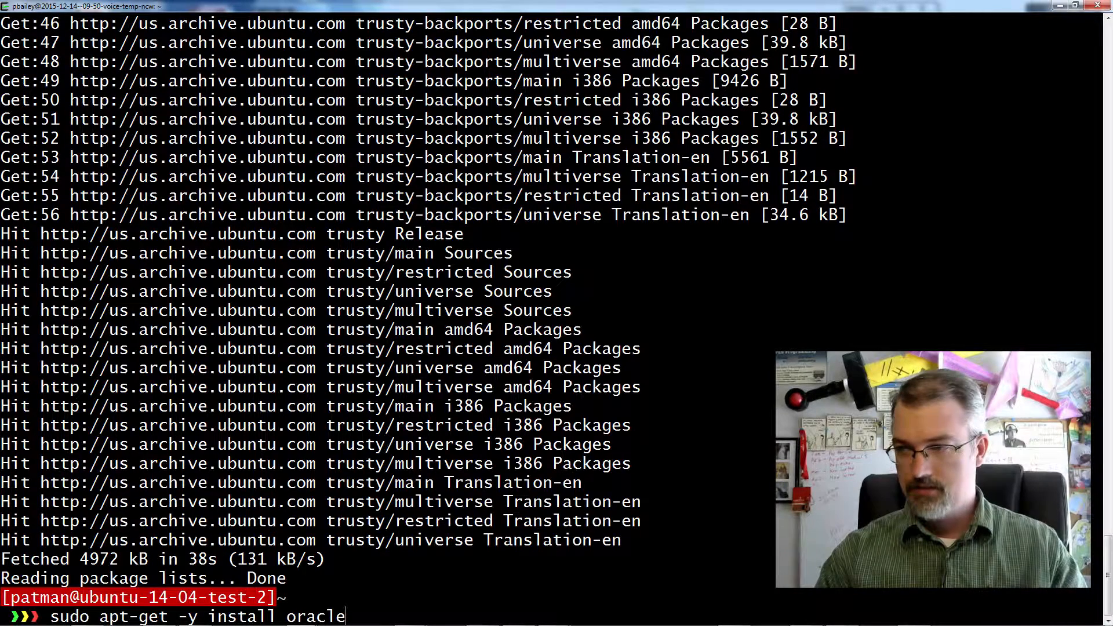
{"action": "type", "text": "-java8"}
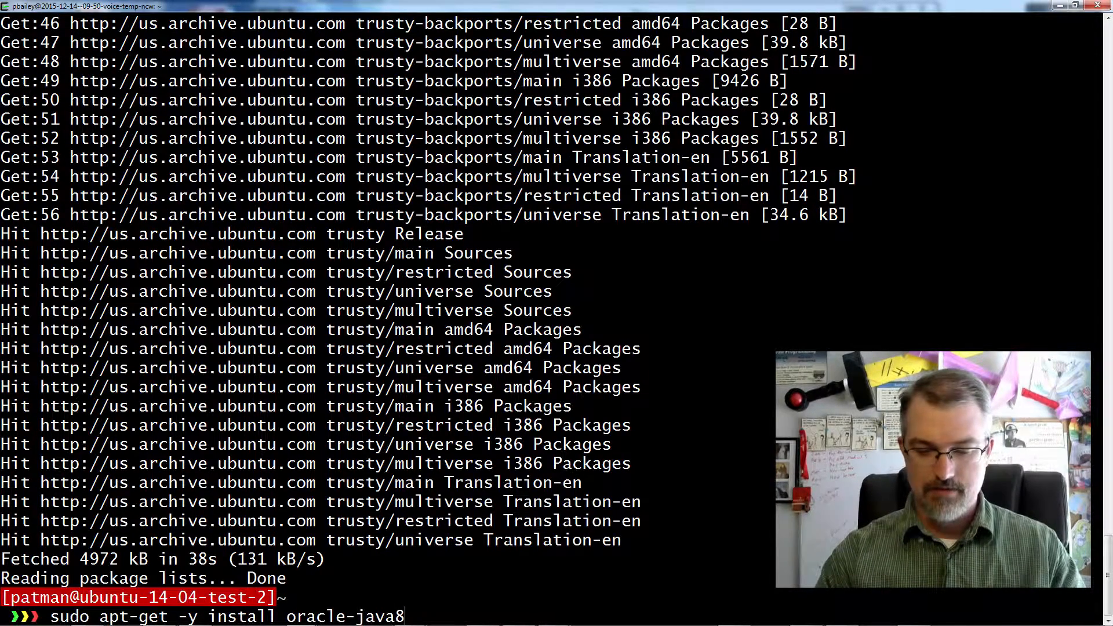
{"action": "type", "text": "-installer"}
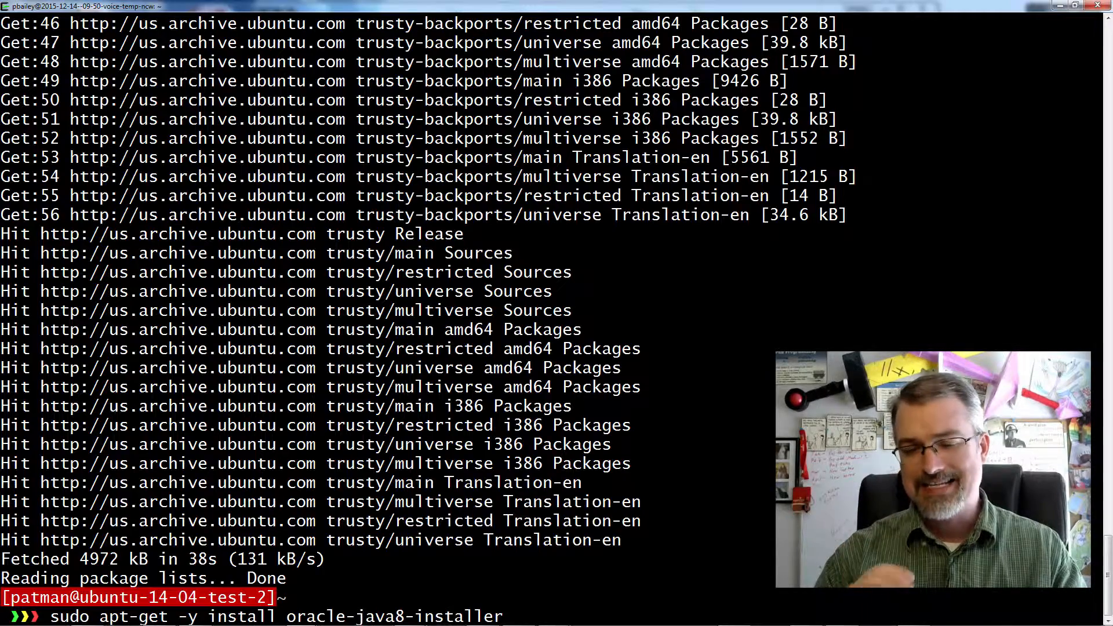
{"action": "key", "text": "Return"}
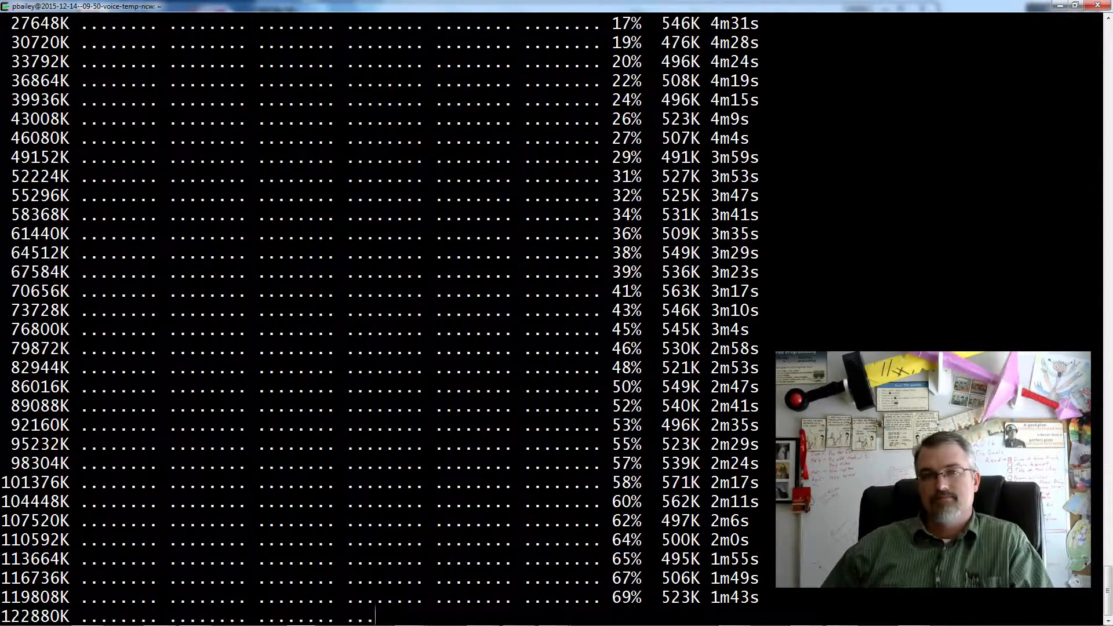
Confirm java -version reports Java 1.8.0_72
{"action": "scroll", "scroll_direction": "down", "scroll_amount": 3}
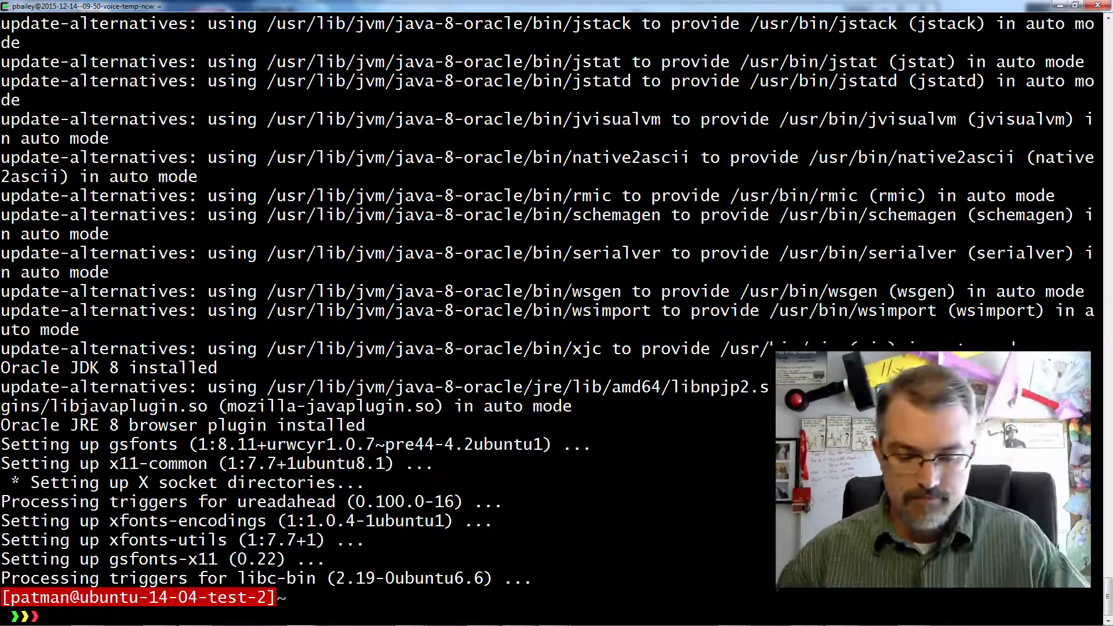
{"action": "type", "text": "java"}
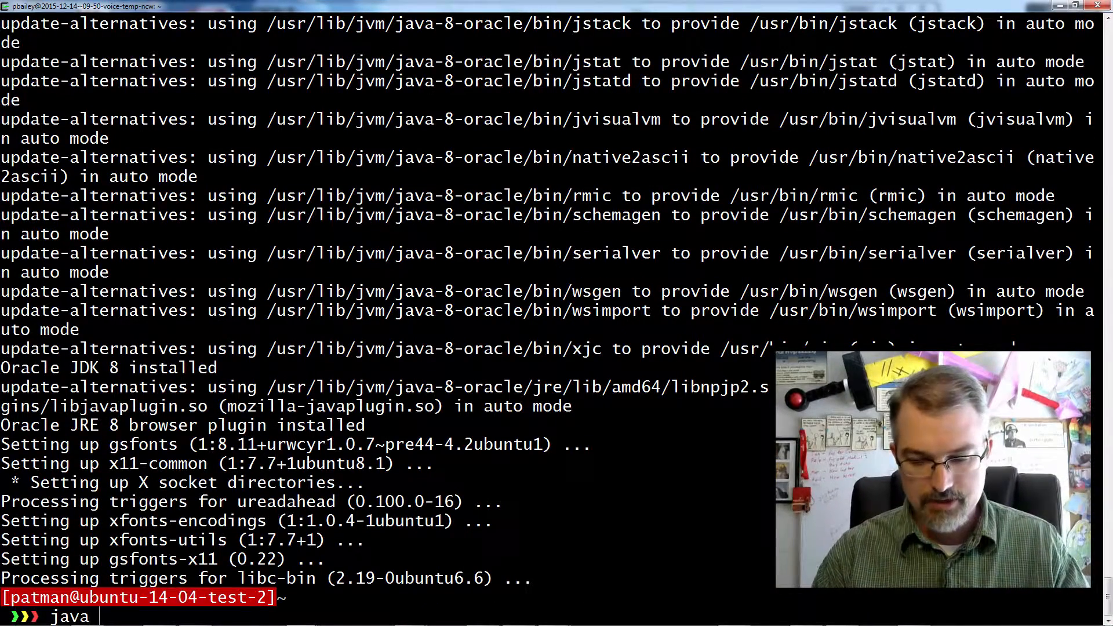
{"action": "type", "text": "-version"}
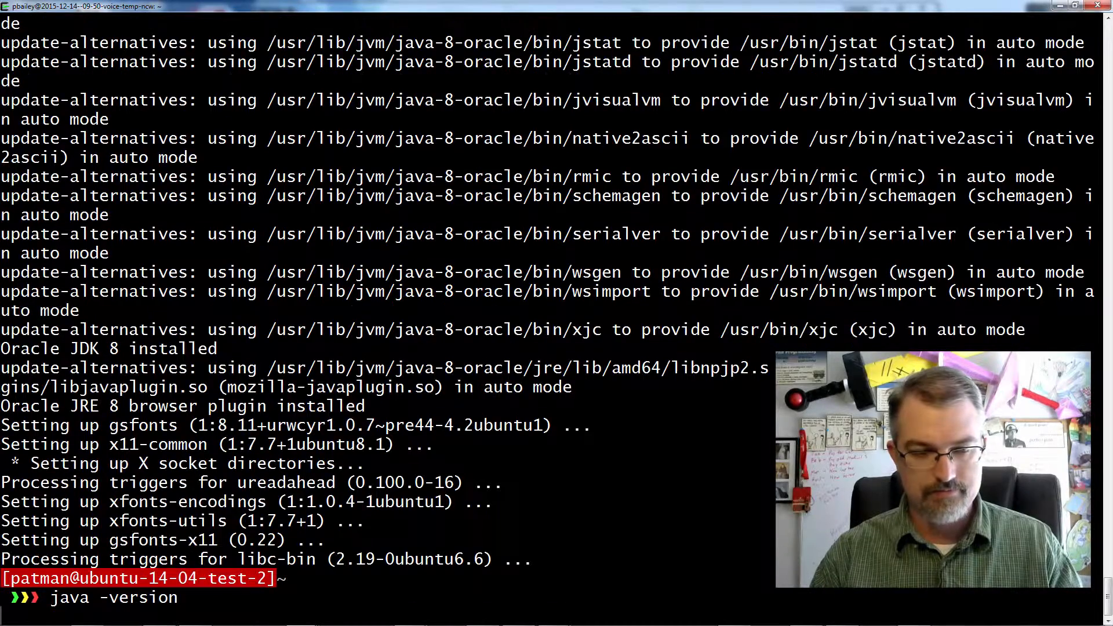
{"action": "key", "text": "Return"}
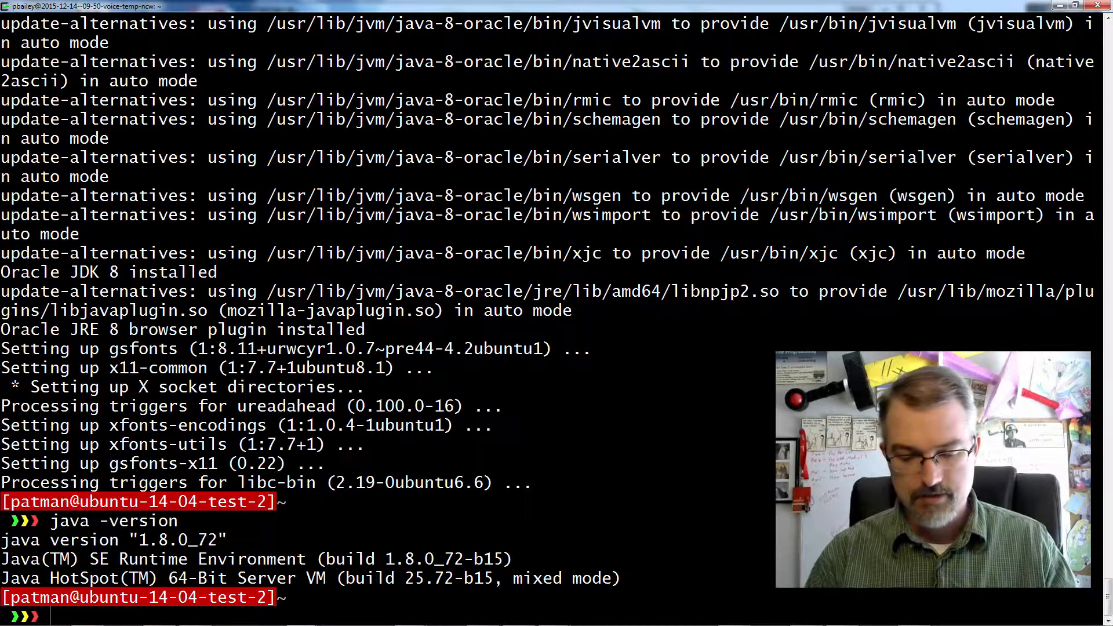
Download scala-2.11.7.tgz from downloads.typesafe.com and extract it with tar
{"action": "type", "text": "clear"}
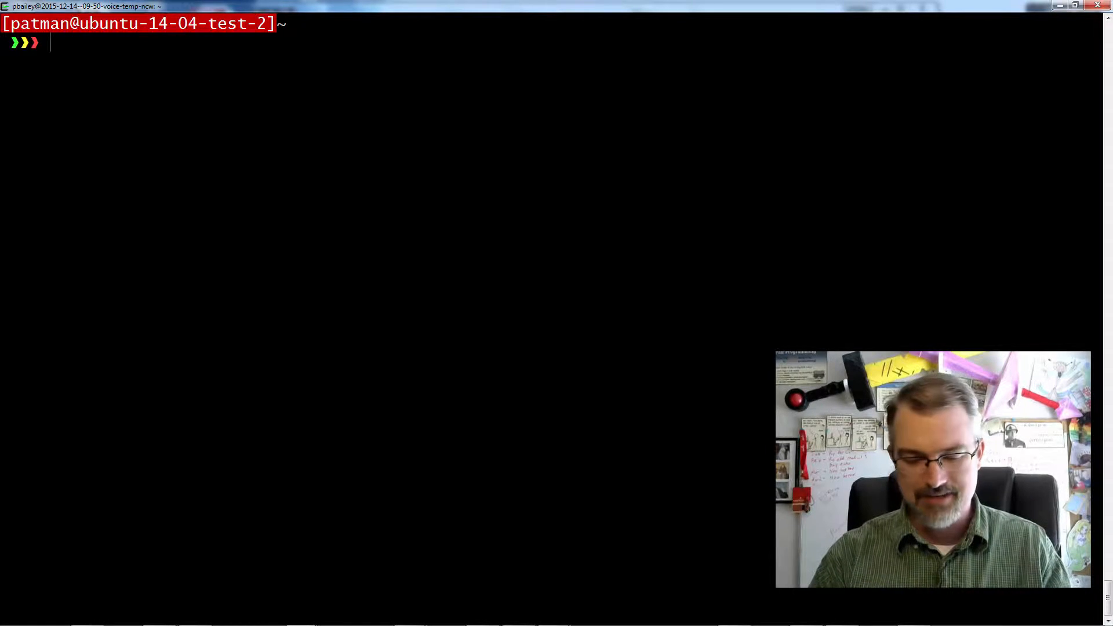
{"action": "type", "text": "wget"}
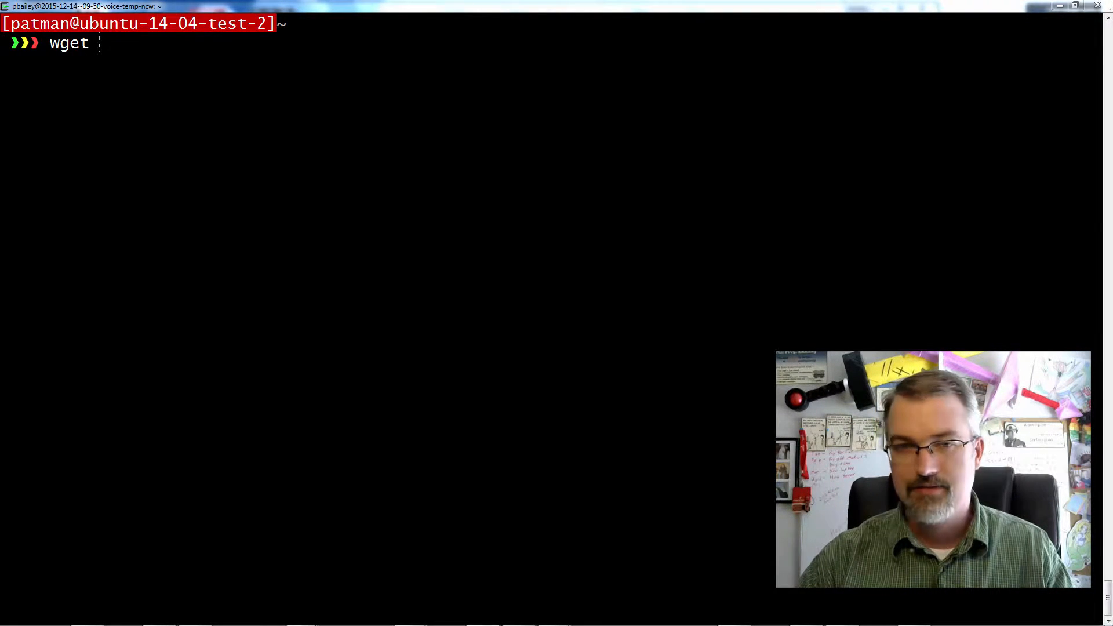
{"action": "type", "text": "http://downloads.typesafe.com/scala/2.11.7/scala-2.11.7.tgz"}
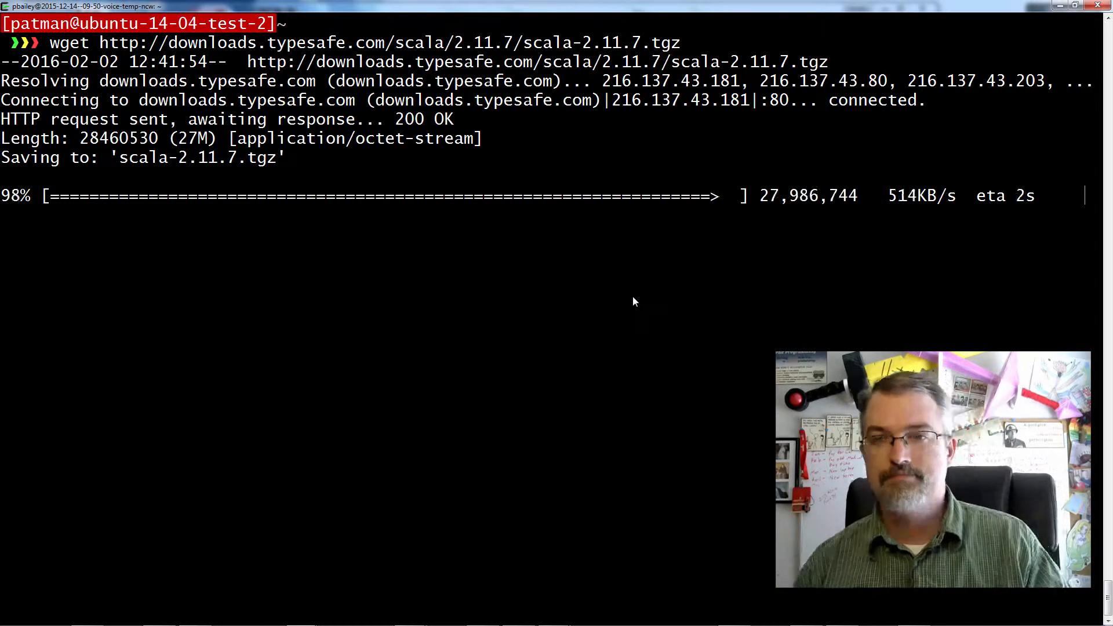
{"action": "type", "text": "tar -"}
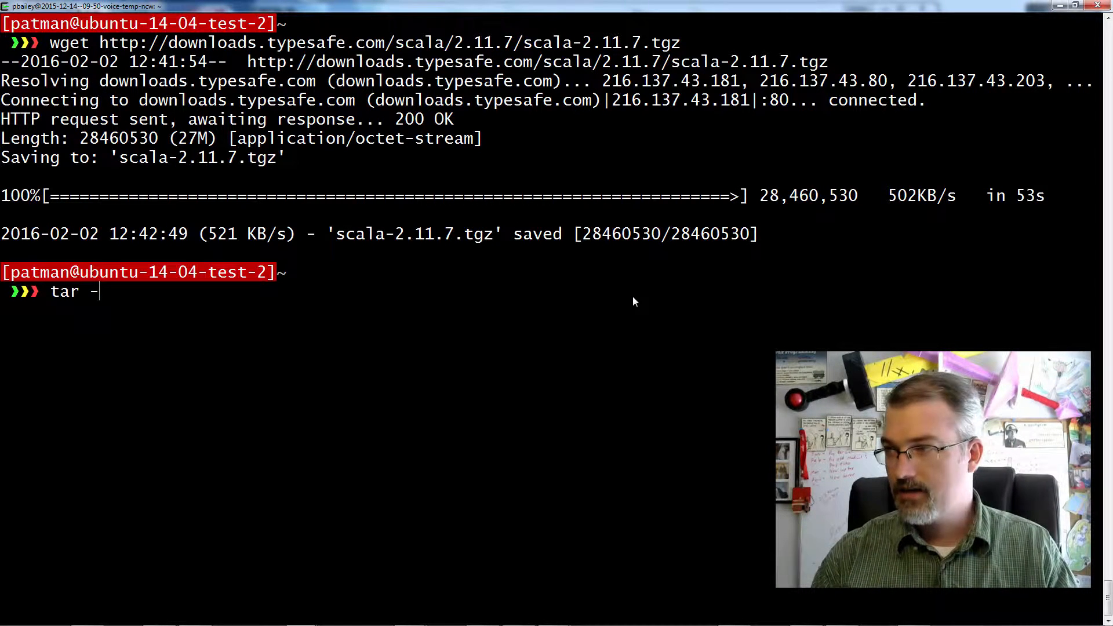
{"action": "type", "text": "xvcf"}
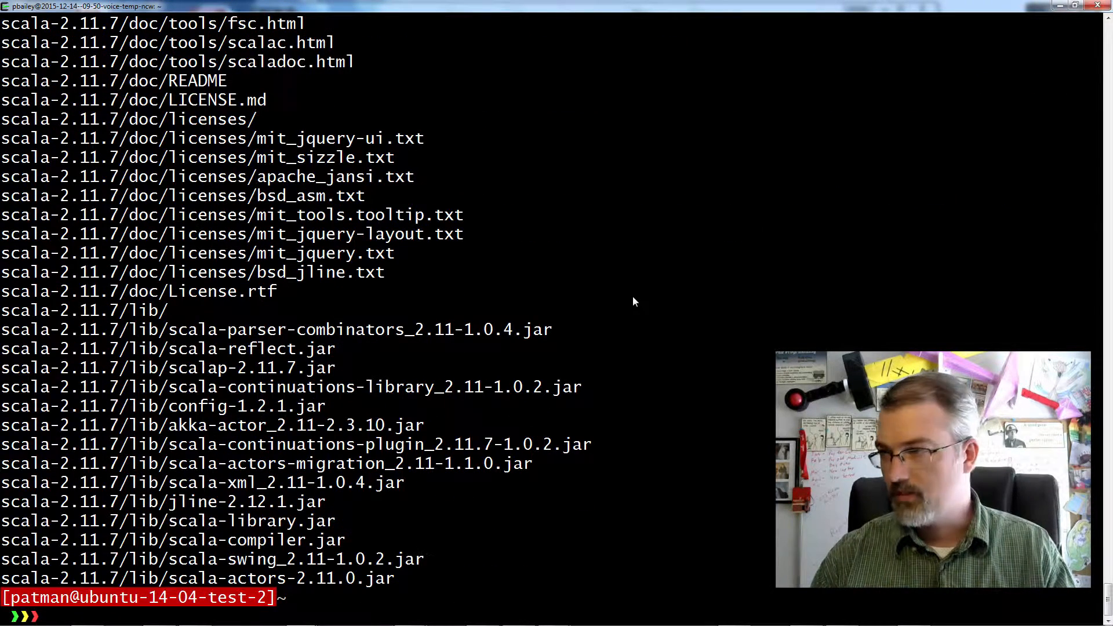
Create /usr/lib/scala and move the extracted Scala folder into it
{"action": "type", "text": "sudo mkdir /usr/"}
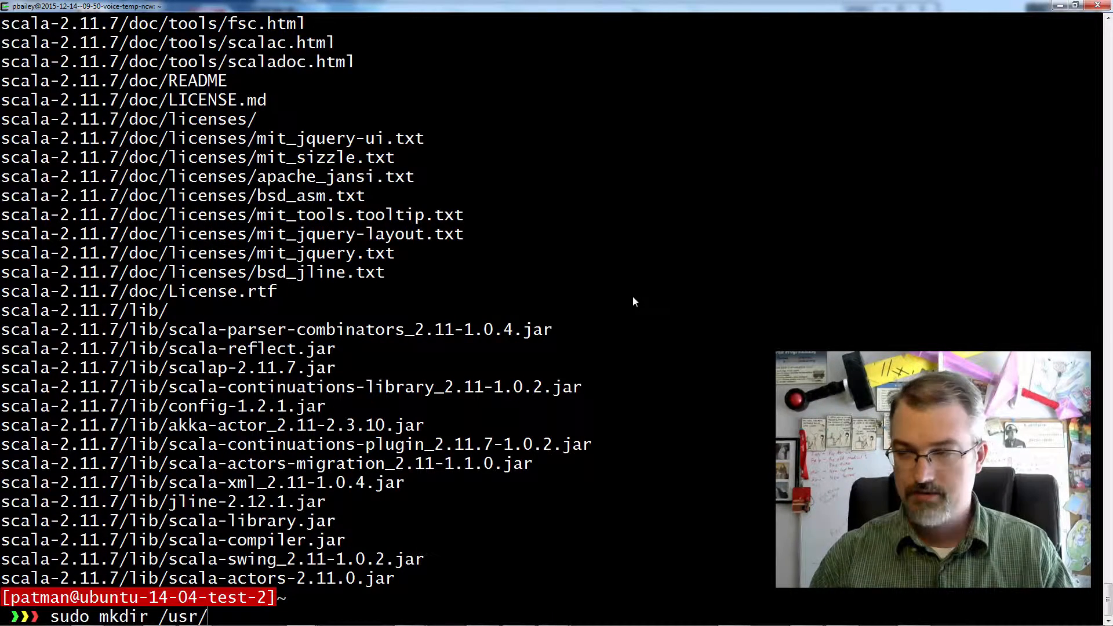
{"action": "type", "text": "lib/"}
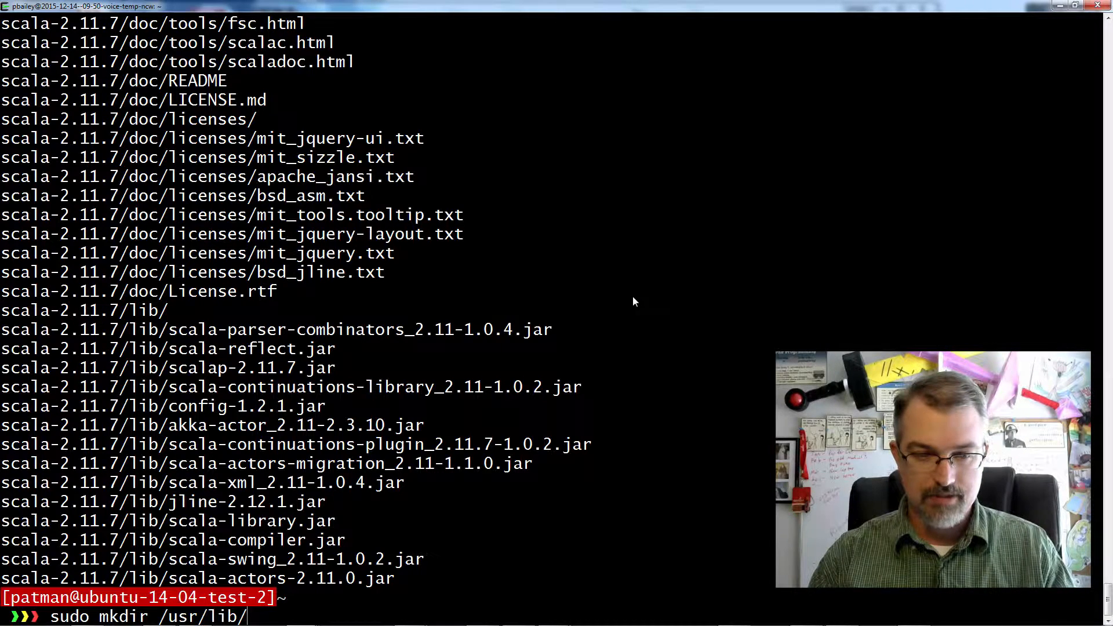
{"action": "type", "text": "scala"}
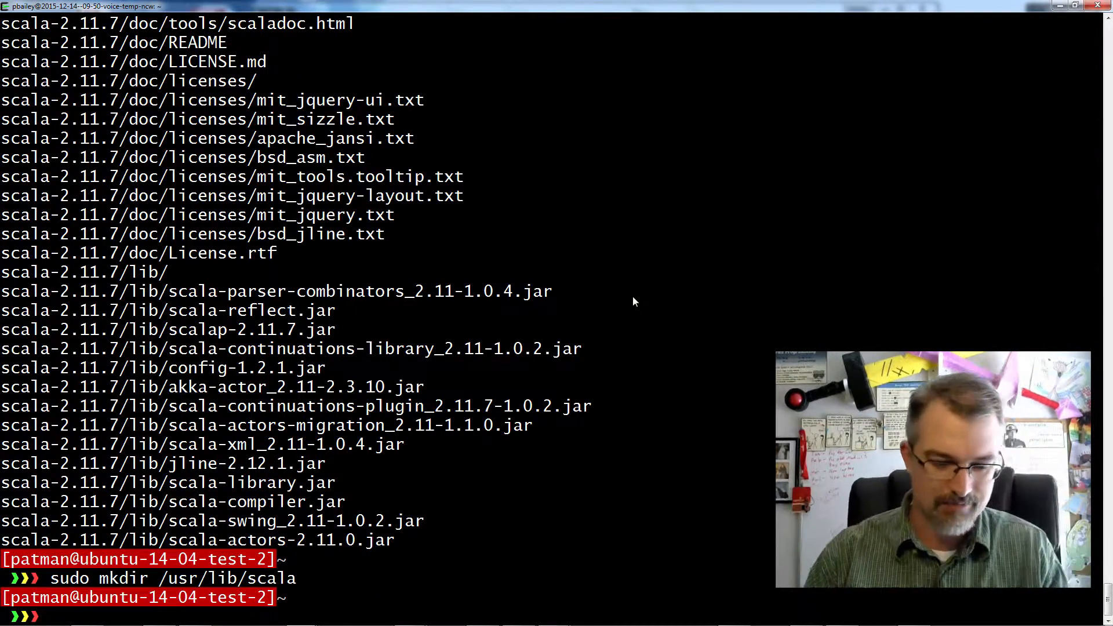
{"action": "type", "text": "sudo mv scala-2.11.7"}
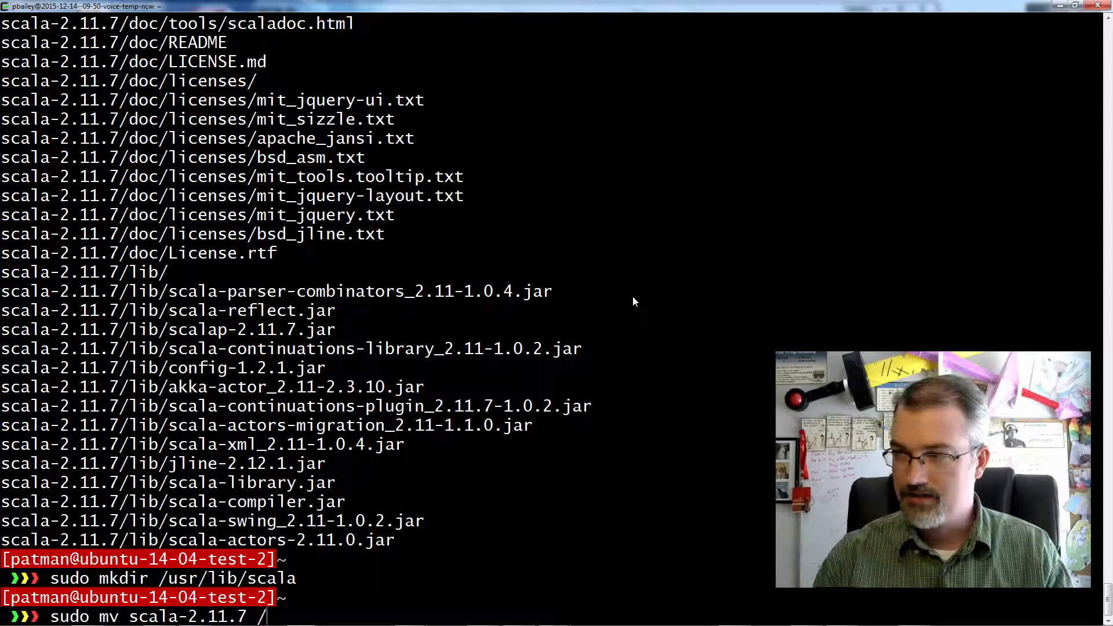
{"action": "type", "text": "/usr/lib/scala/"}
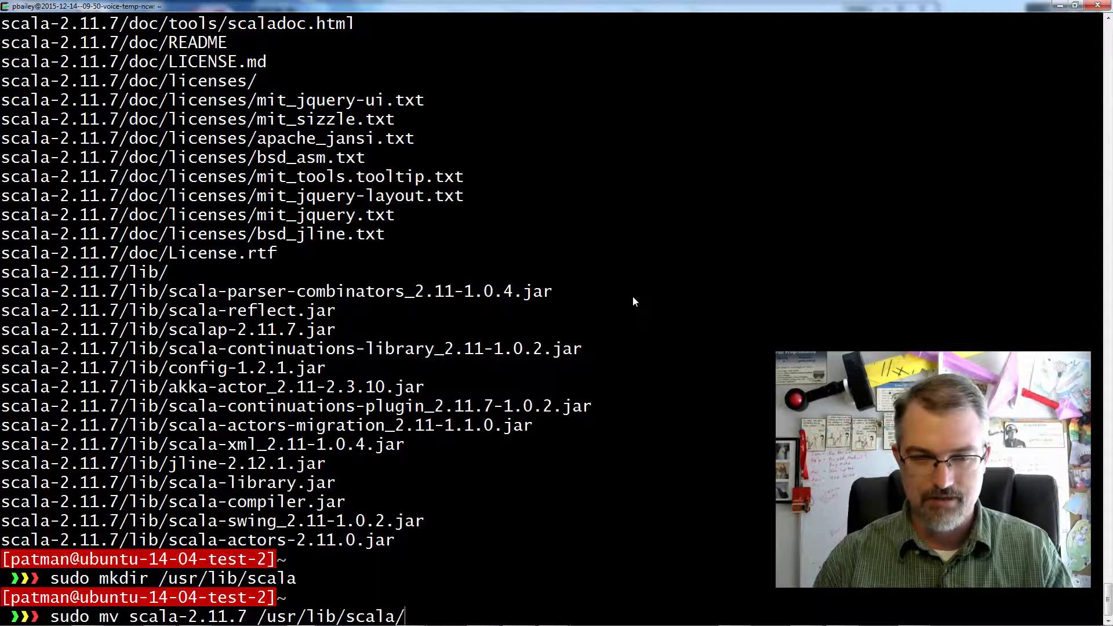
{"action": "key", "text": "Return"}
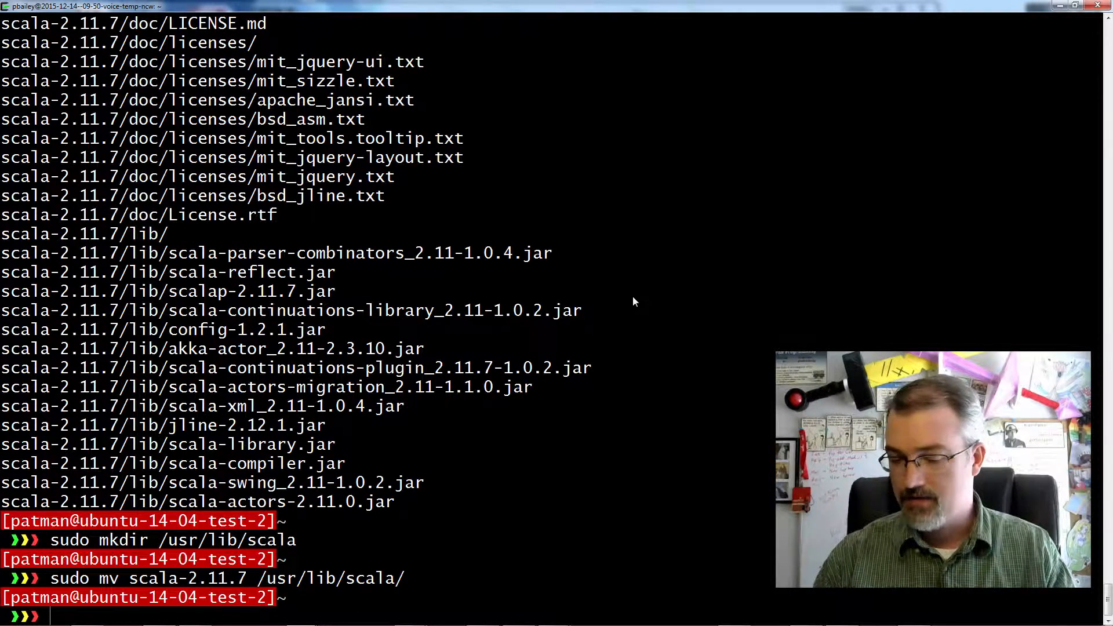
Create /usr/bin/scala and link it to /usr/lib/scala/scala-2.11.7/bin/scala
{"action": "type", "text": "sudo"}
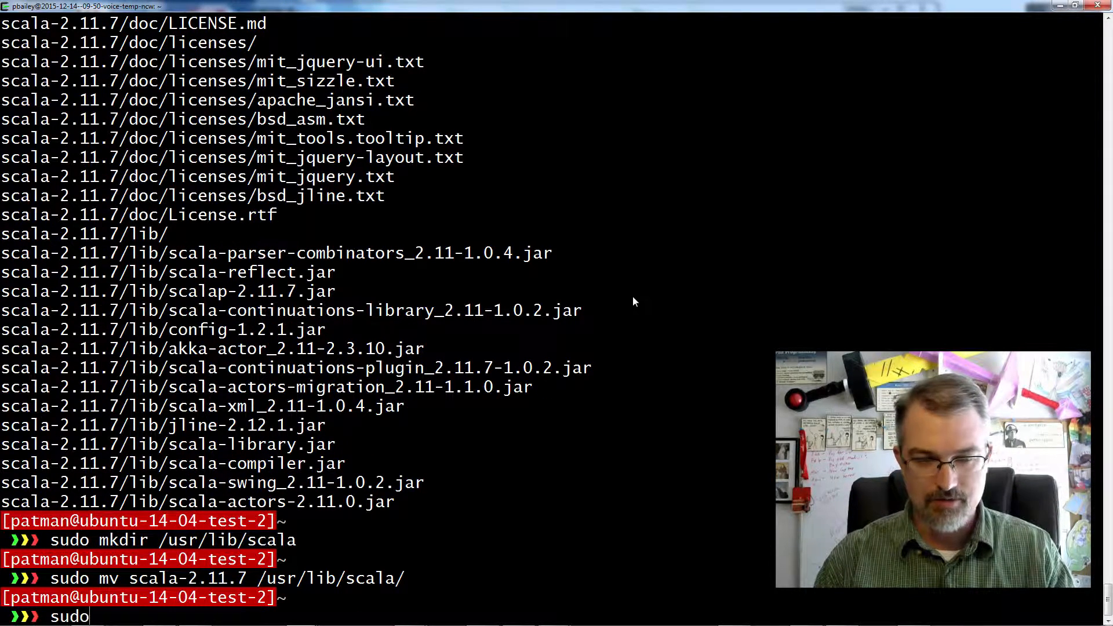
{"action": "type", "text": "touch"}
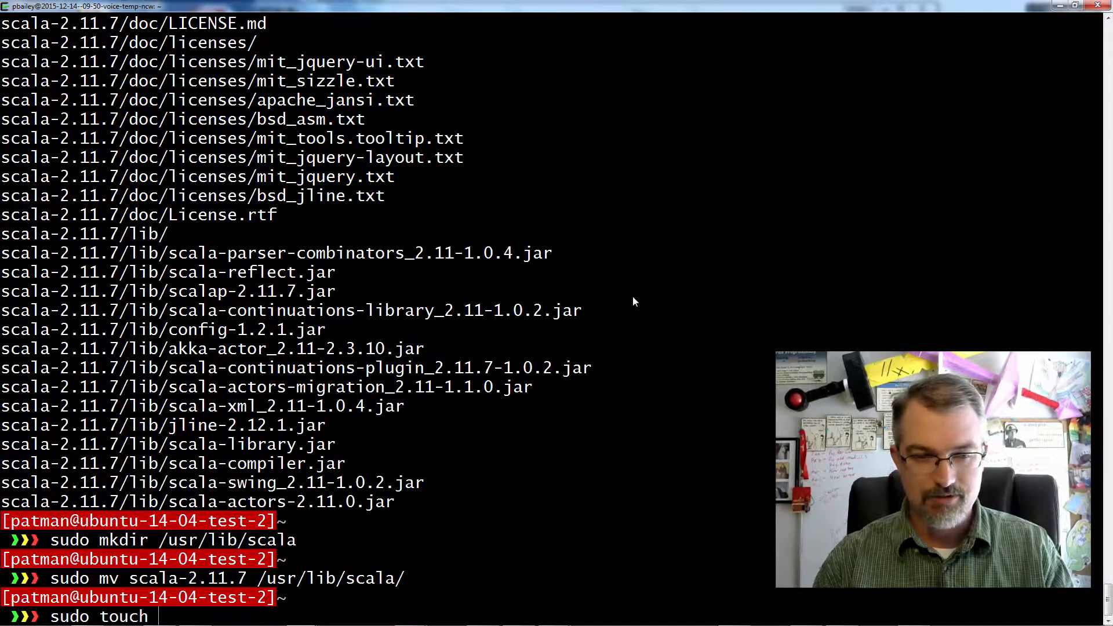
{"action": "type", "text": "/usr/bin/"}
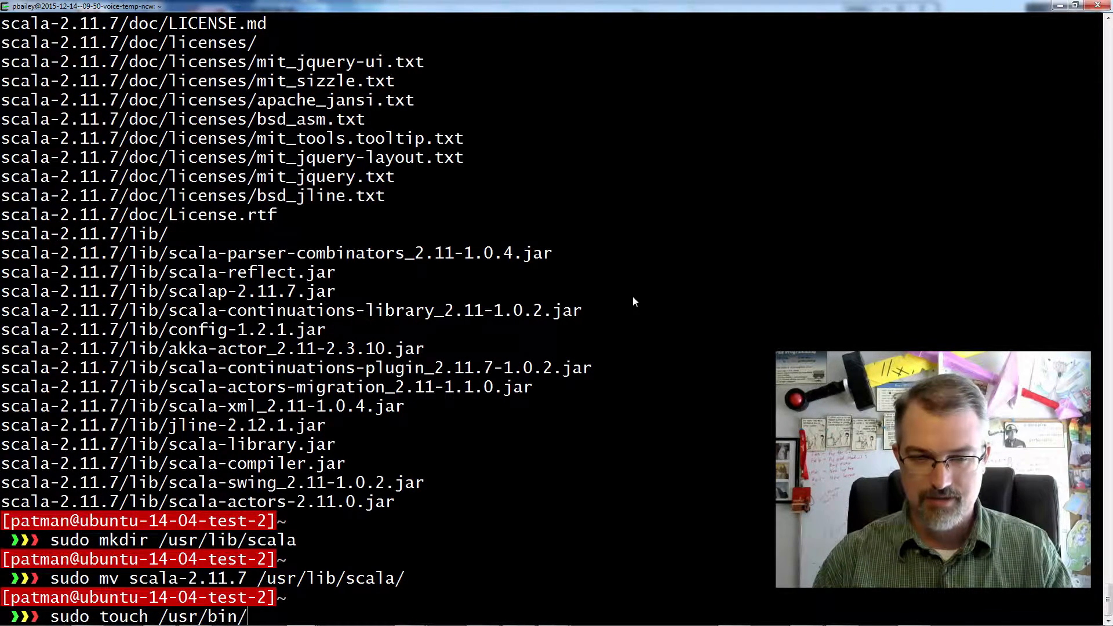
{"action": "type", "text": "scala"}
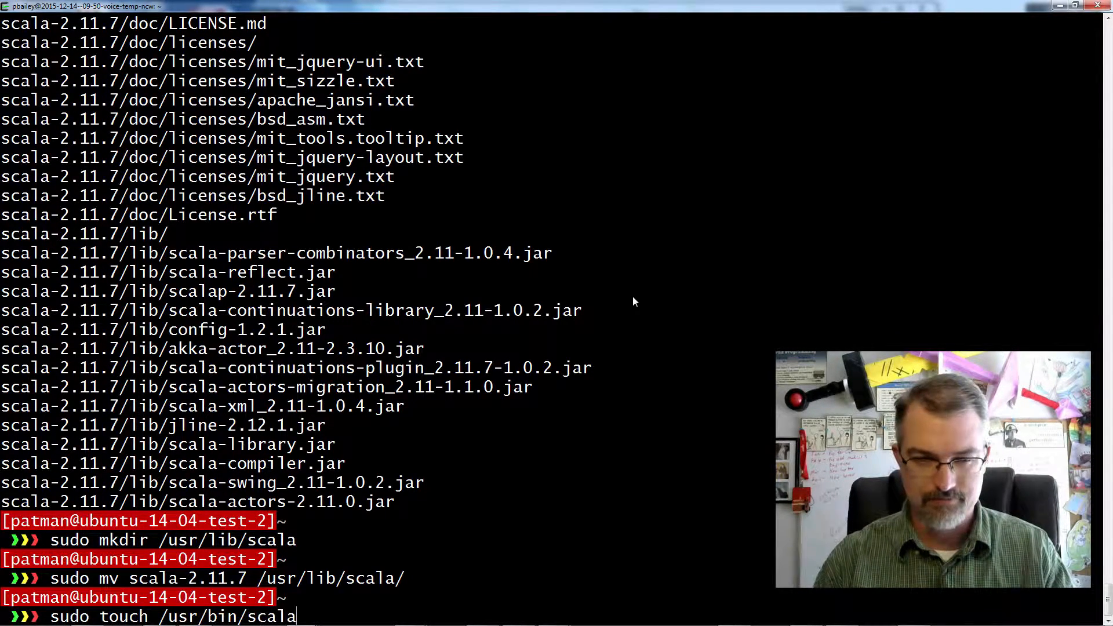
{"action": "type", "text": "sudo ln"}
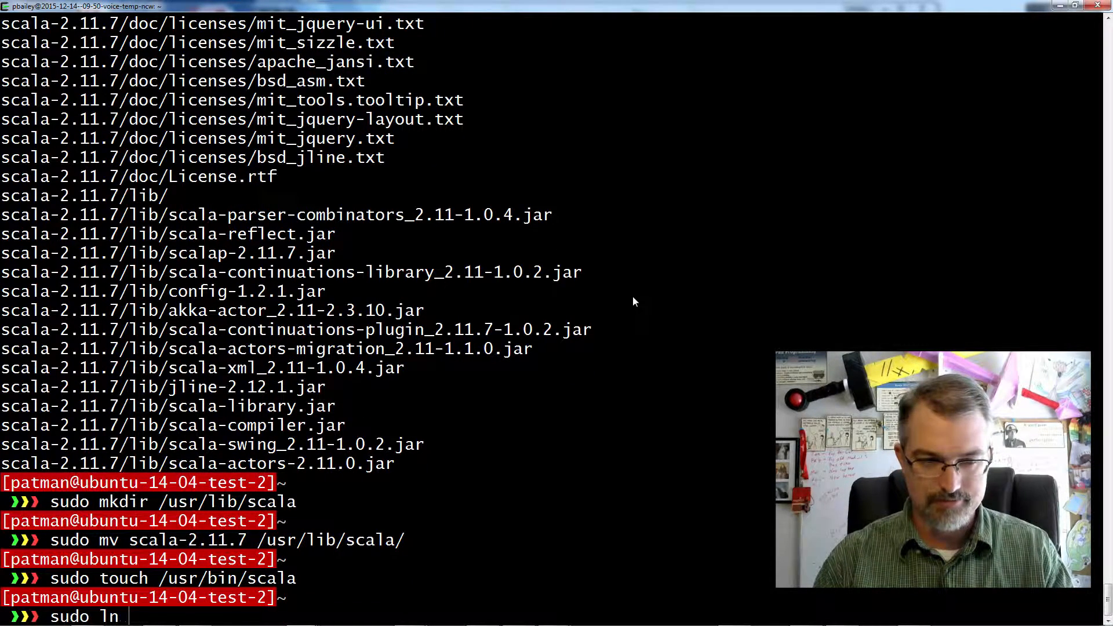
{"action": "type", "text": "-f /"}
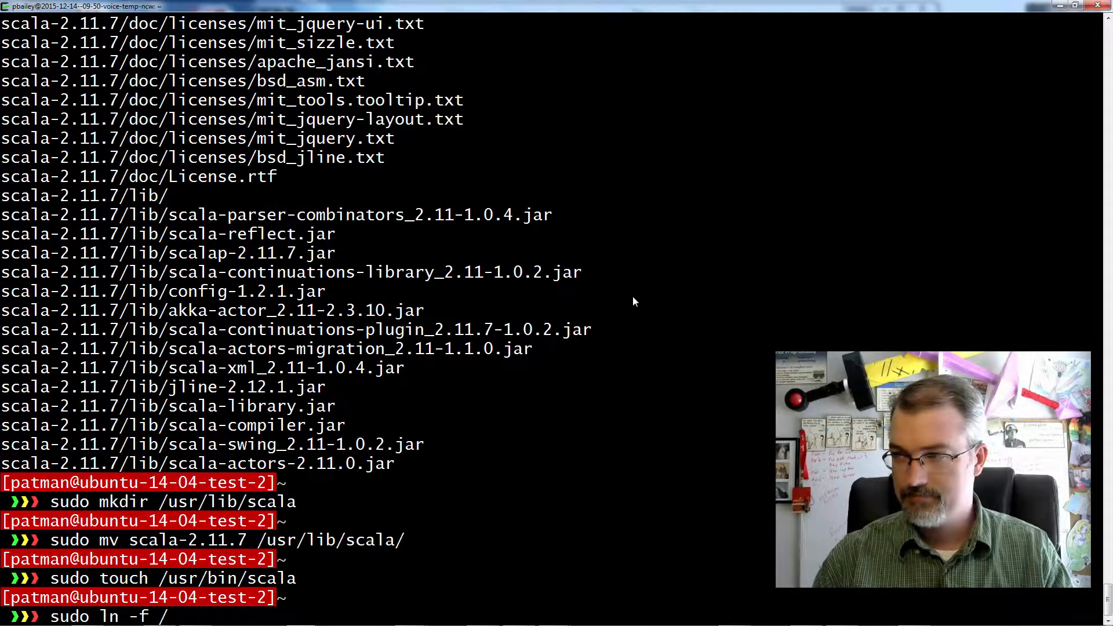
{"action": "type", "text": "usr/lib/scala/scala-2.11.7/"}
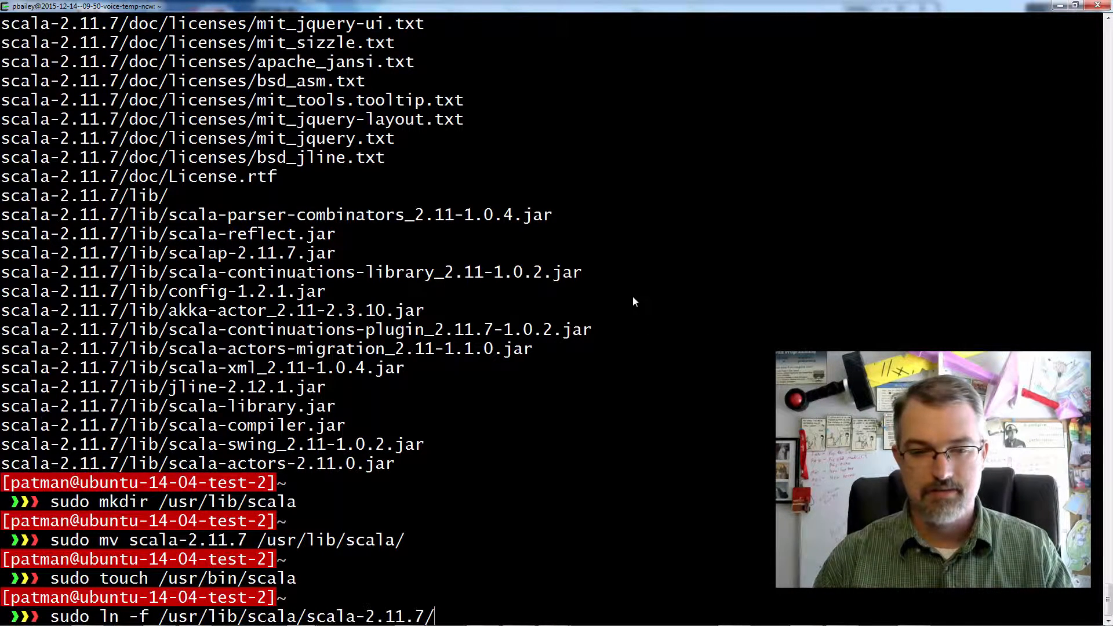
{"action": "type", "text": "n"}
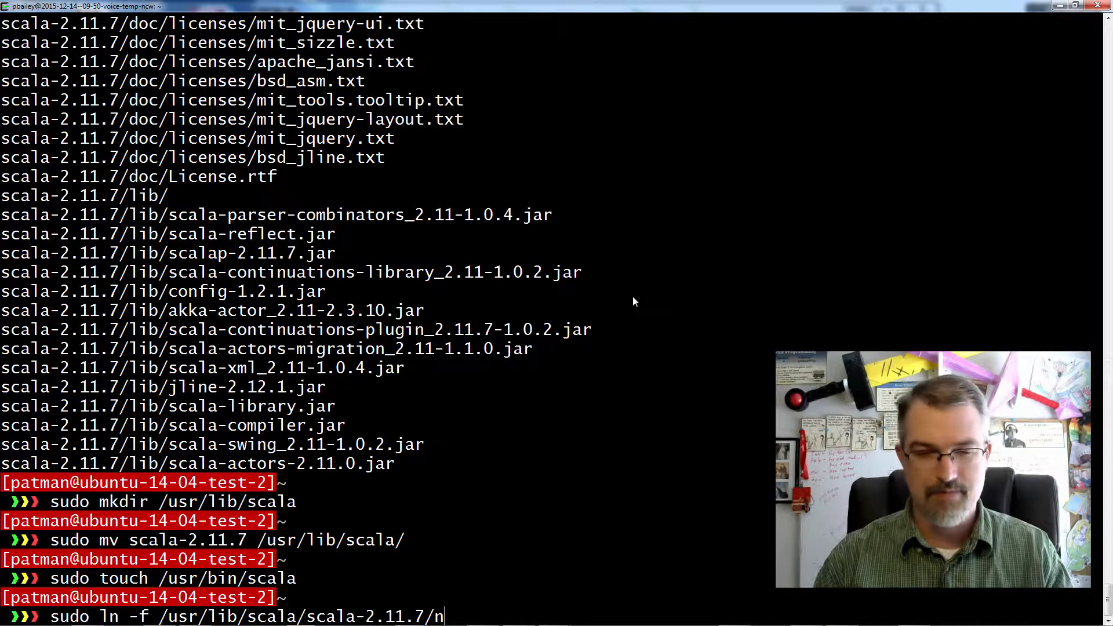
{"action": "type", "text": "bin/scala /usr/"}
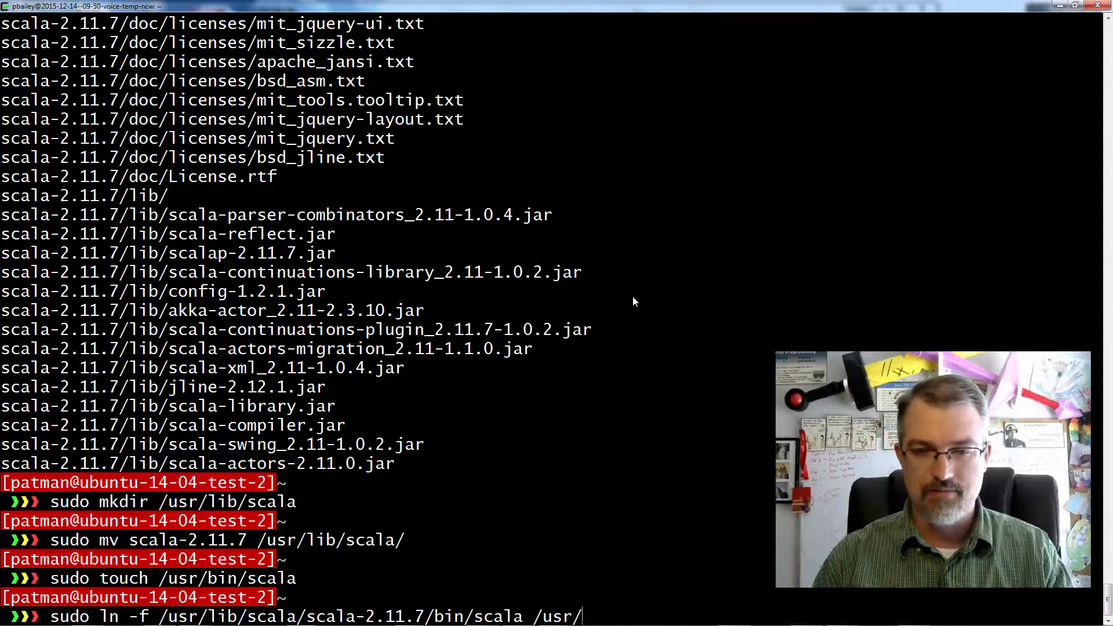
{"action": "type", "text": "bin/scala"}
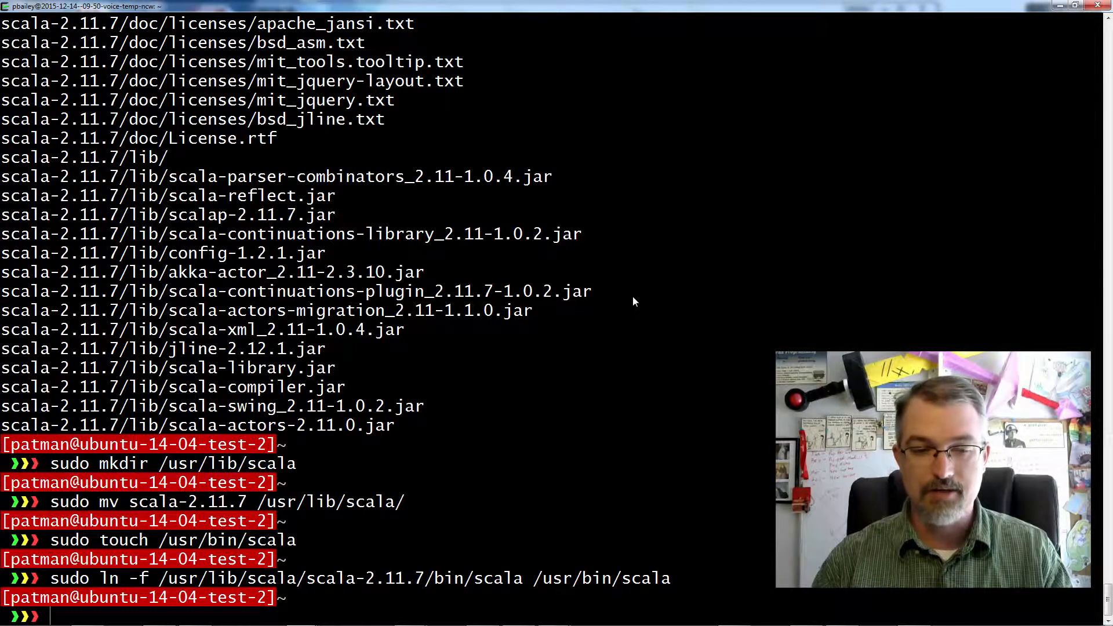
Create /usr/bin/scalac and link it to the Scala 2.11.7 scalac binary
{"action": "type", "text": "sudo touch?"}
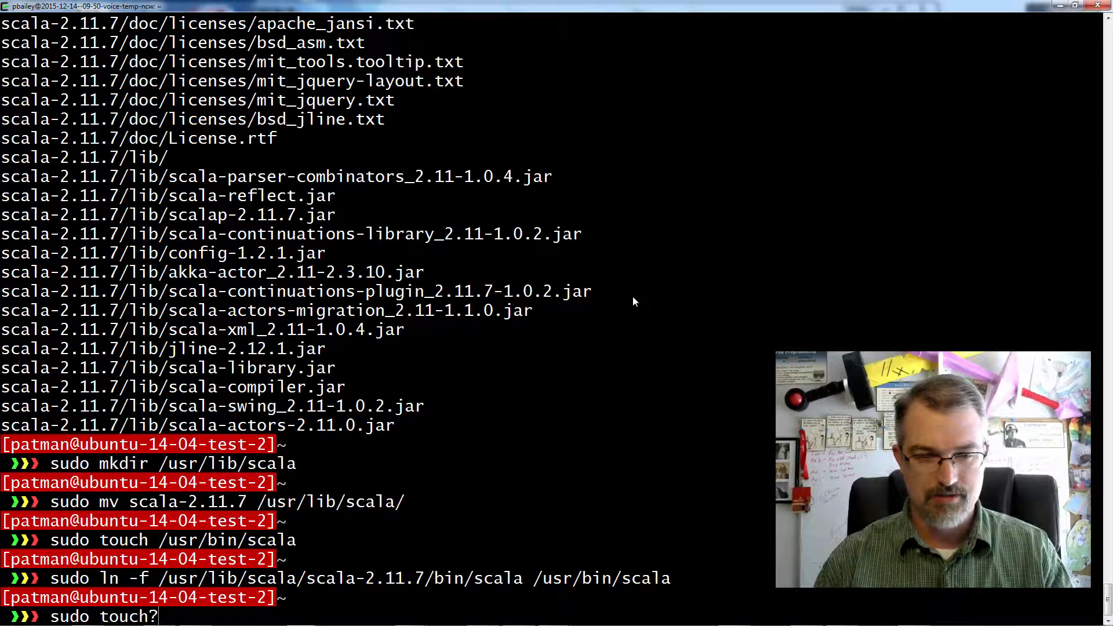
{"action": "type", "text": "usr/"}
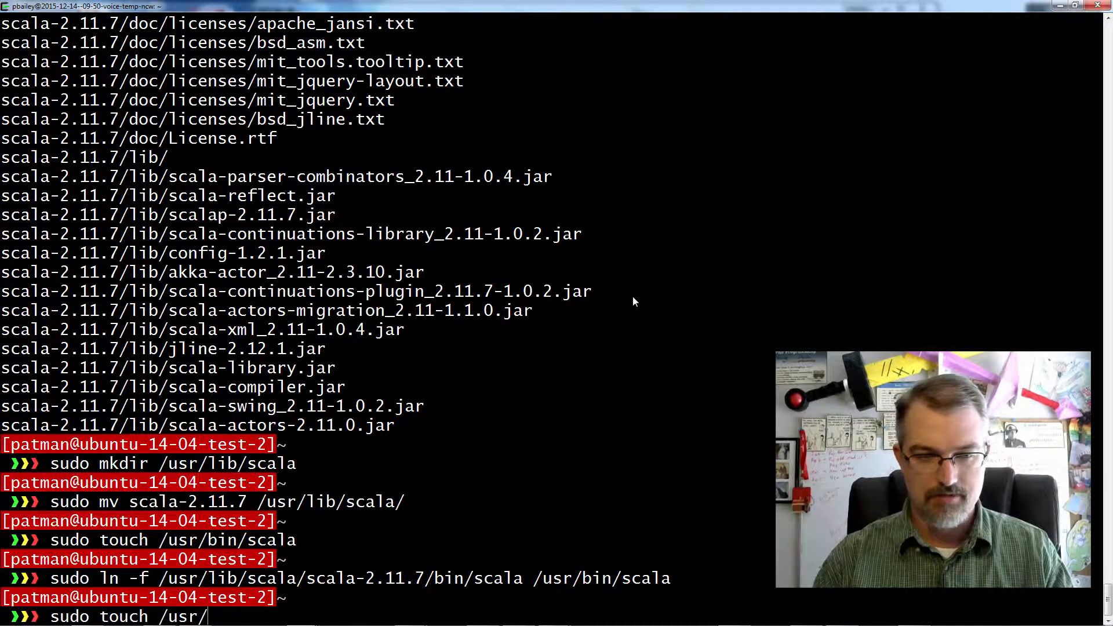
{"action": "type", "text": "bin/scala"}
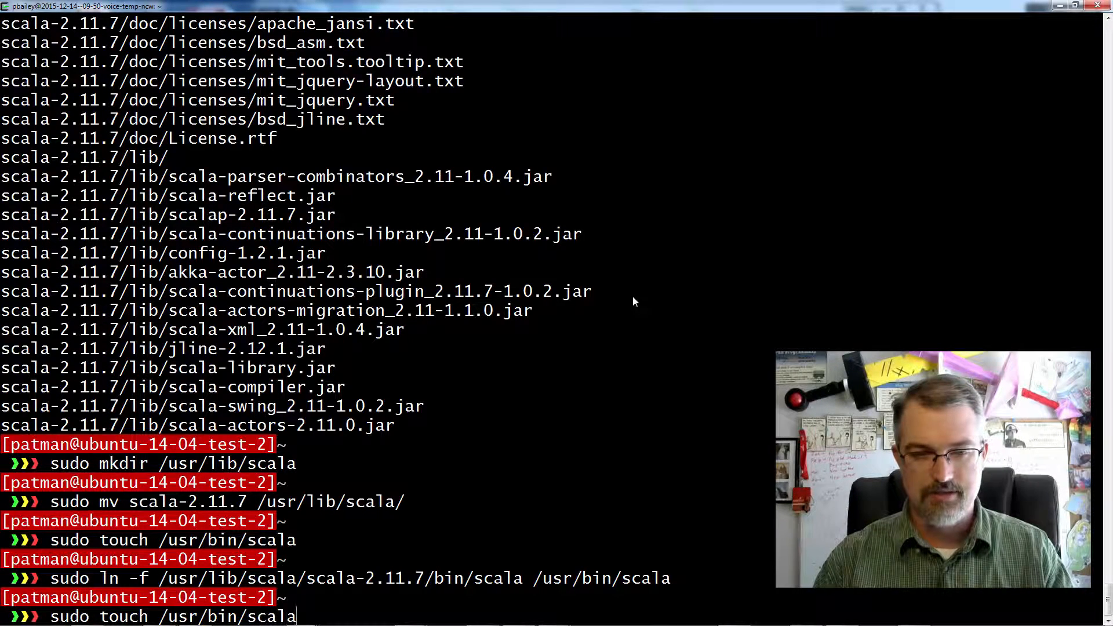
{"action": "key", "text": "Return"}
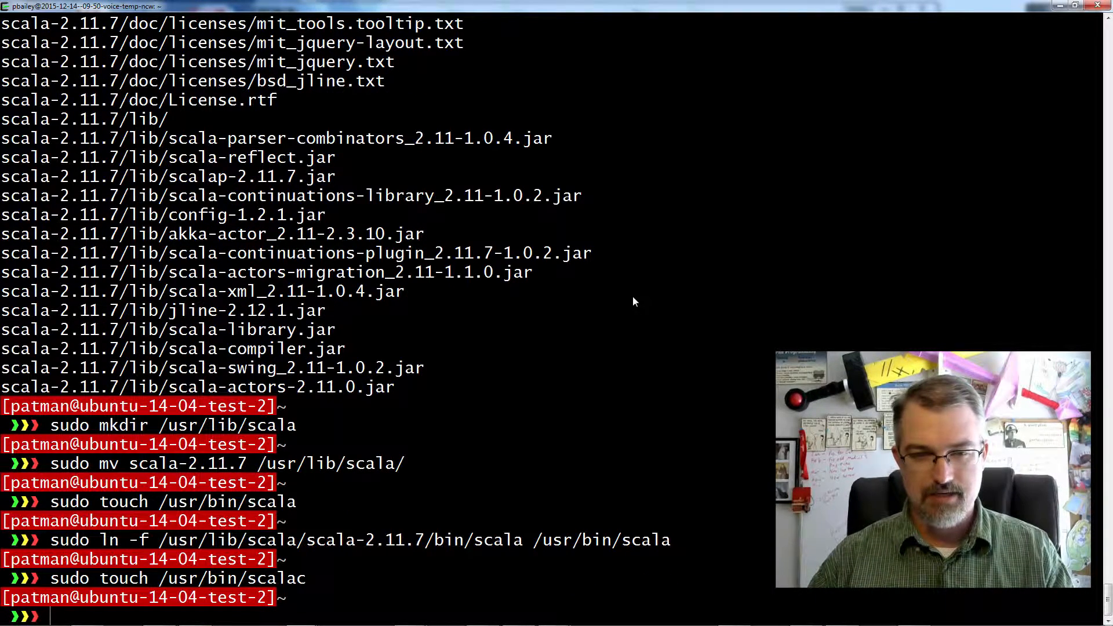
{"action": "type", "text": "sudo ln -f /usr/lib/scala/scala-2.11.7/bin/scalac /usr/bin/scalac"}
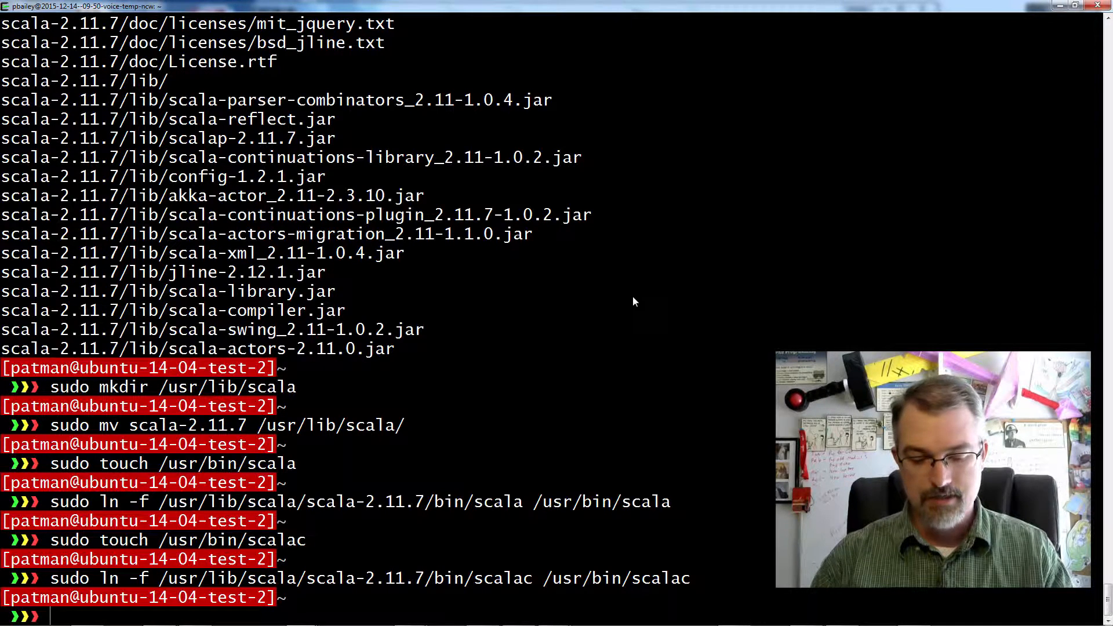
Recreate the /usr/bin scala and scalac links as symbolic links with ln -fs
{"action": "type", "text": "scala -version"}
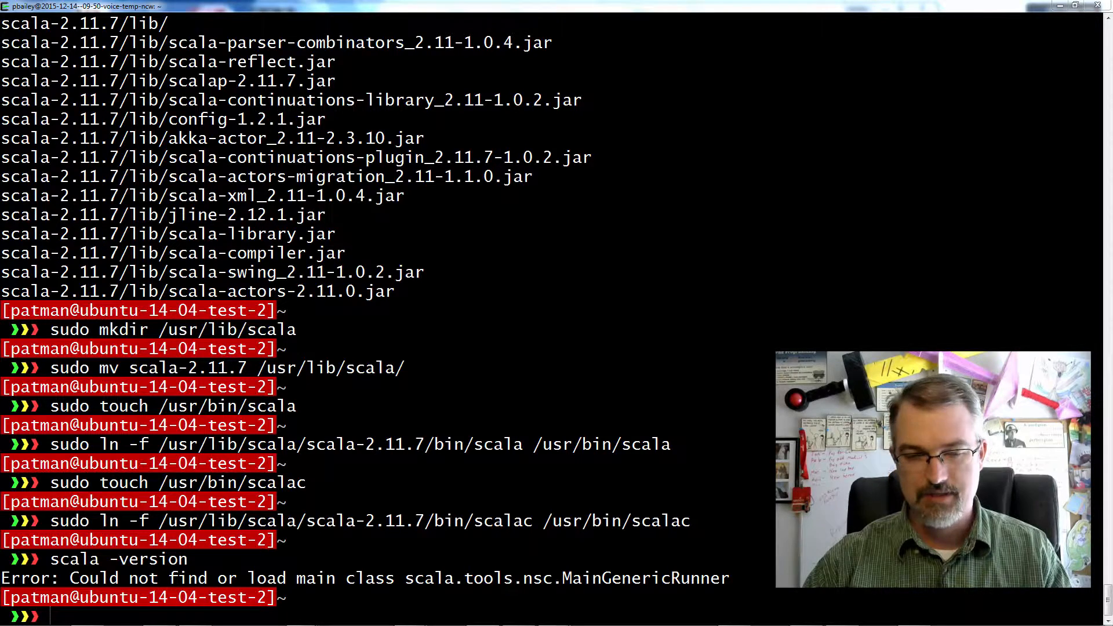
{"action": "type", "text": "scalac -version"}
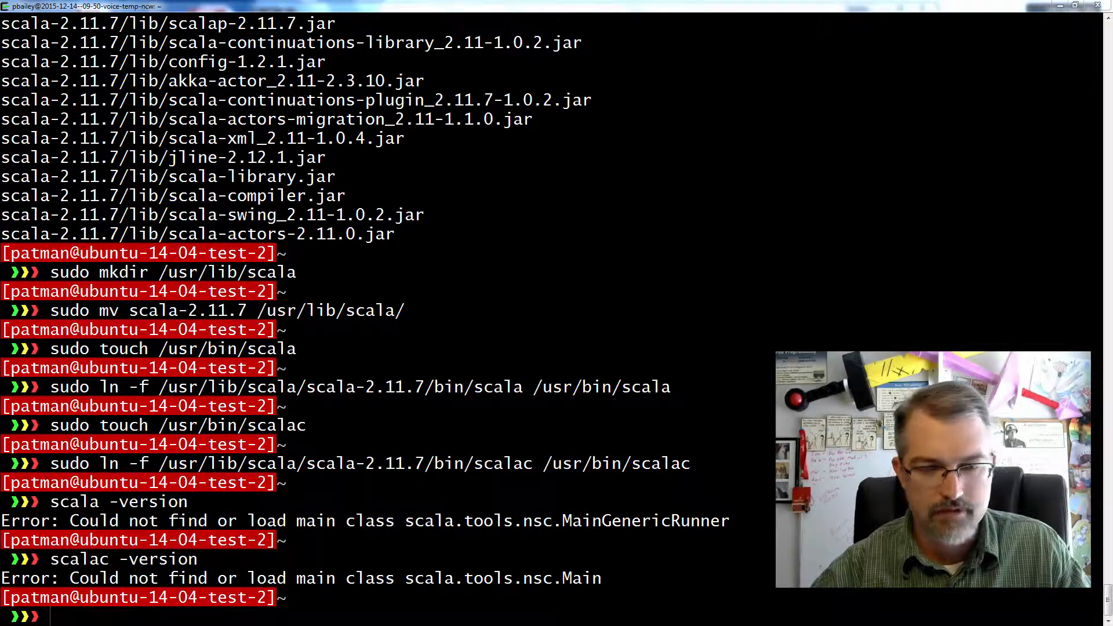
{"action": "type", "text": "scala -version"}
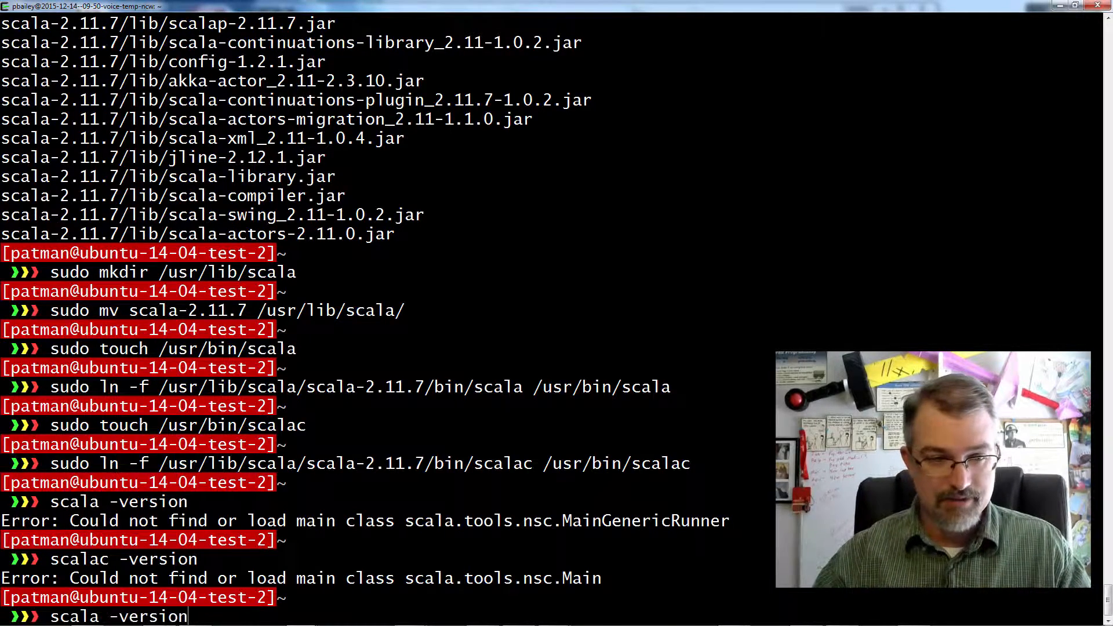
{"action": "type", "text": "sudo ln -f /usr/lib/scala/scala-2.11.7/bin/scala /usr/bin/scala"}
{"action": "type", "text": "scalac -version"}
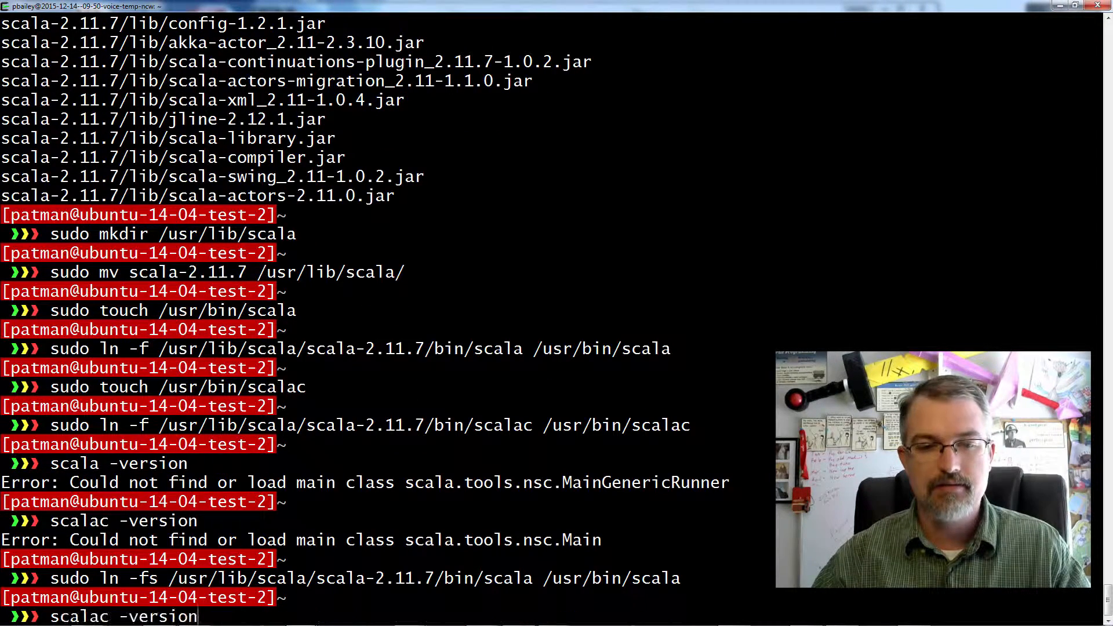
{"action": "type", "text": "sudo ln -fs /usr/lib/scala/scala-2.11.7/bin/scala /usr/bin/scala"}
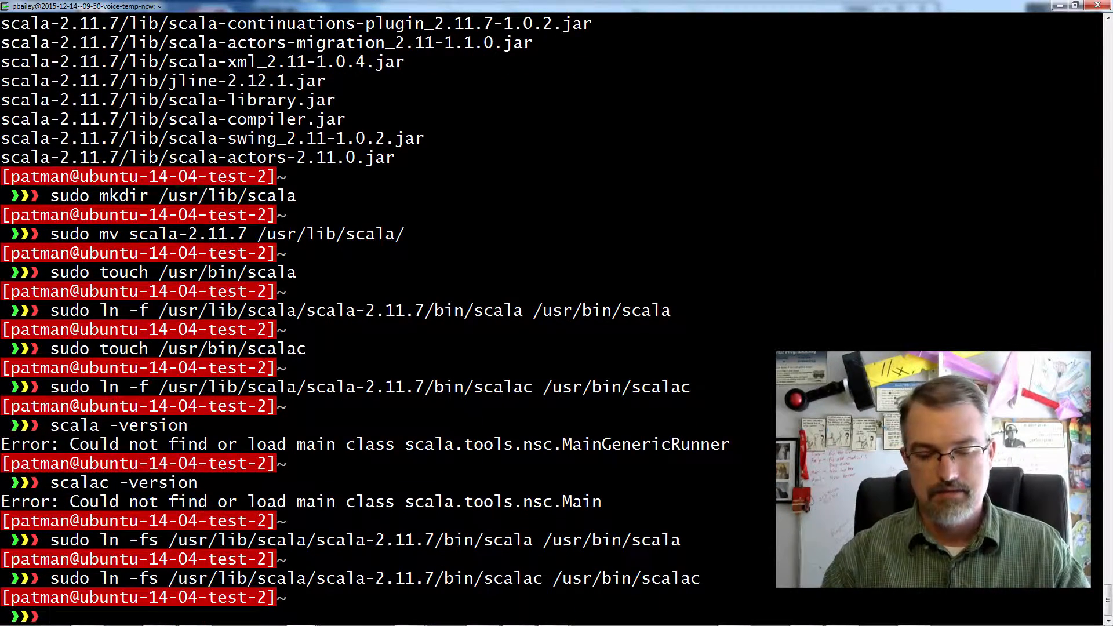
Confirm scala -version and scalac -version both report 2.11.7
{"action": "type", "text": "scalaa"}
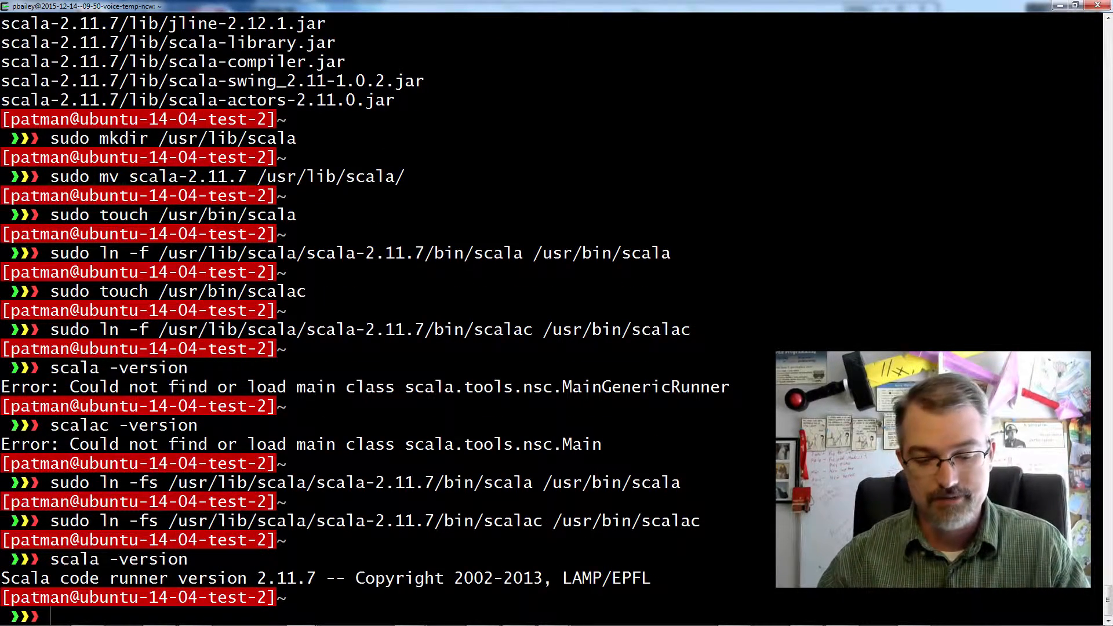
{"action": "type", "text": "scala -version"}
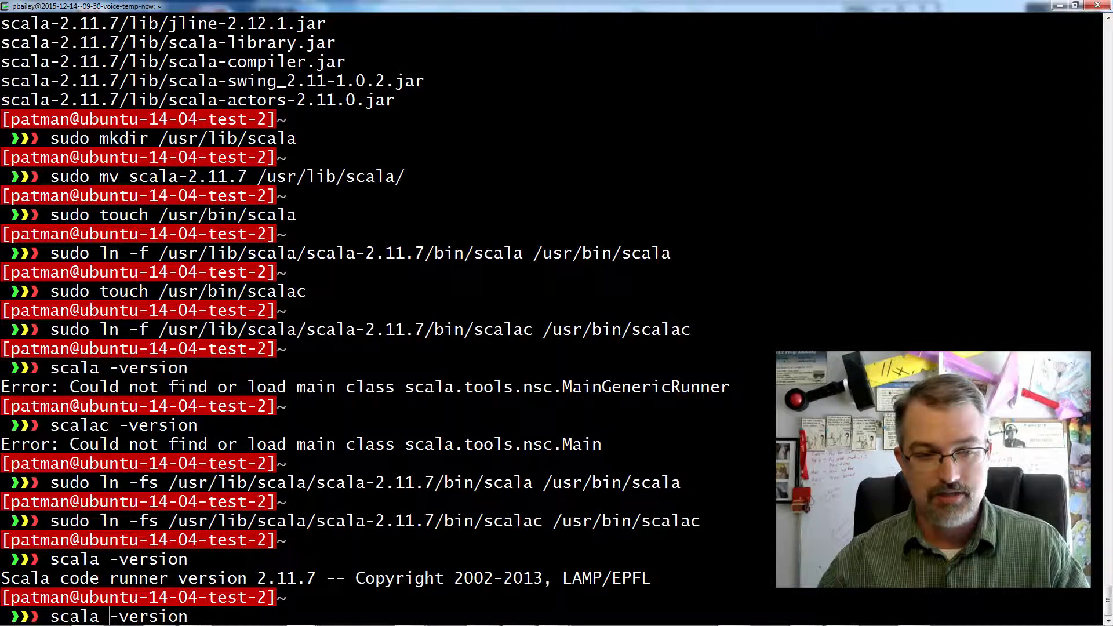
{"action": "key", "text": "Return"}
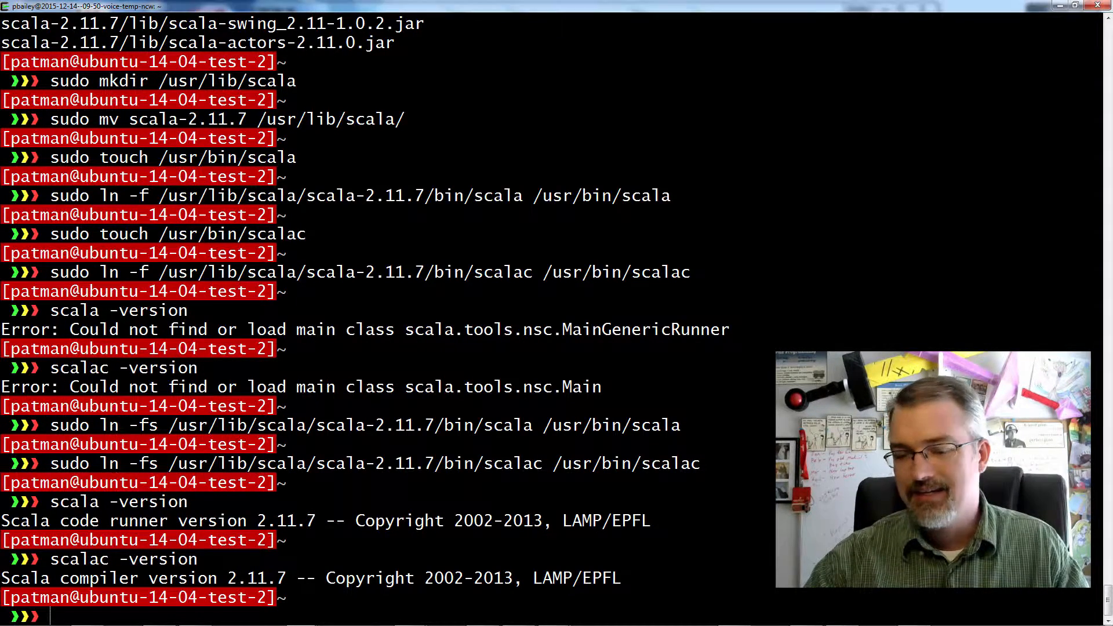
Clear the screen and wget the sbt-0.13.9.tgz archive into the home directory
{"action": "type", "text": "cleat"}
{"action": "type", "text": "wget"}
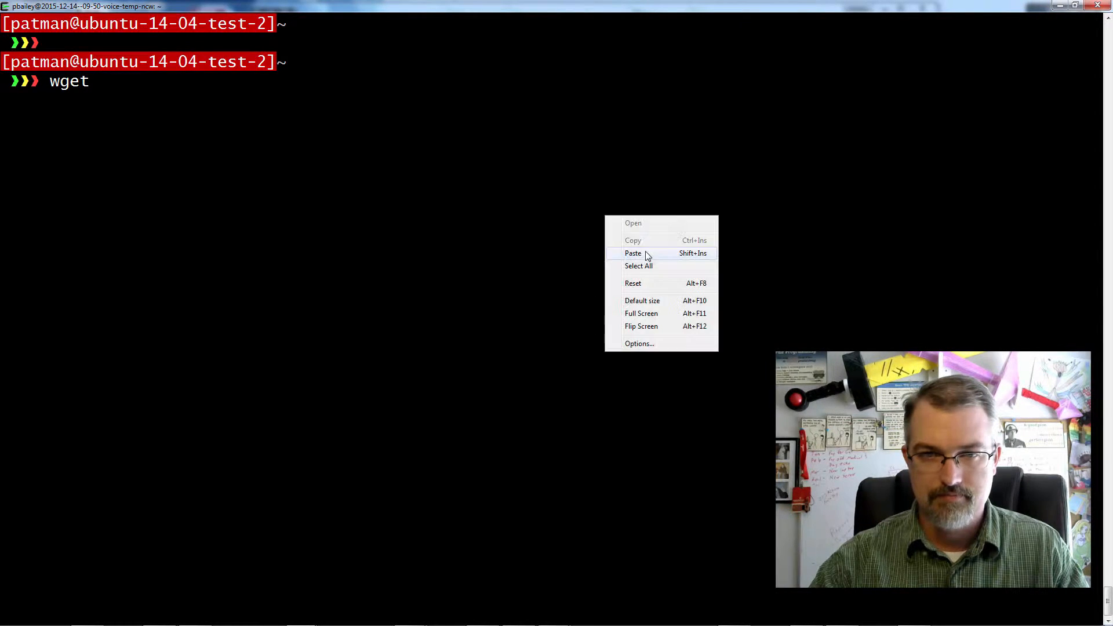
{"action": "key", "text": "Return"}
{"action": "type", "text": "wg"}
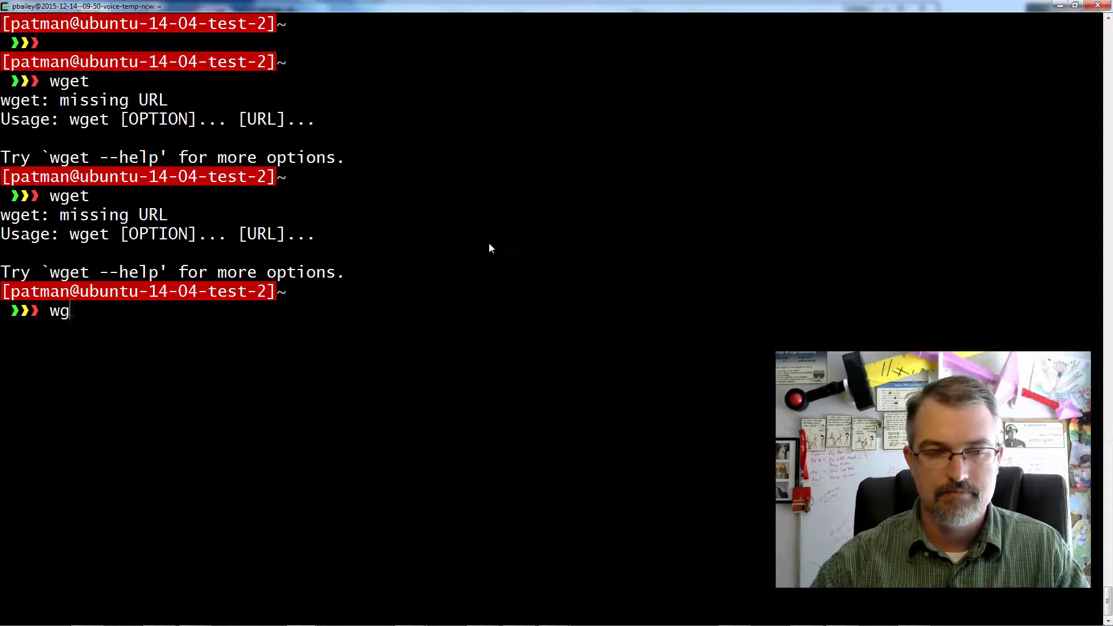
{"action": "type", "text": "et"}
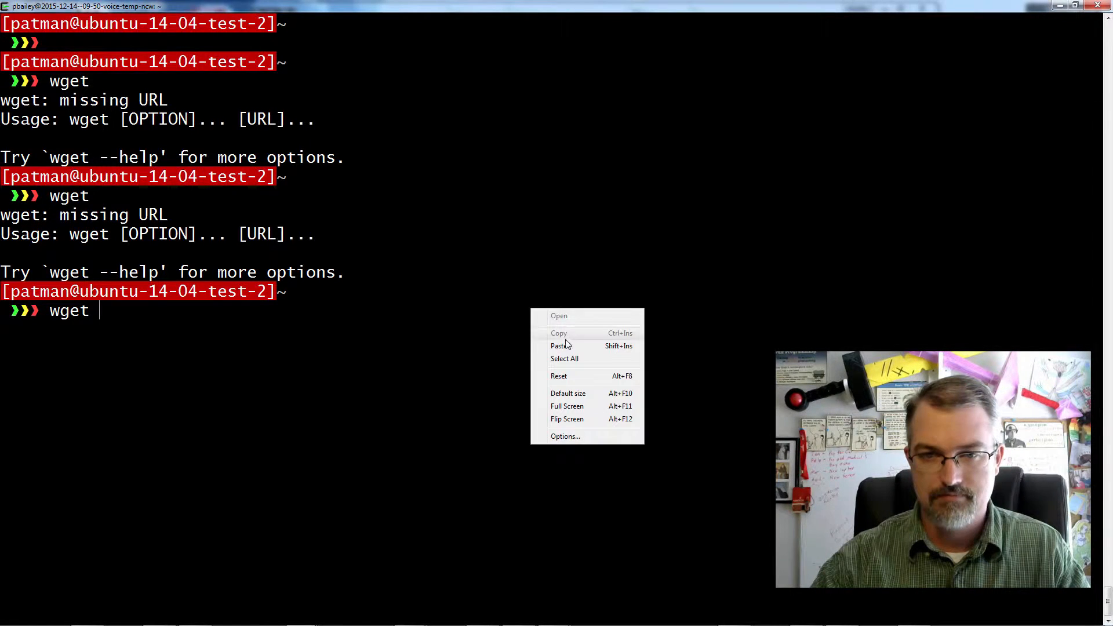
{"action": "left_click", "coordinate": [559, 345]}
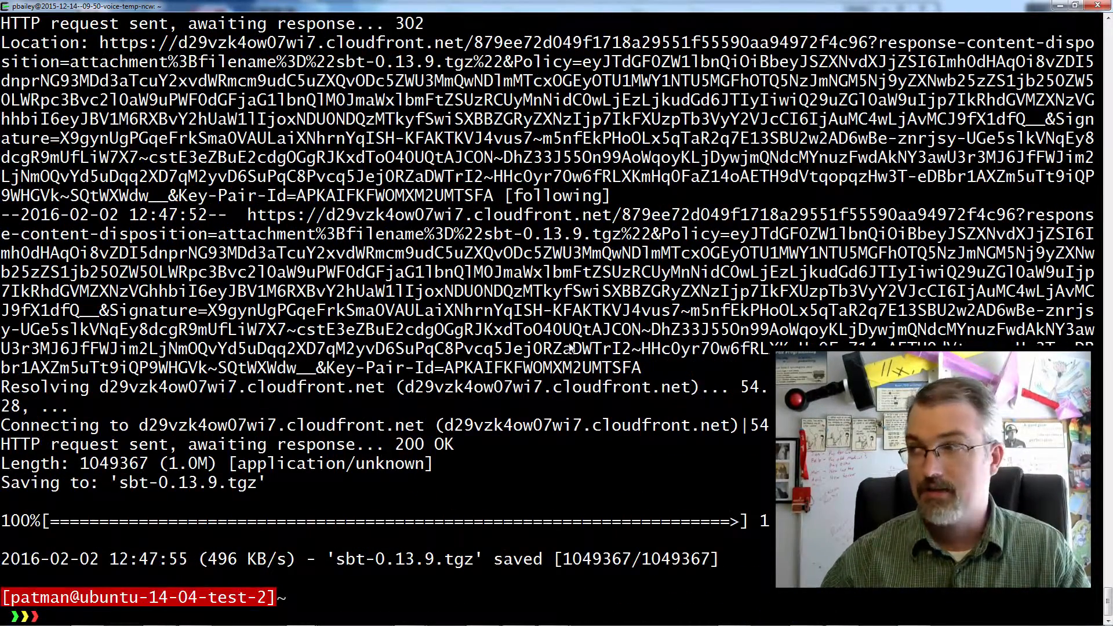
Extract sbt-0.13.9.tgz and create the /usr/lib/sbt directory
{"action": "type", "text": "tar"}
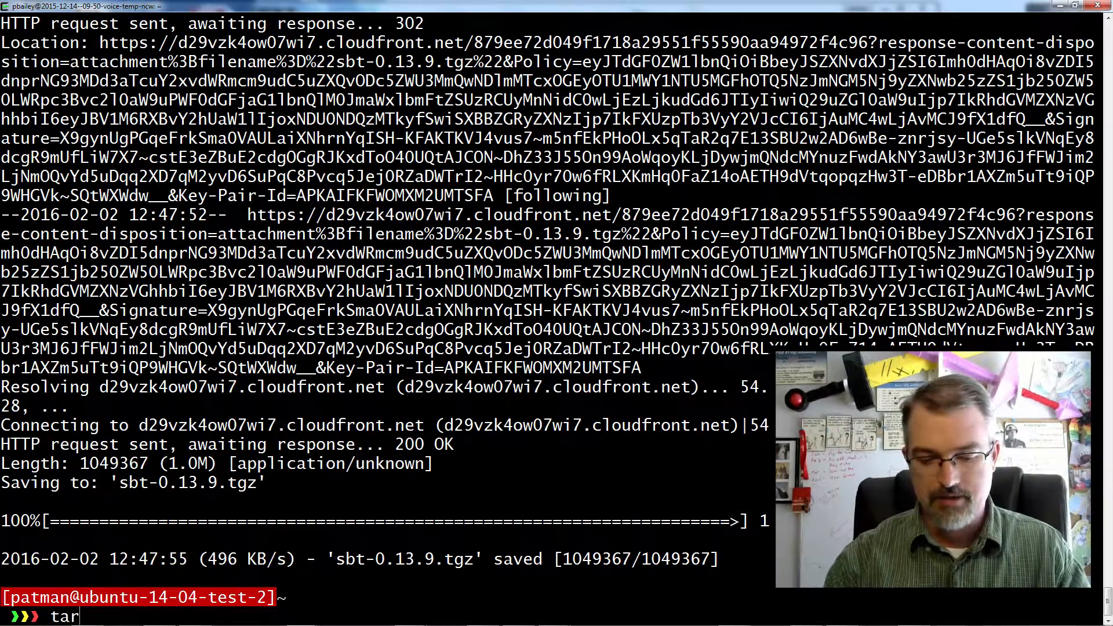
{"action": "type", "text": "-xvf"}
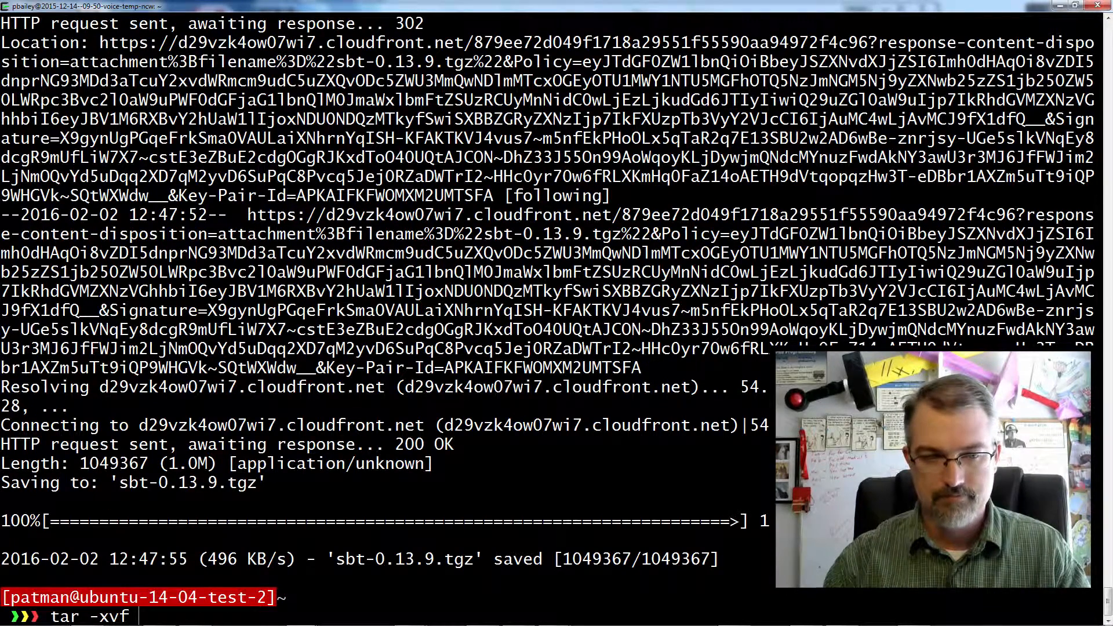
{"action": "type", "text": "sbt-0.13.9.tgz"}
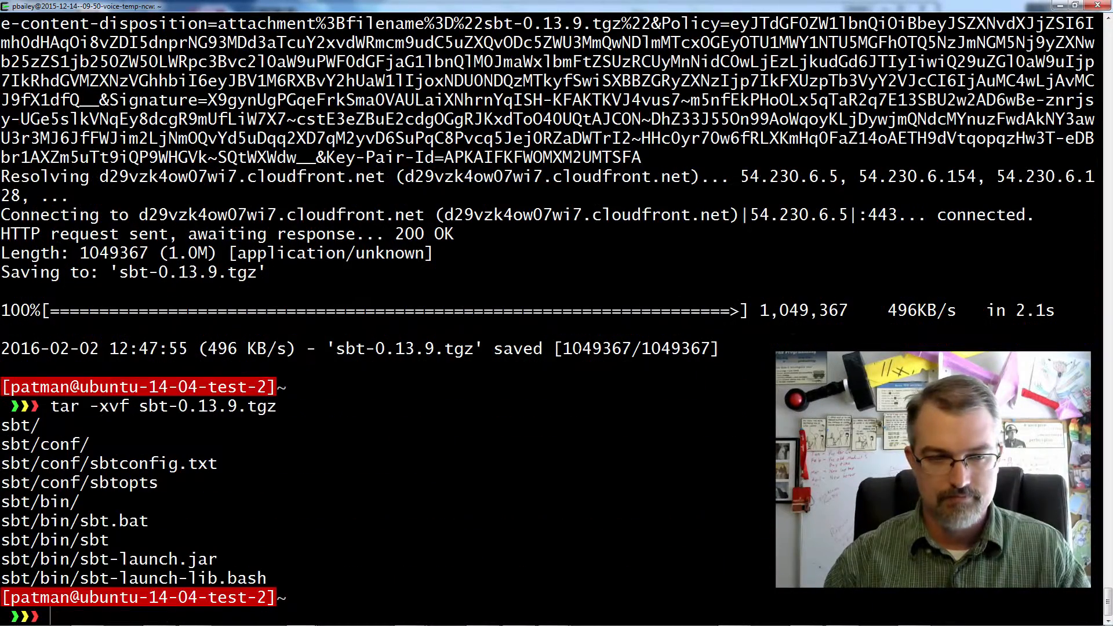
{"action": "type", "text": "sudo mkdir /"}
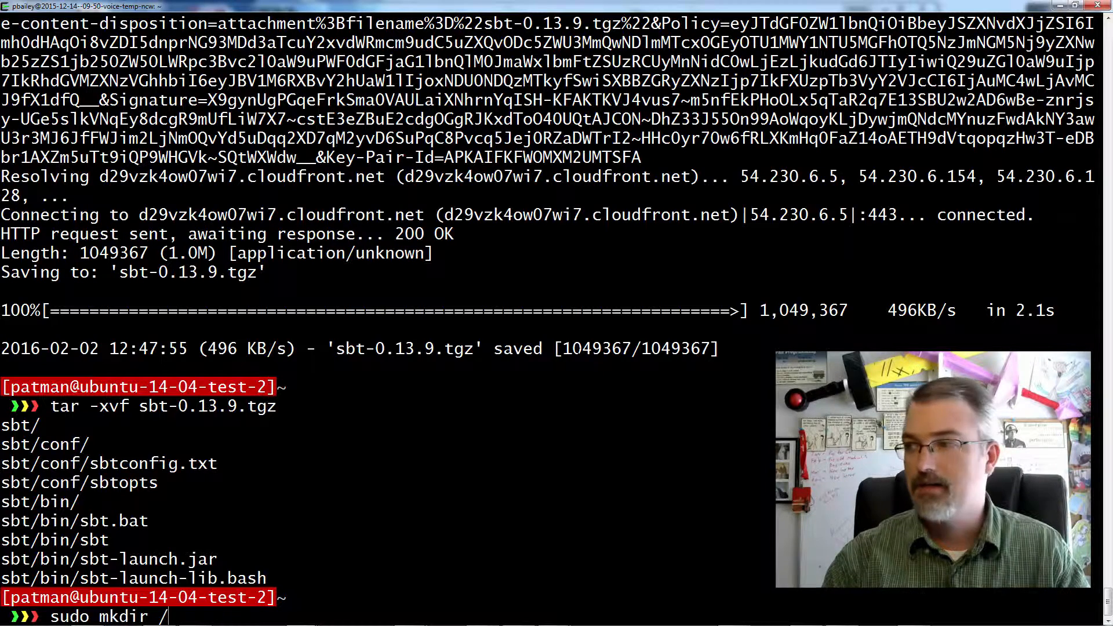
{"action": "type", "text": "usr/lib/sbt"}
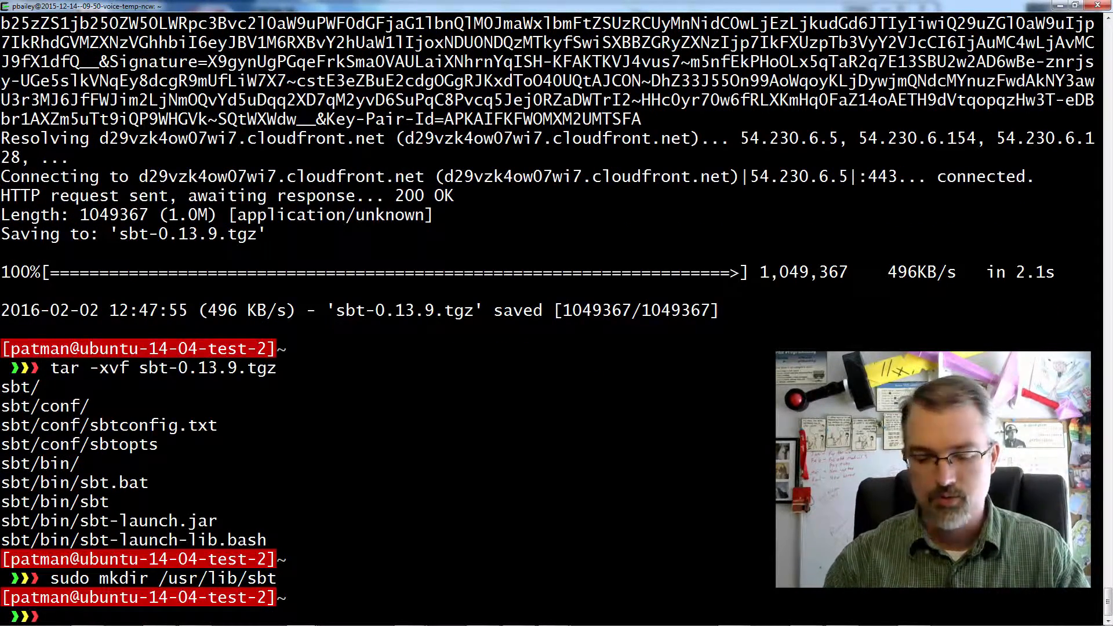
Move the extracted sbt folder to /usr/lib/sbt/sbt-0.13.9
{"action": "type", "text": "sudo mv sbt"}
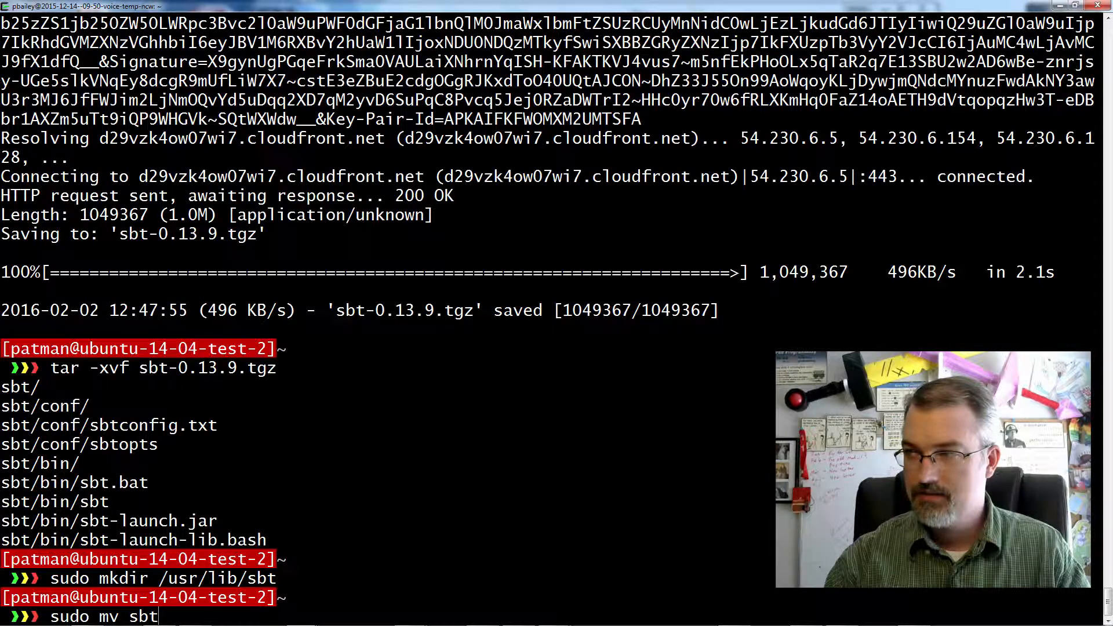
{"action": "type", "text": "/"}
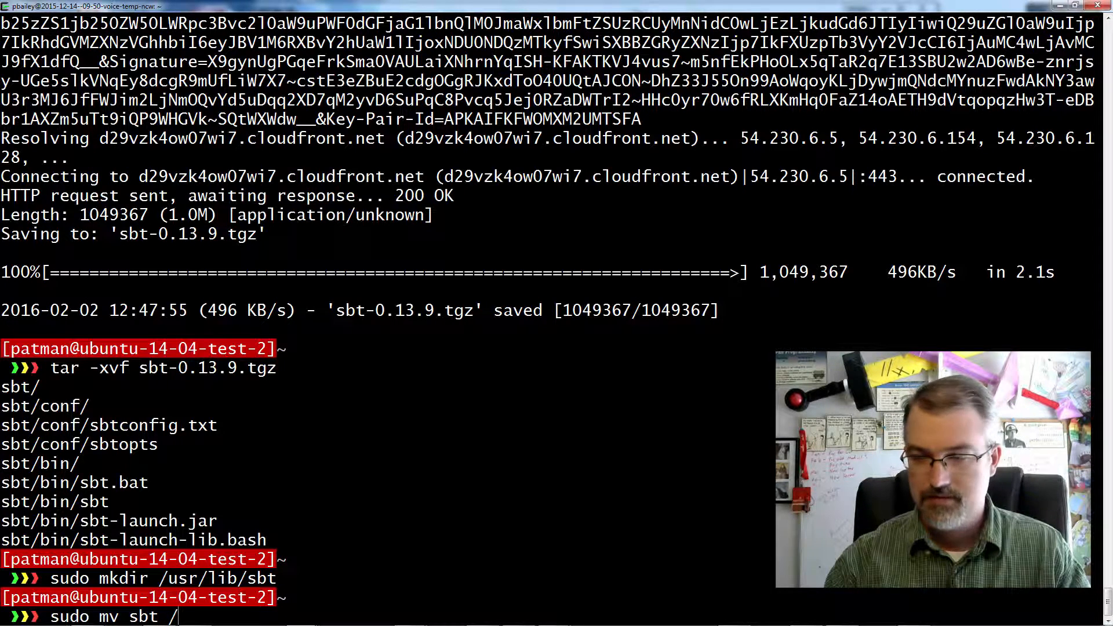
{"action": "type", "text": "usr/"}
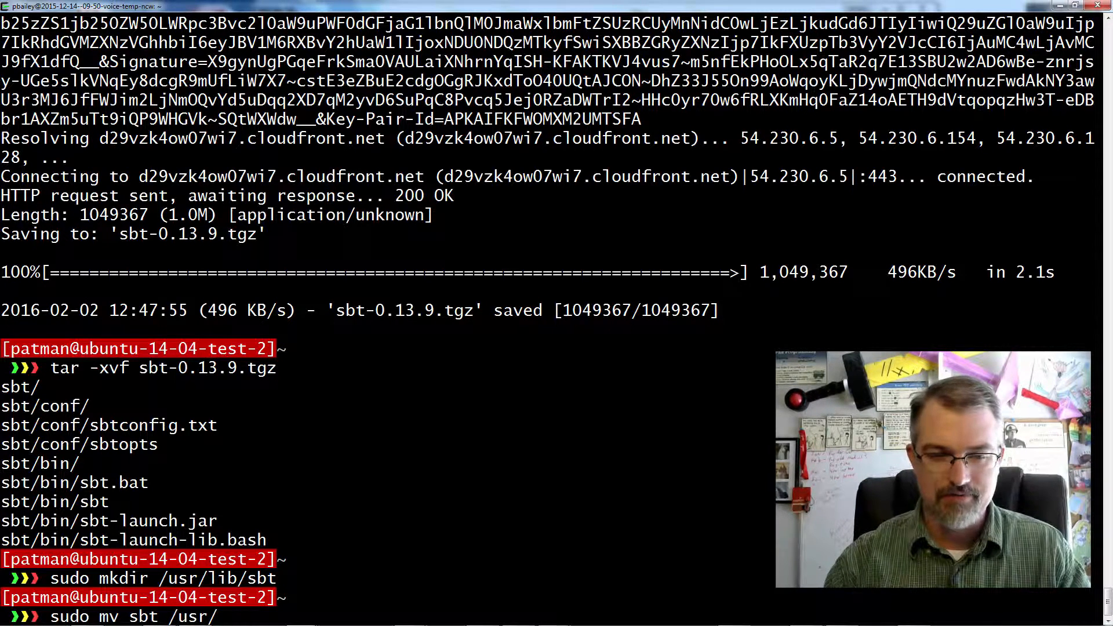
{"action": "type", "text": "lib/sbt/"}
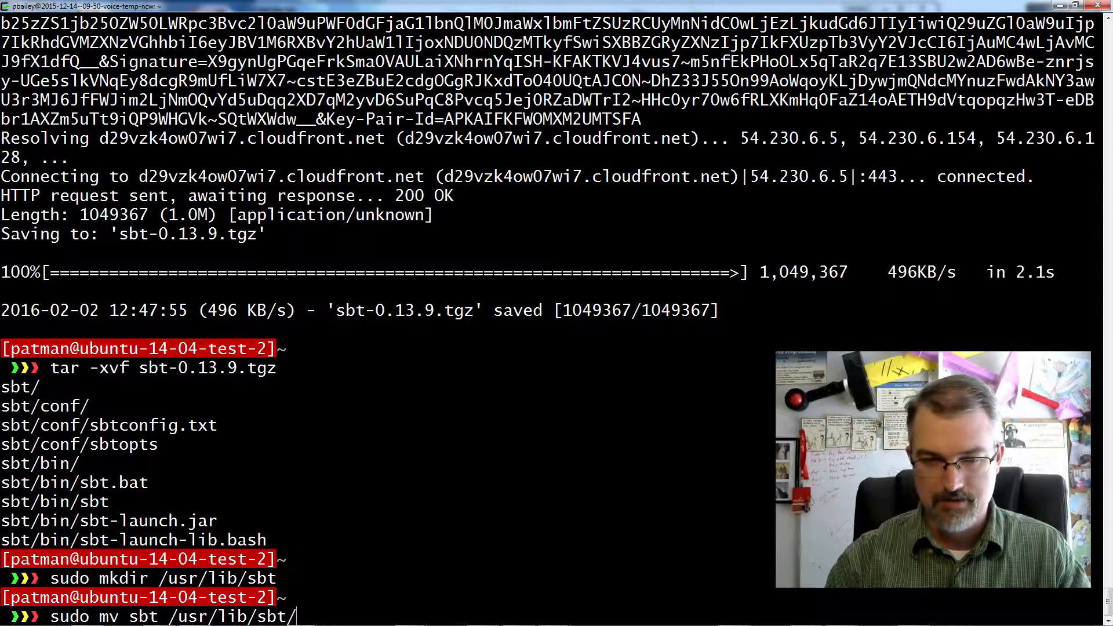
{"action": "type", "text": "sbt-01"}
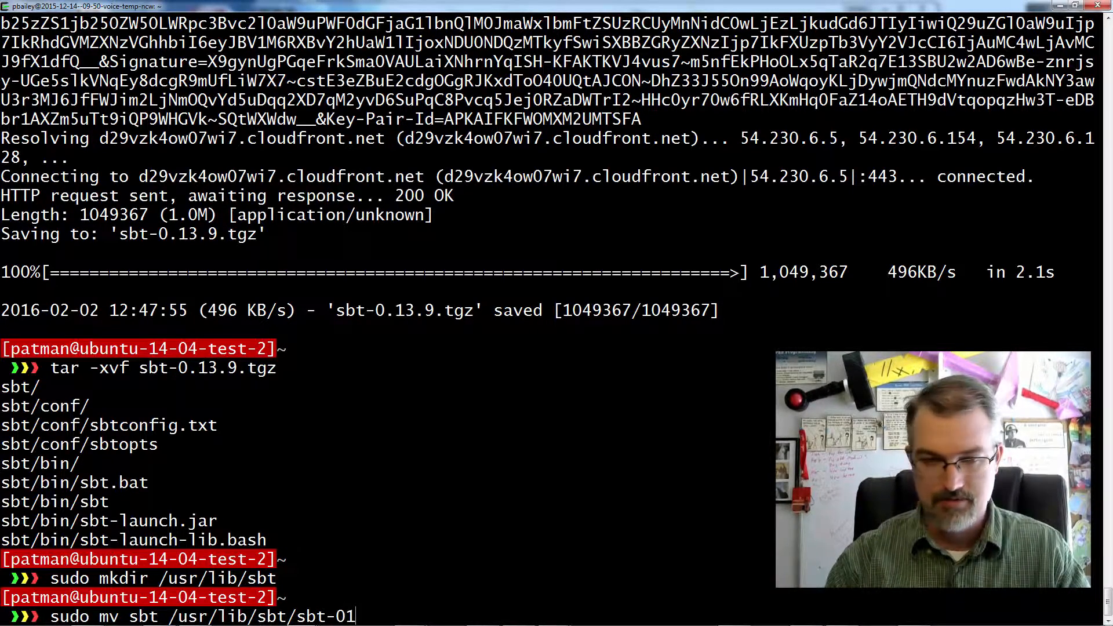
{"action": "type", "text": ".13.9"}
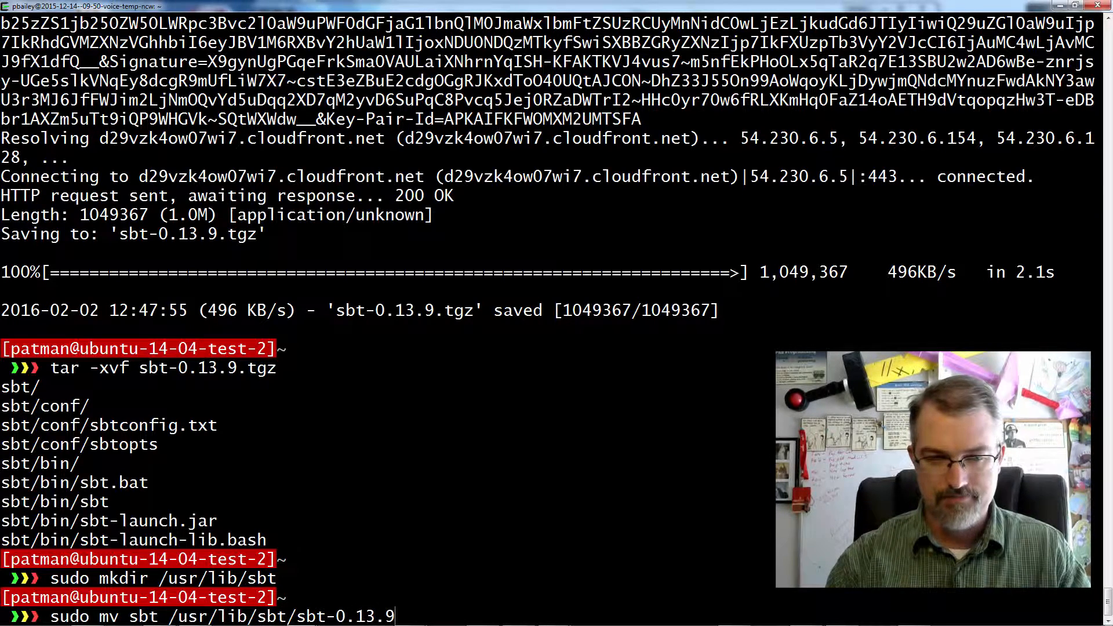
Create /usr/bin/sbt and symlink it to /usr/lib/sbt/sbt-0.13.9/bin/sbt
{"action": "type", "text": "s"}
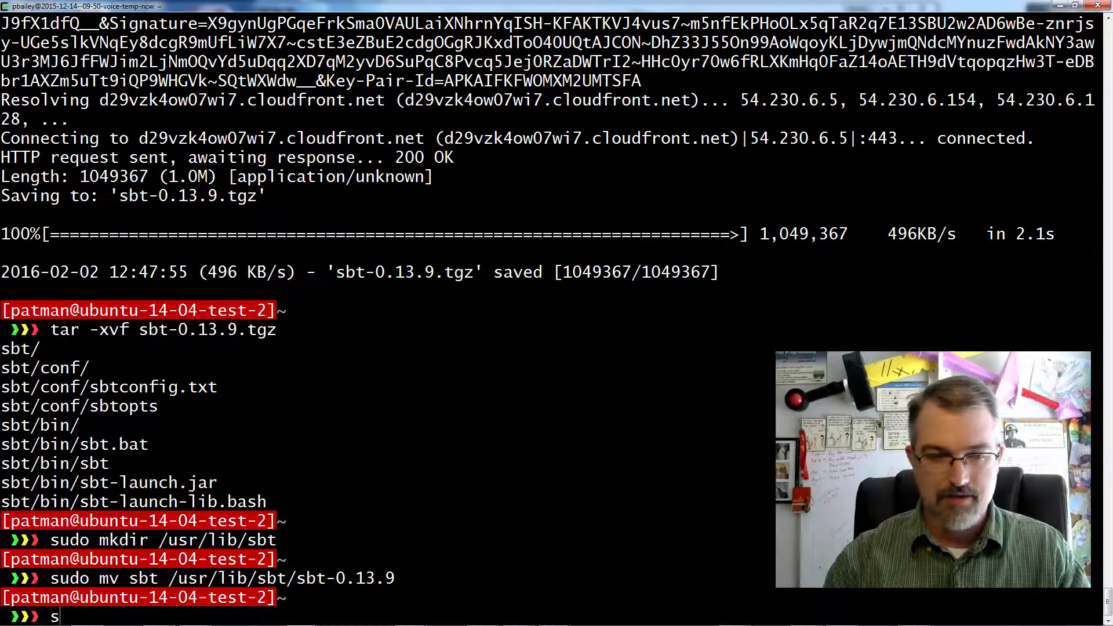
{"action": "type", "text": "udo touch /usr/bin/sbt"}
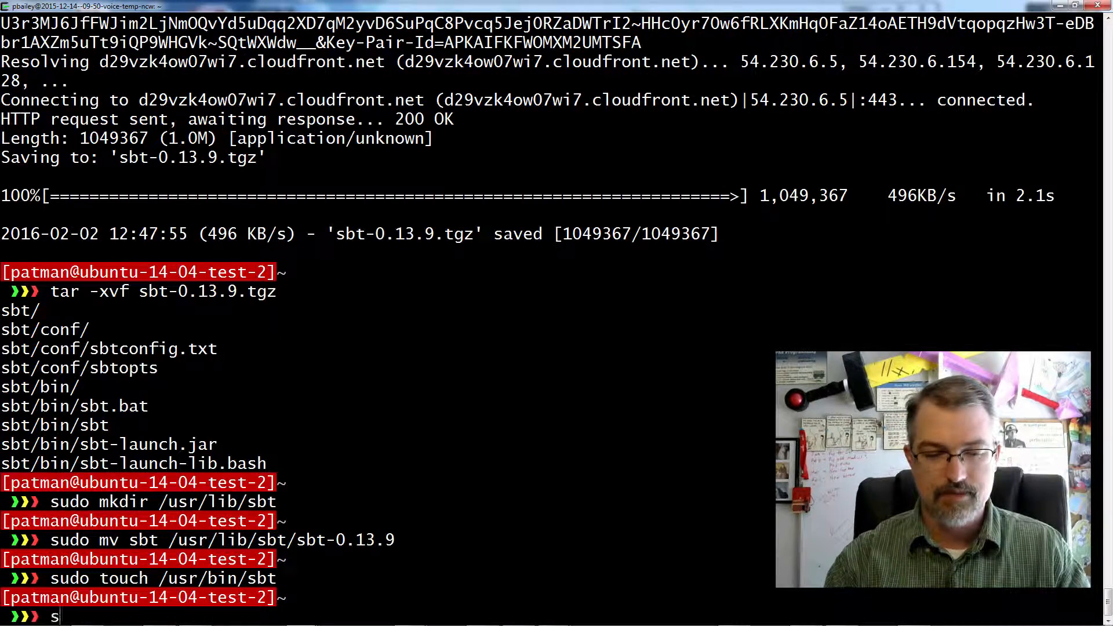
{"action": "type", "text": "udo ln -fs /"}
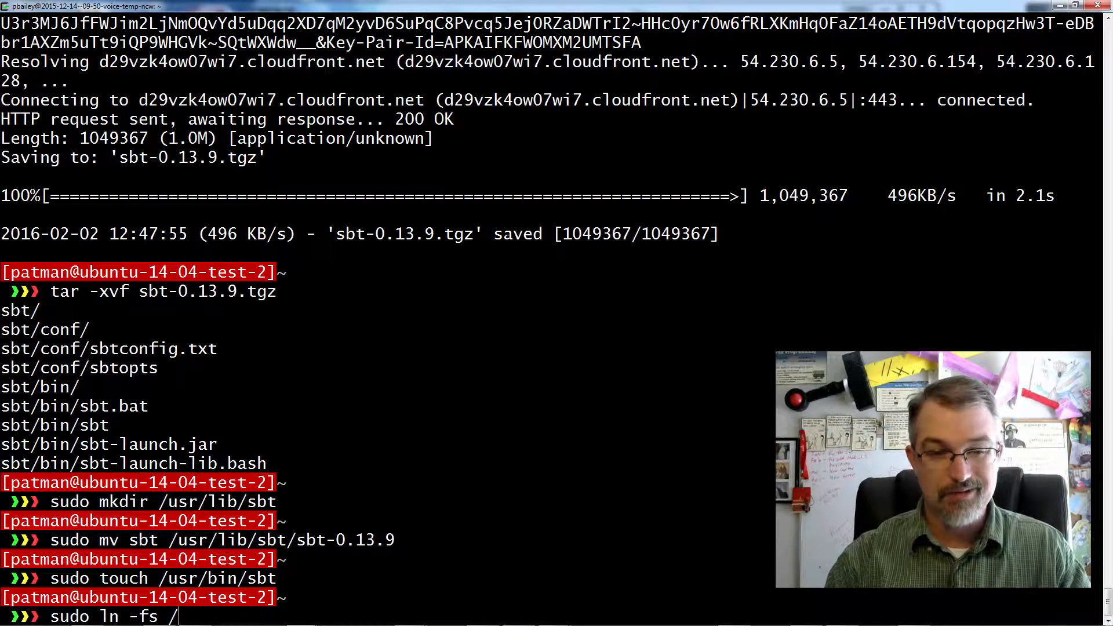
{"action": "type", "text": "usr/"}
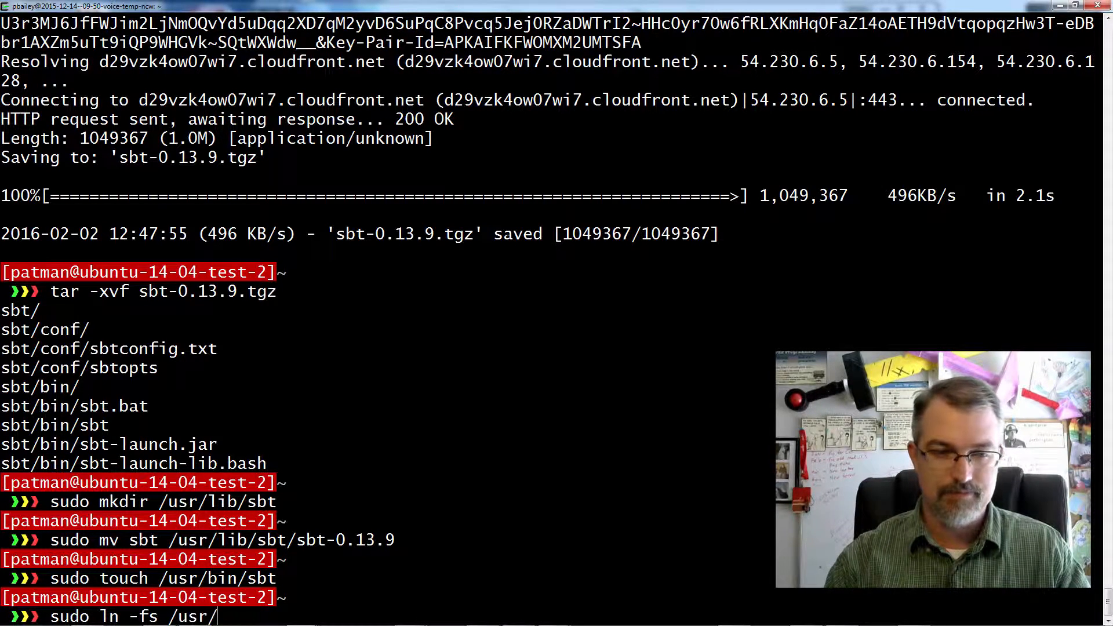
{"action": "type", "text": "lib/sbt/"}
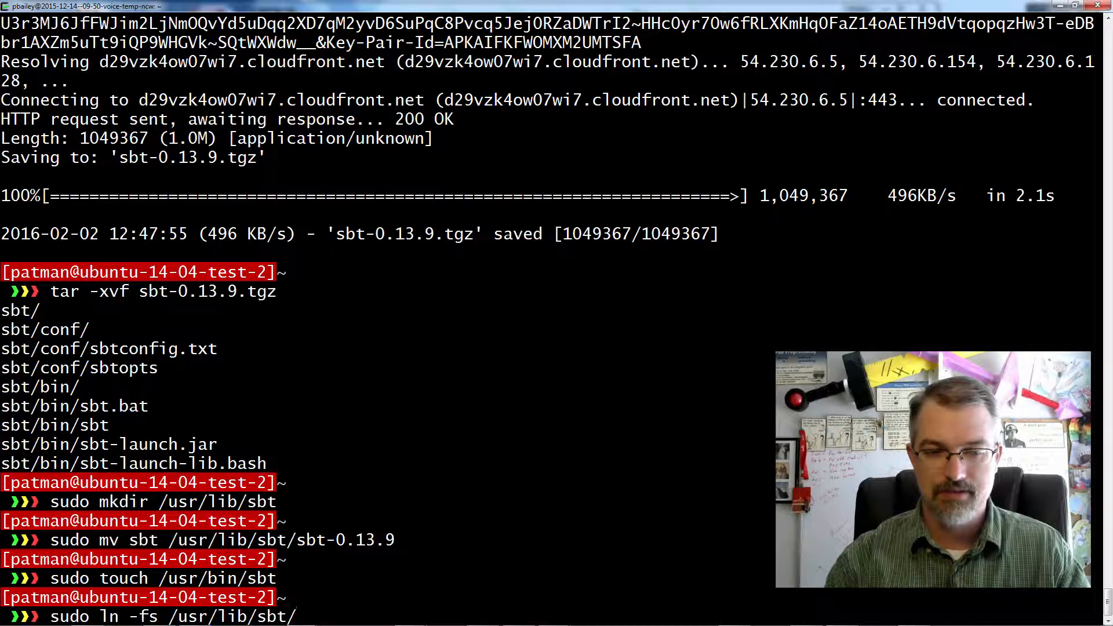
{"action": "type", "text": "sbt-0.13.9/"}
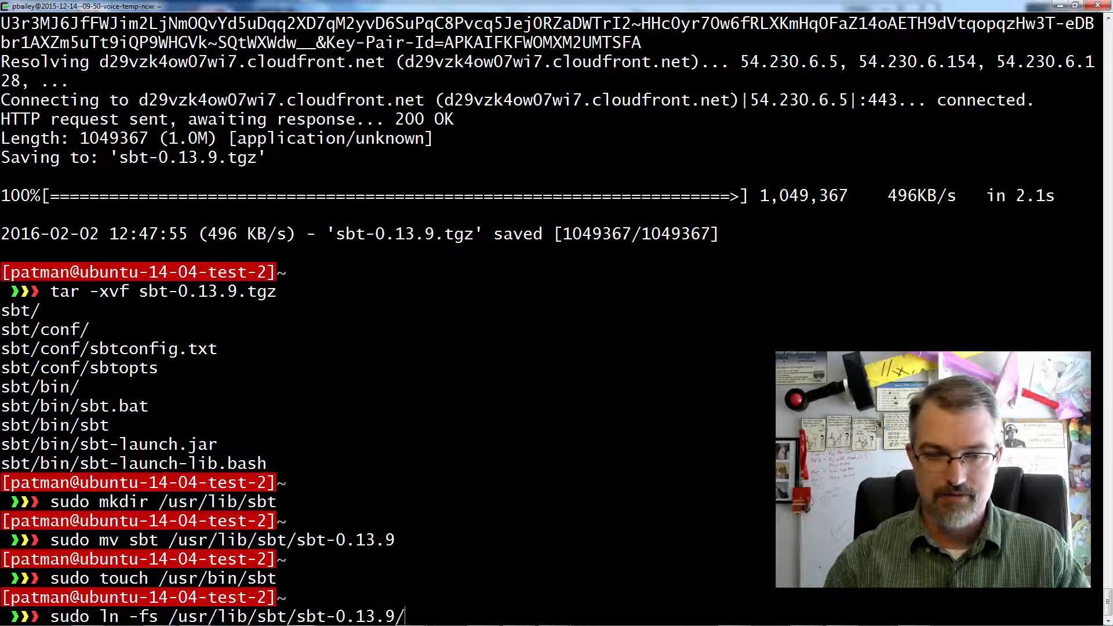
{"action": "type", "text": "bin/sbt"}
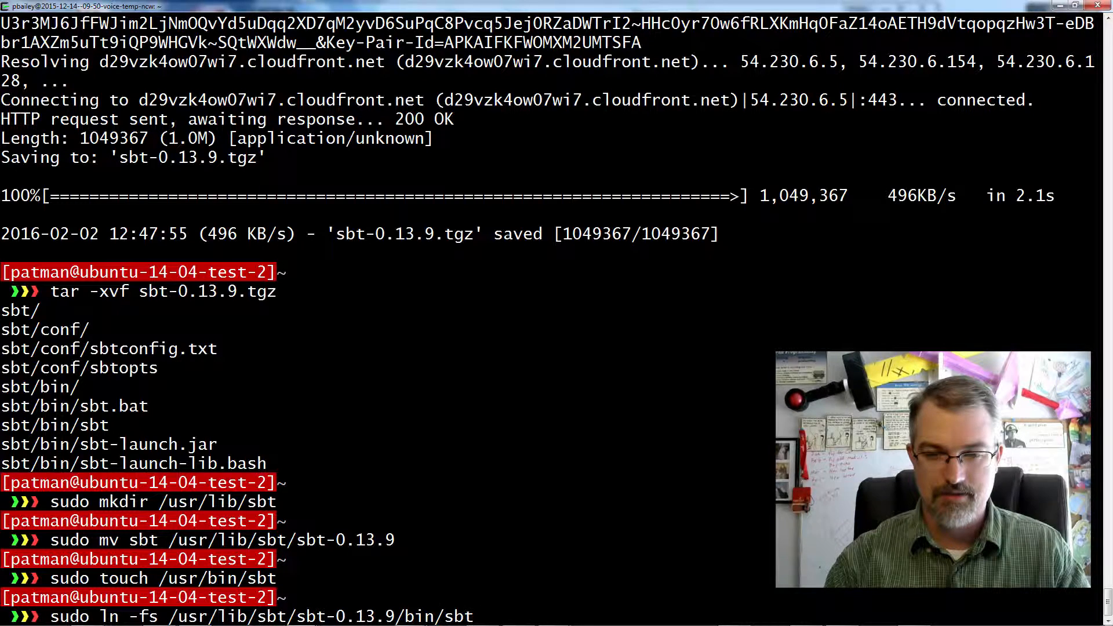
{"action": "type", "text": "/usr/bin/"}
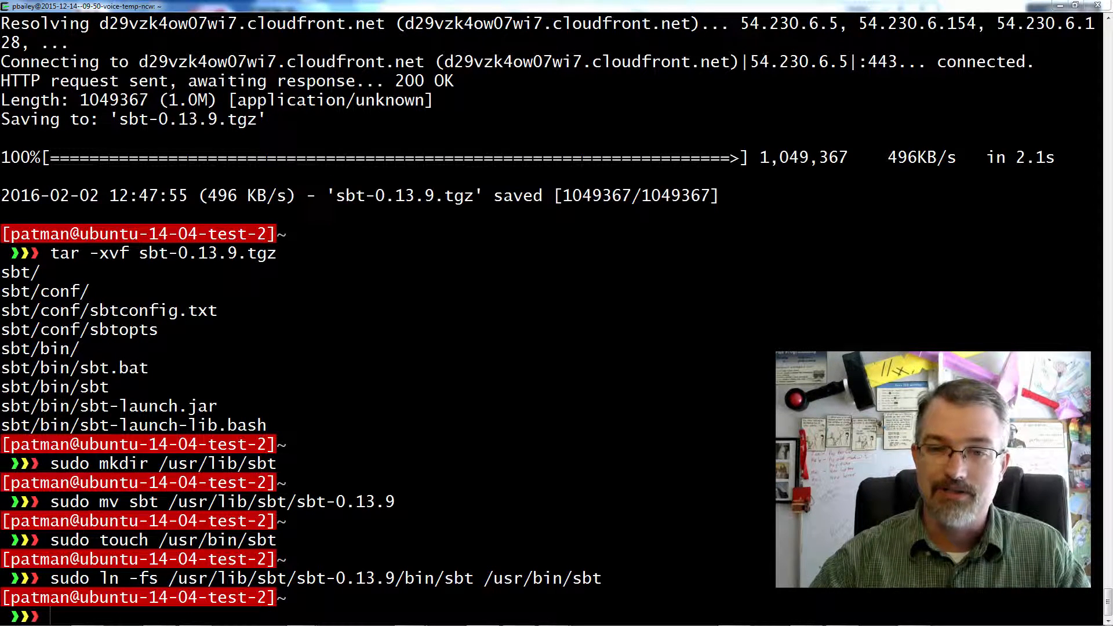
Run sbt -version so it downloads sbt 0.13.9 components and Scala 2.10.5, then clear
{"action": "type", "text": "sbt"}
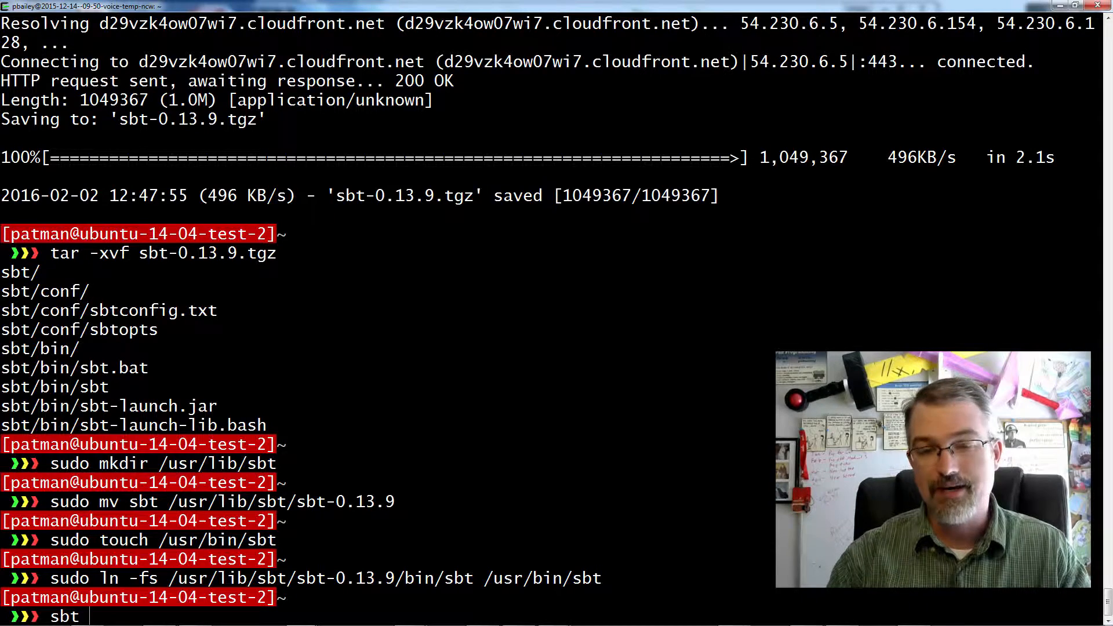
{"action": "type", "text": "-"}
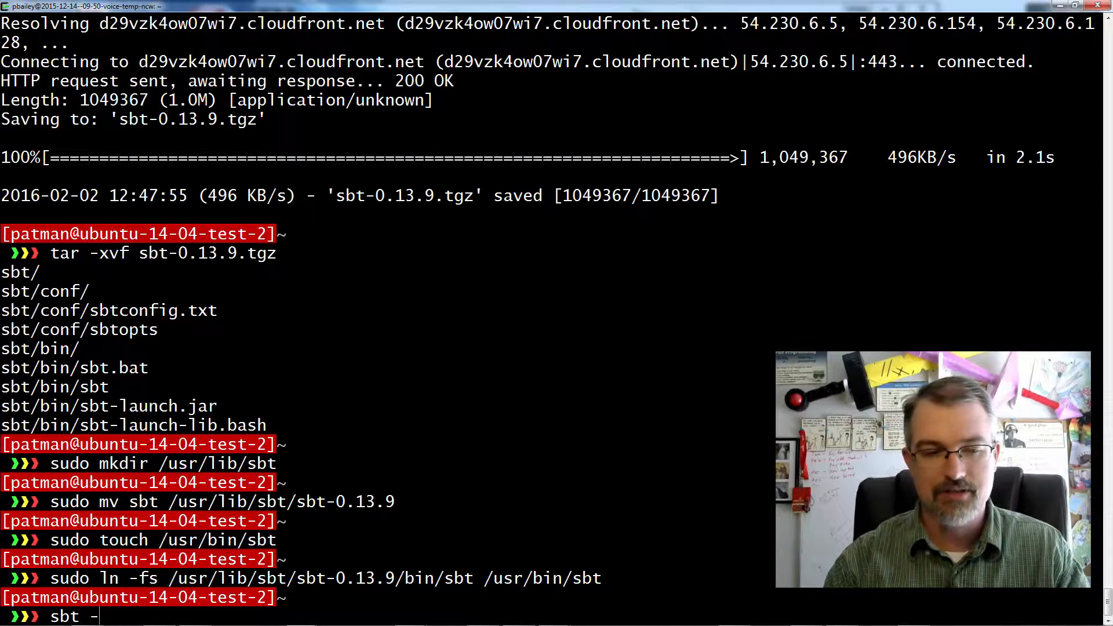
{"action": "type", "text": "version"}
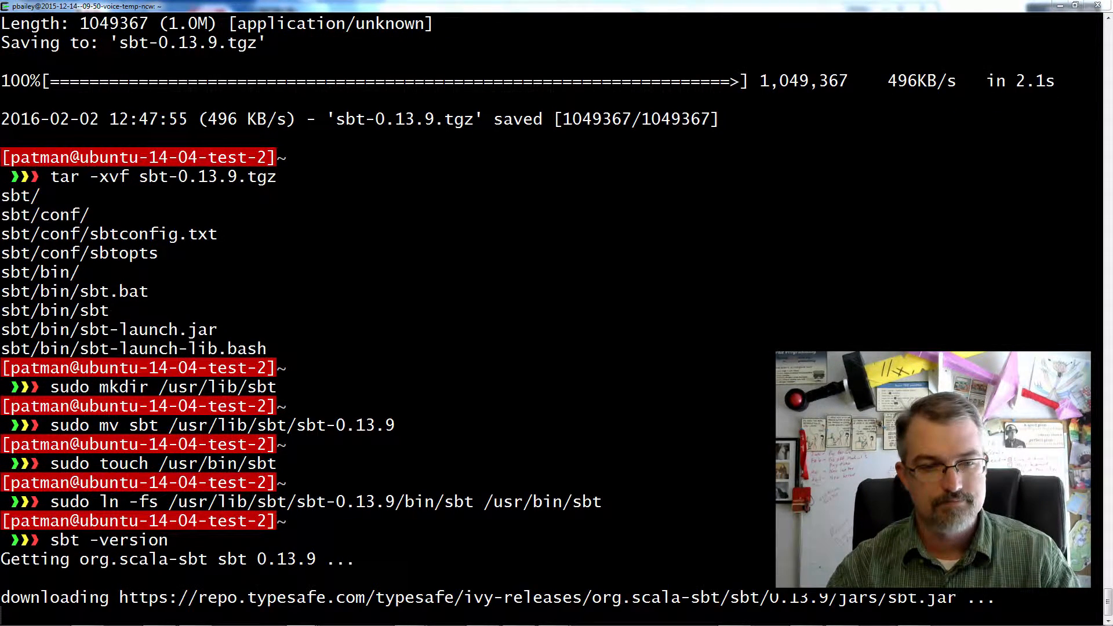
{"action": "scroll", "scroll_direction": "down", "scroll_amount": 3}
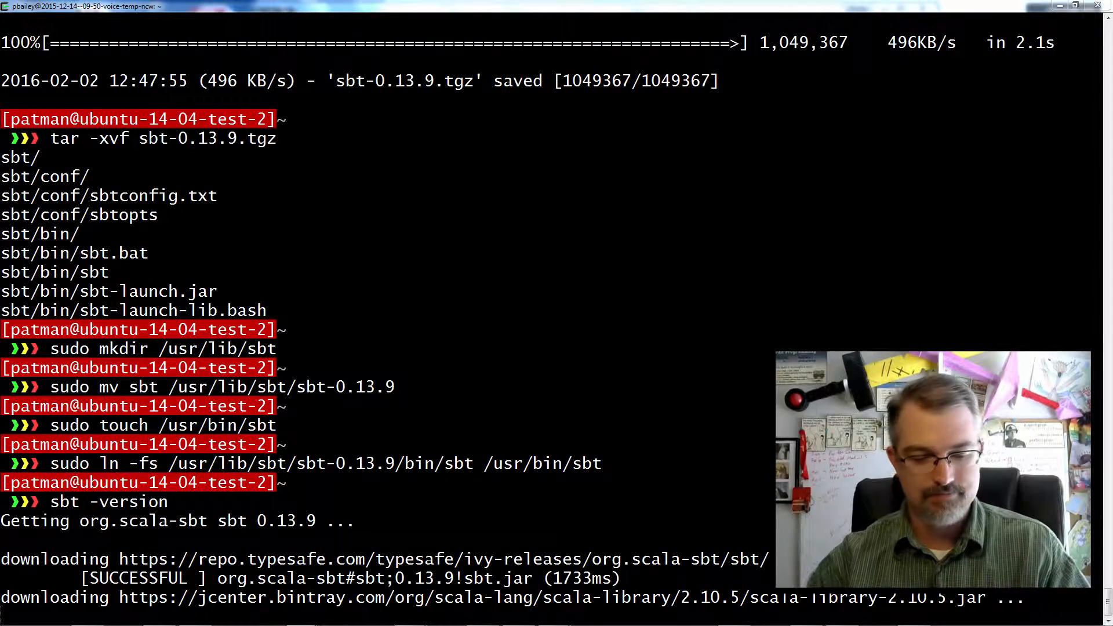
{"action": "scroll", "scroll_direction": "down", "scroll_amount": 3}
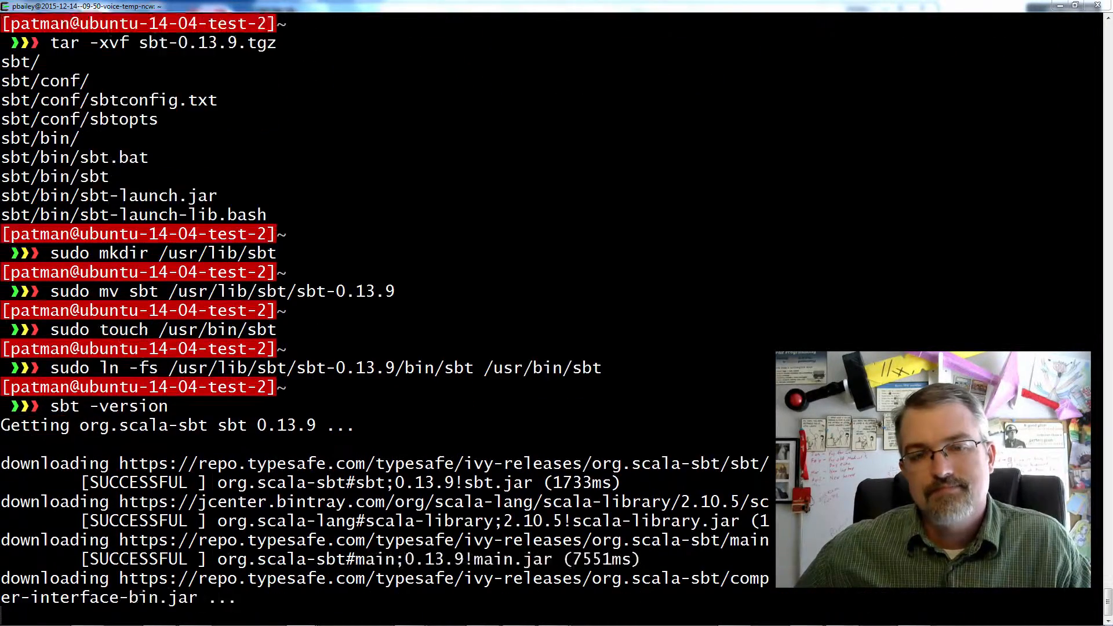
{"action": "scroll", "scroll_direction": "down", "scroll_amount": 3}
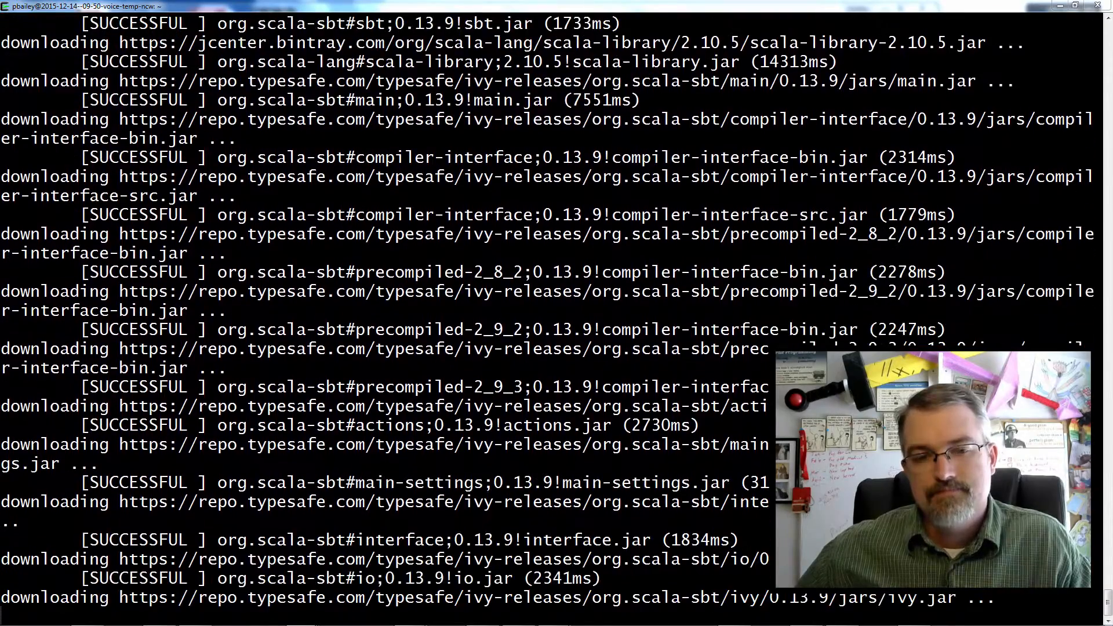
{"action": "scroll", "scroll_direction": "down", "scroll_amount": 3}
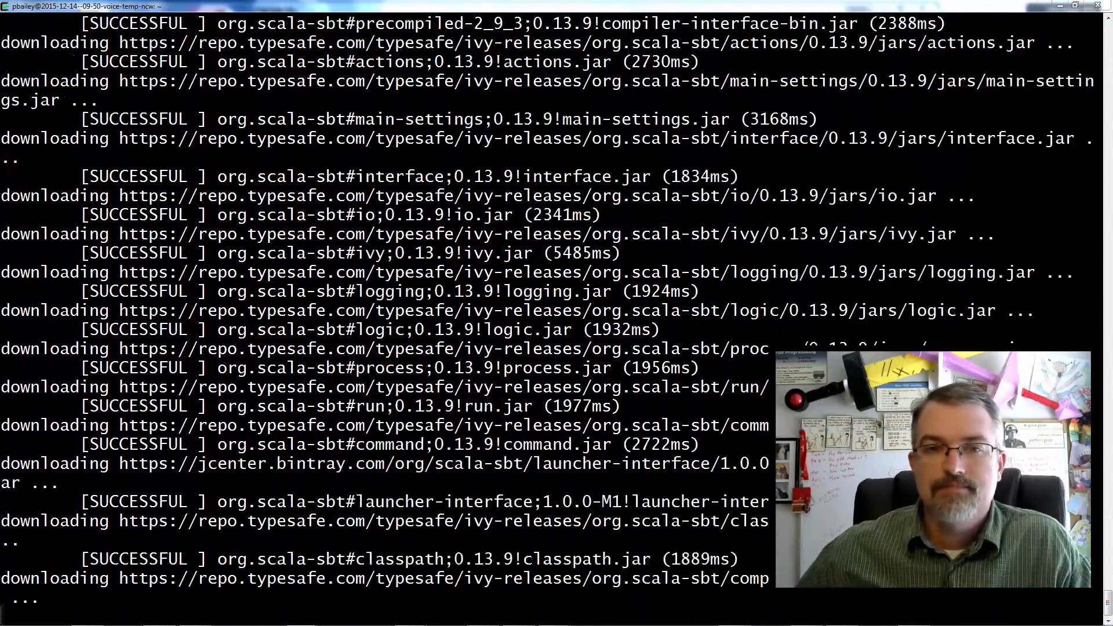
{"action": "scroll", "scroll_direction": "down", "scroll_amount": 3}
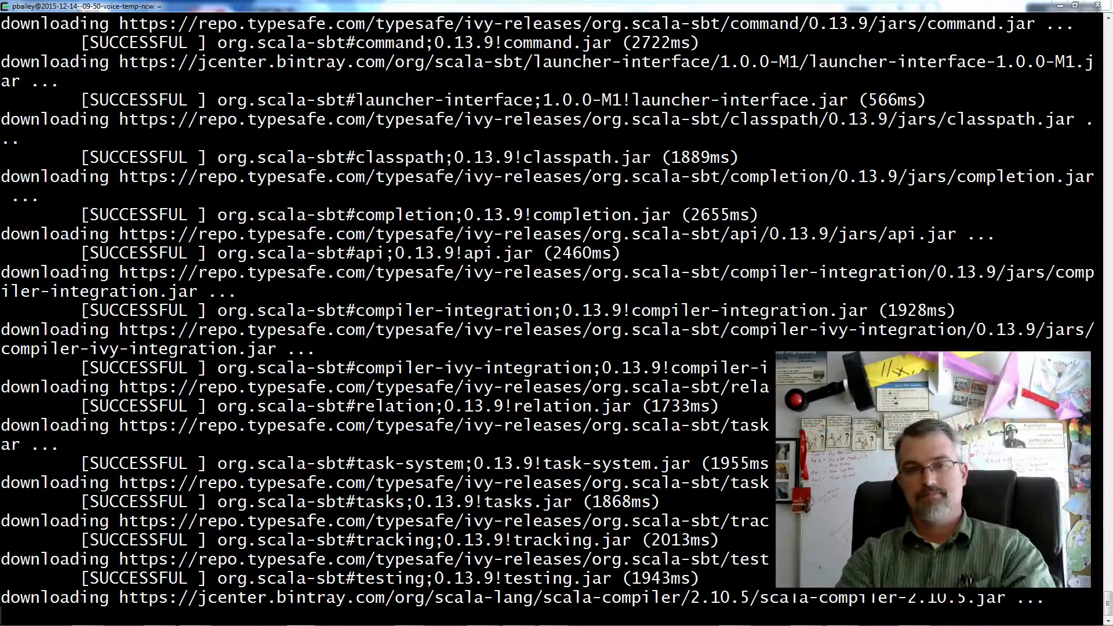
{"action": "scroll", "scroll_direction": "down", "scroll_amount": 3}
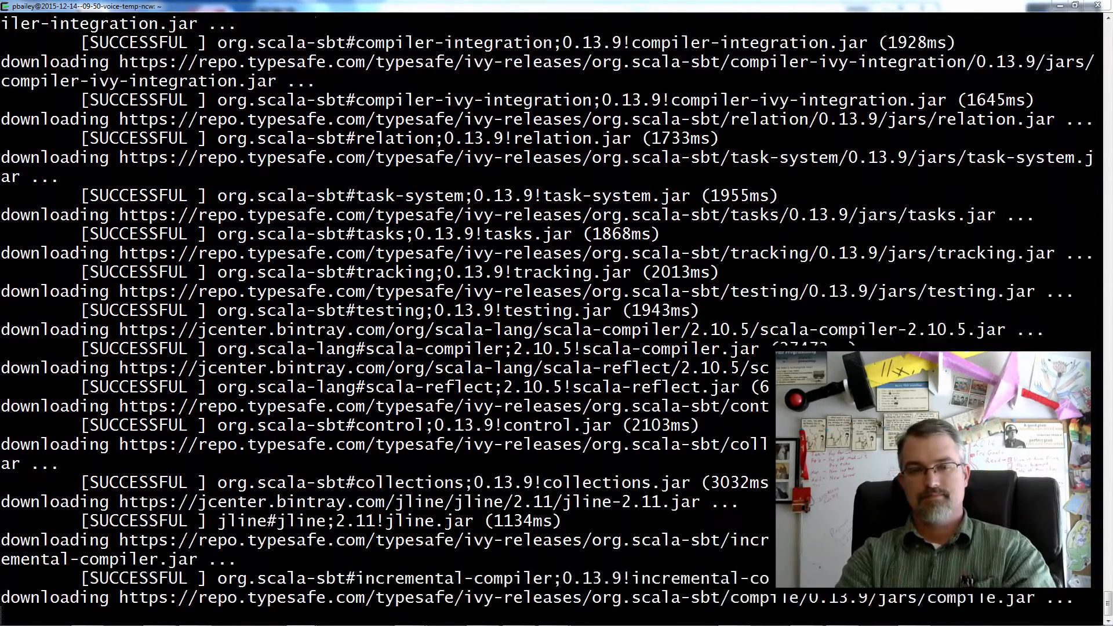
{"action": "scroll", "scroll_direction": "down", "scroll_amount": 3}
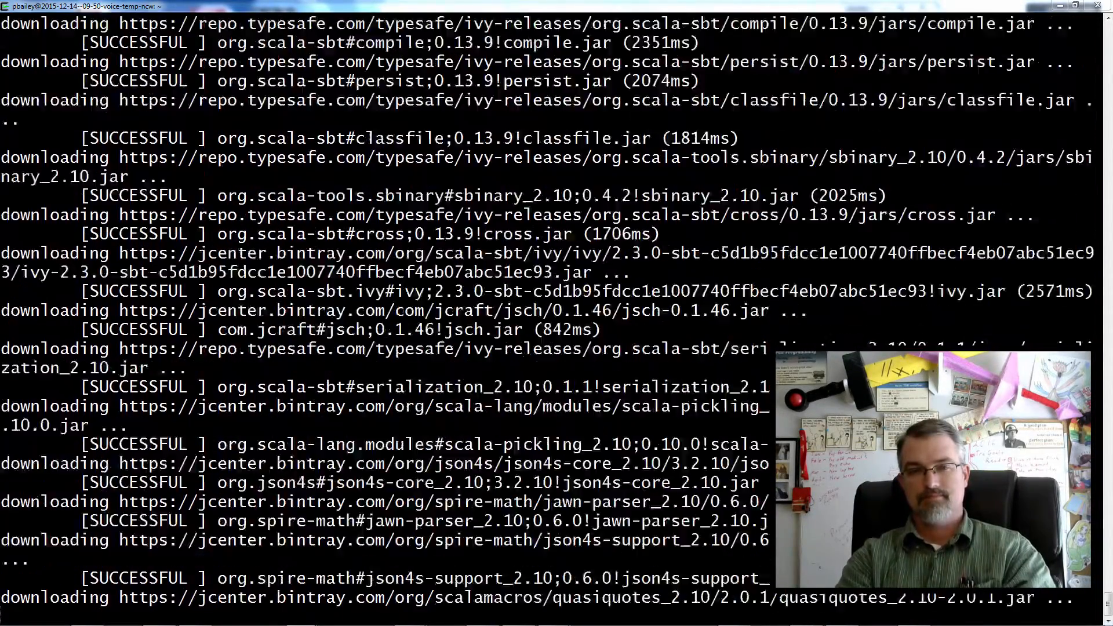
{"action": "scroll", "scroll_direction": "down", "scroll_amount": 3}
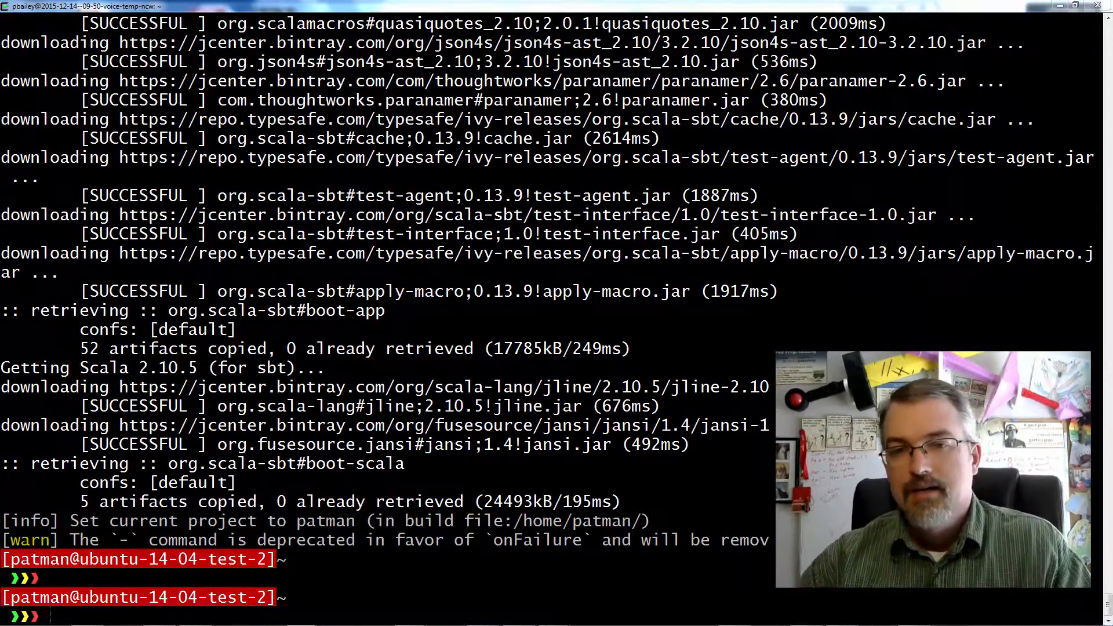
{"action": "type", "text": "c"}
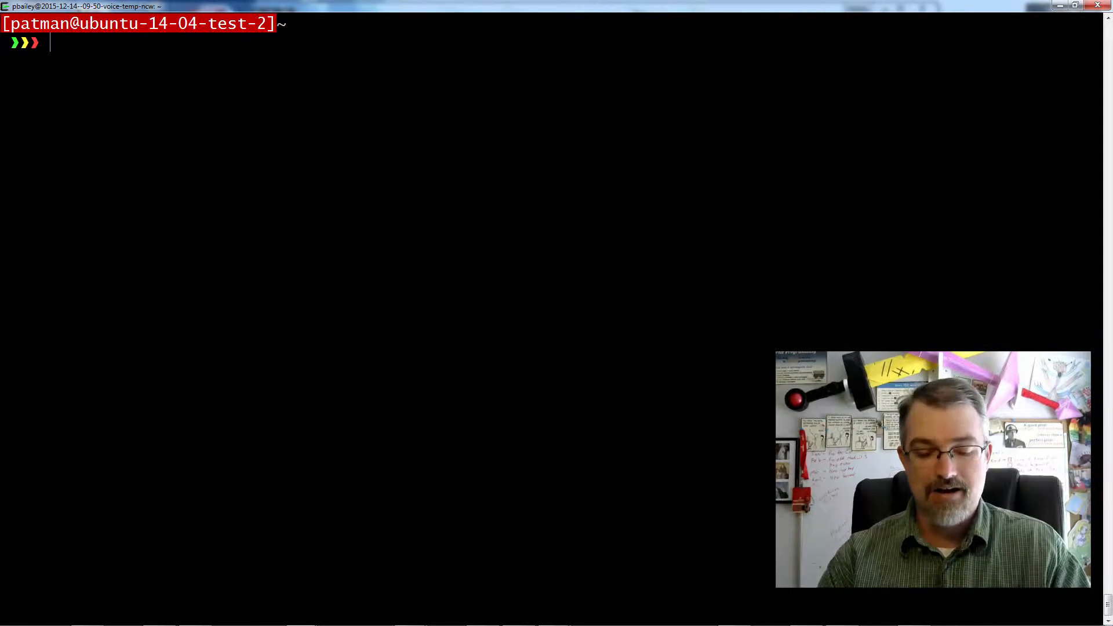
Run a combined java -version; scala -version check
{"action": "type", "text": "java -version"}
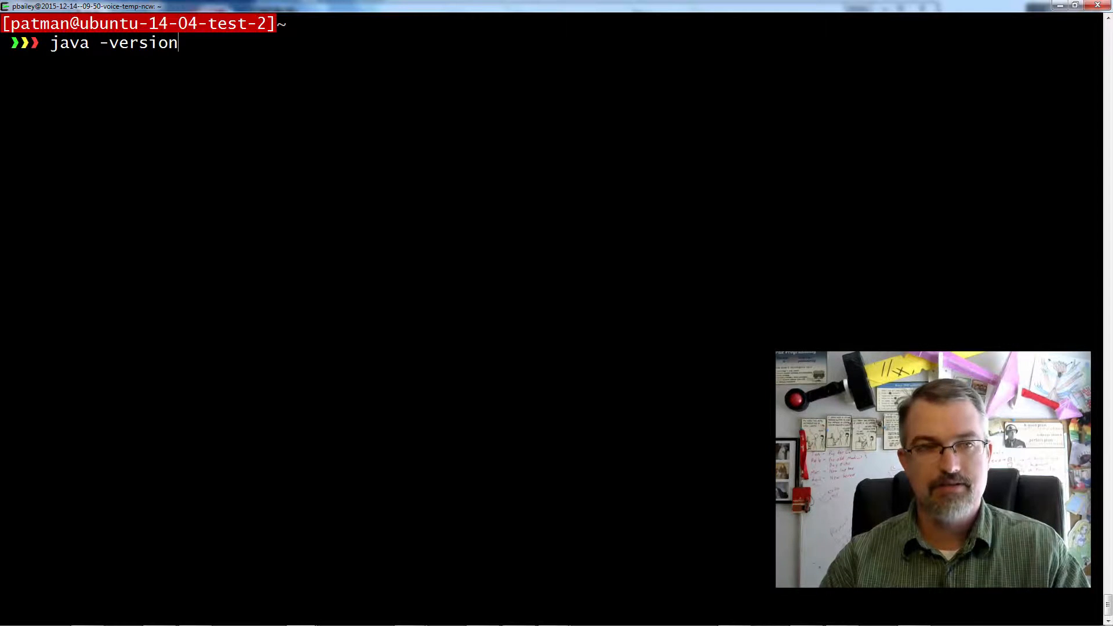
{"action": "type", "text": "; s"}
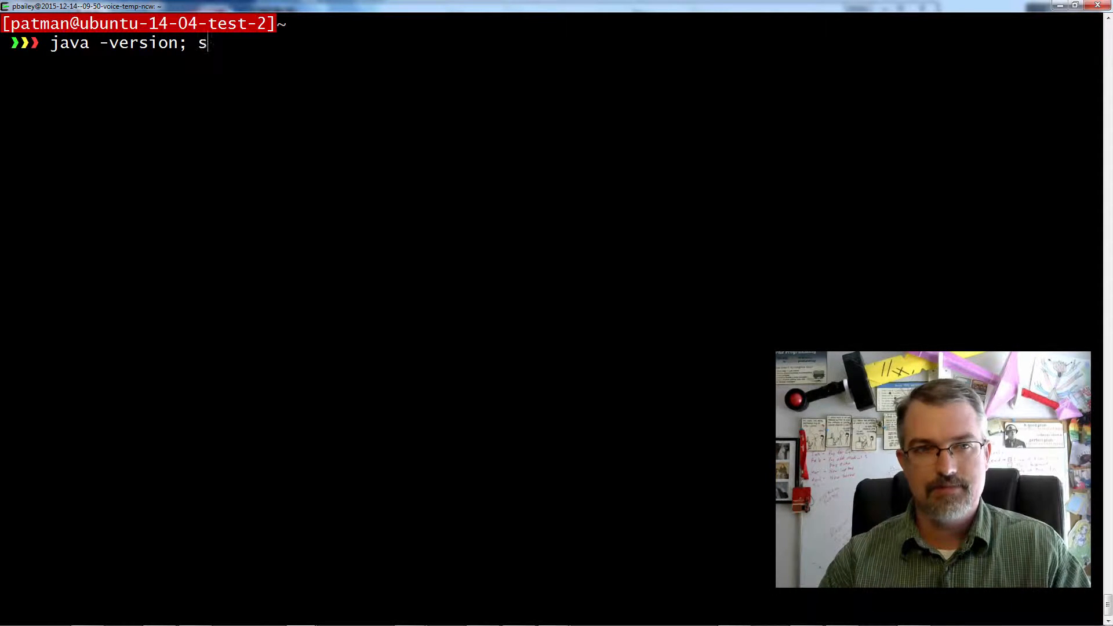
{"action": "type", "text": "cala -version, sbt -version"}
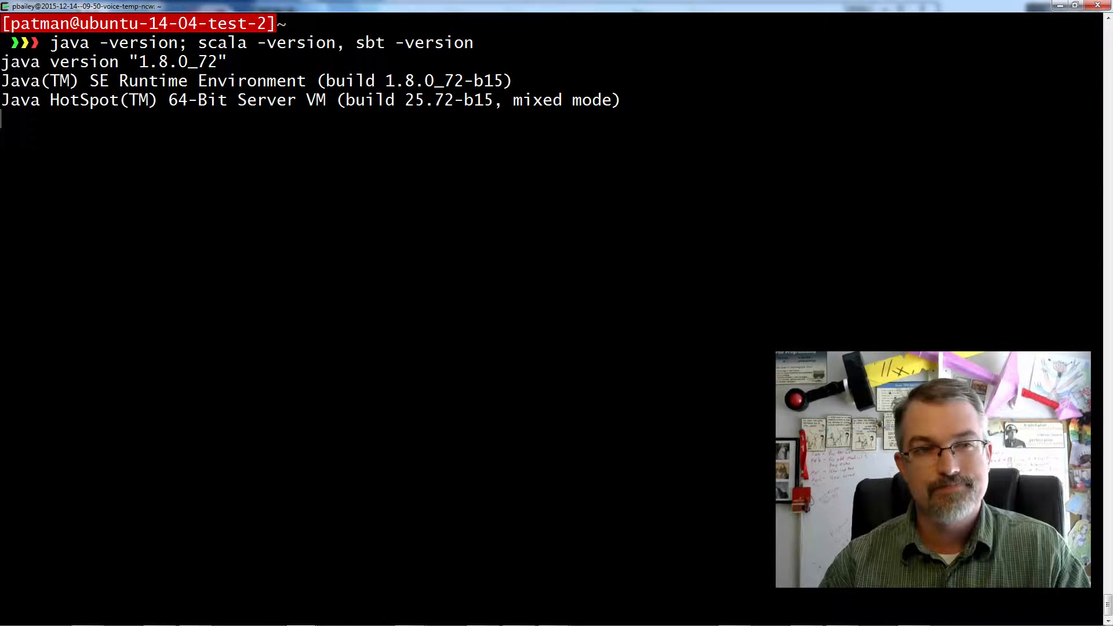
{"action": "key", "text": "Return"}
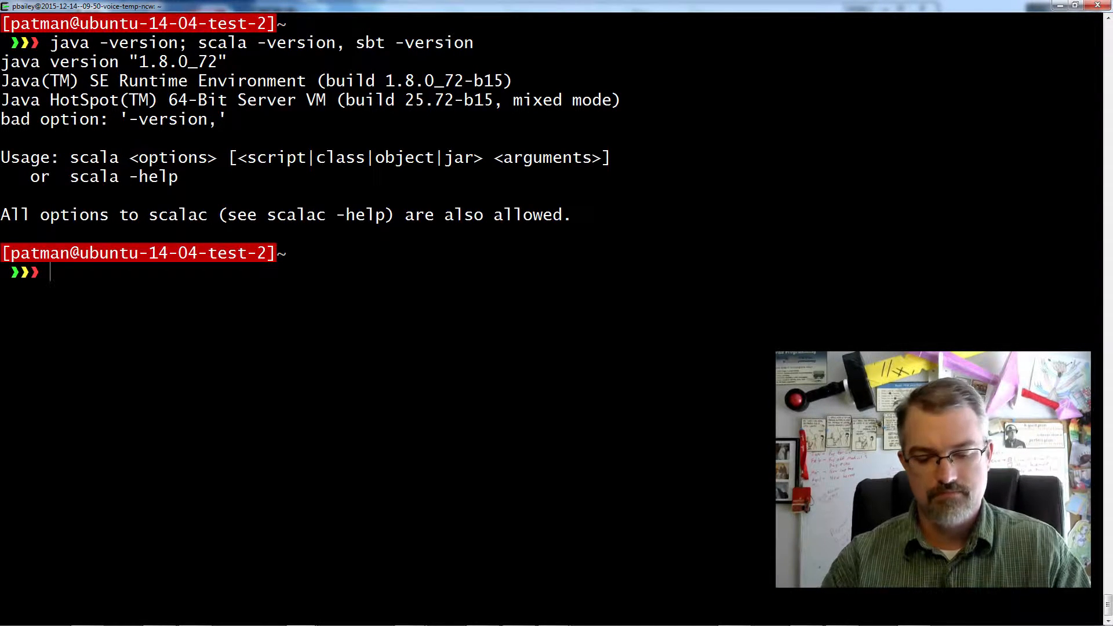
Rerun java, scala and sbt version checks with the comma corrected to a semicolon
{"action": "type", "text": "scala -version"}
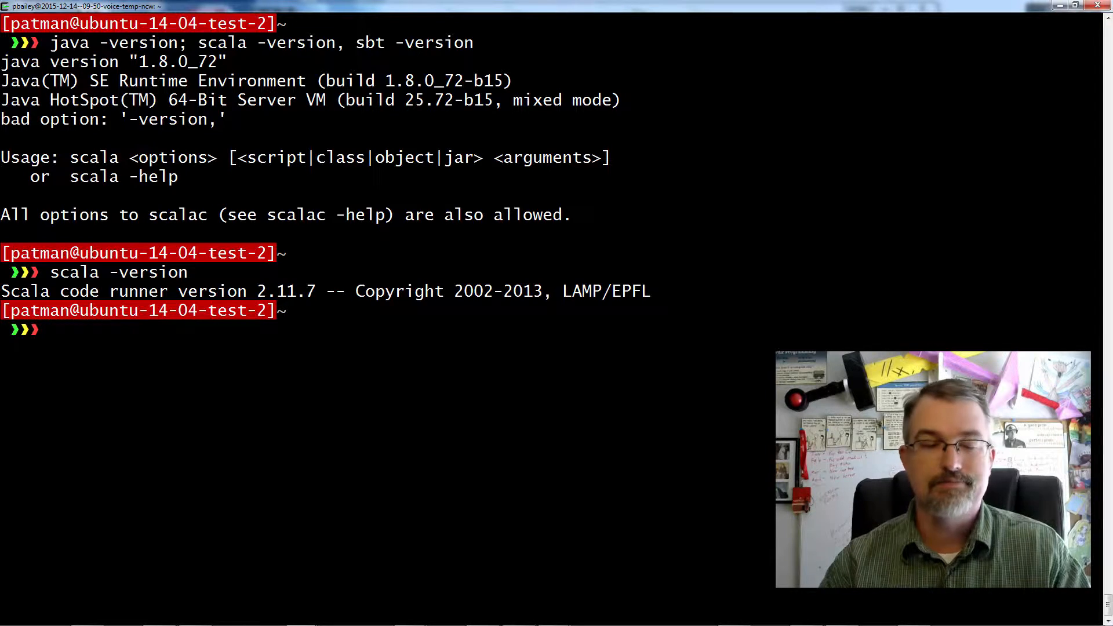
{"action": "type", "text": "java -version; scala -version, sbt -version"}
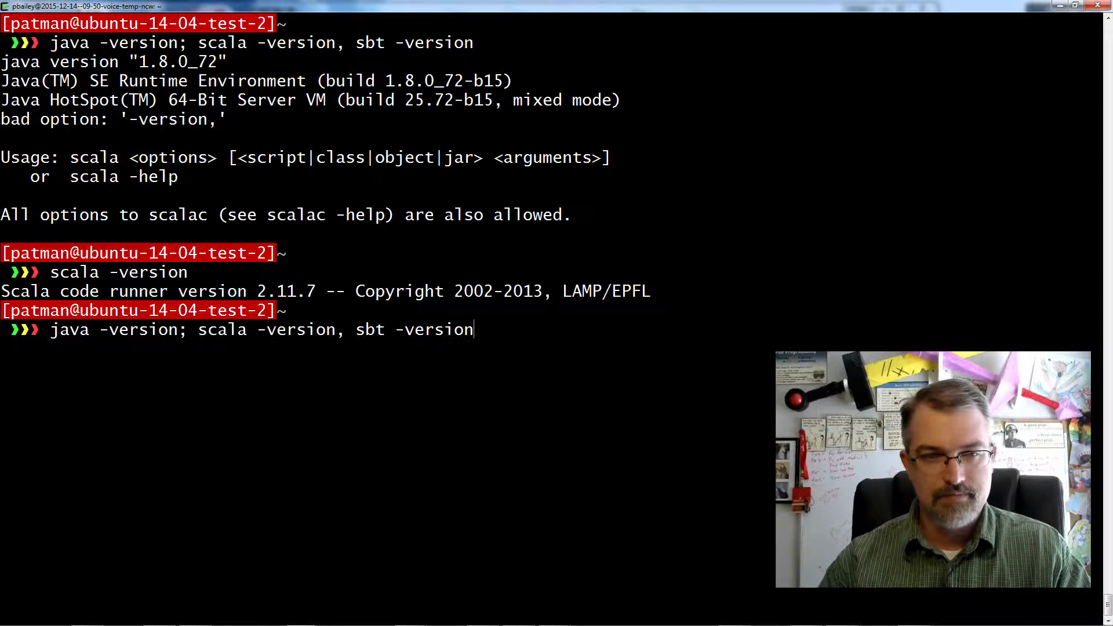
{"action": "type", "text": ";"}
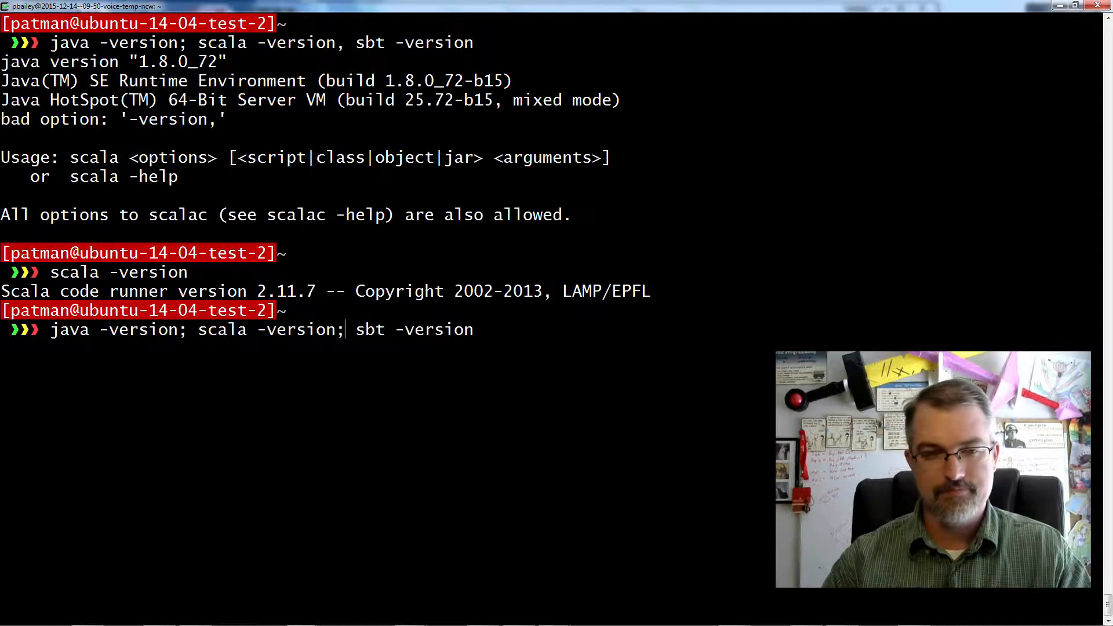
{"action": "key", "text": "Return"}
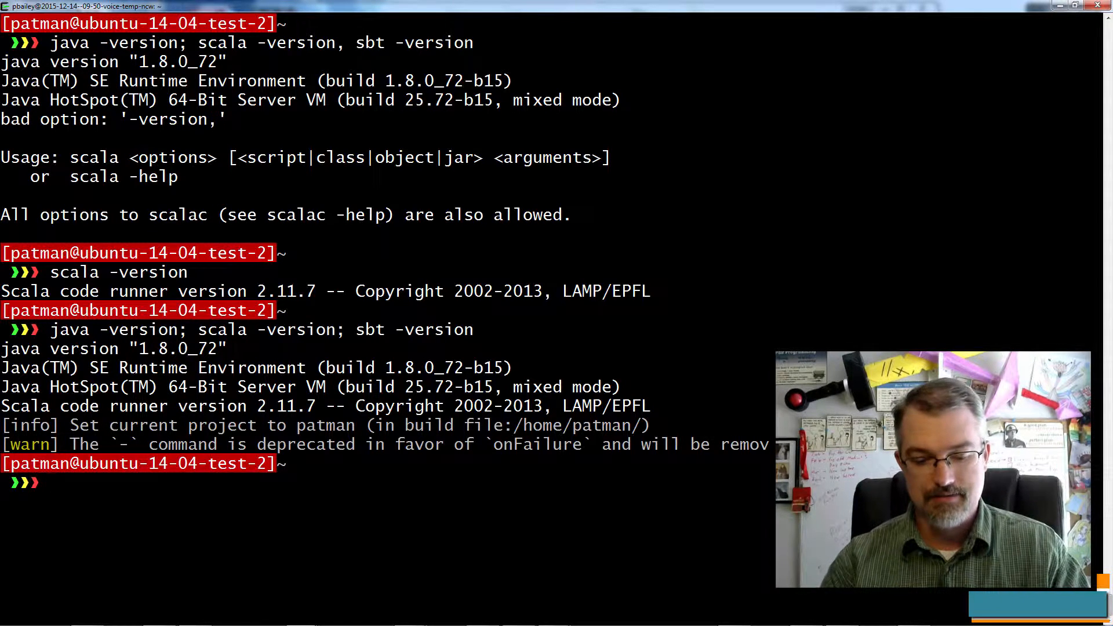
Run sbt -version, which prints only project info and a warning, then enter sbt sbtVersion
{"action": "type", "text": "sbt -version"}
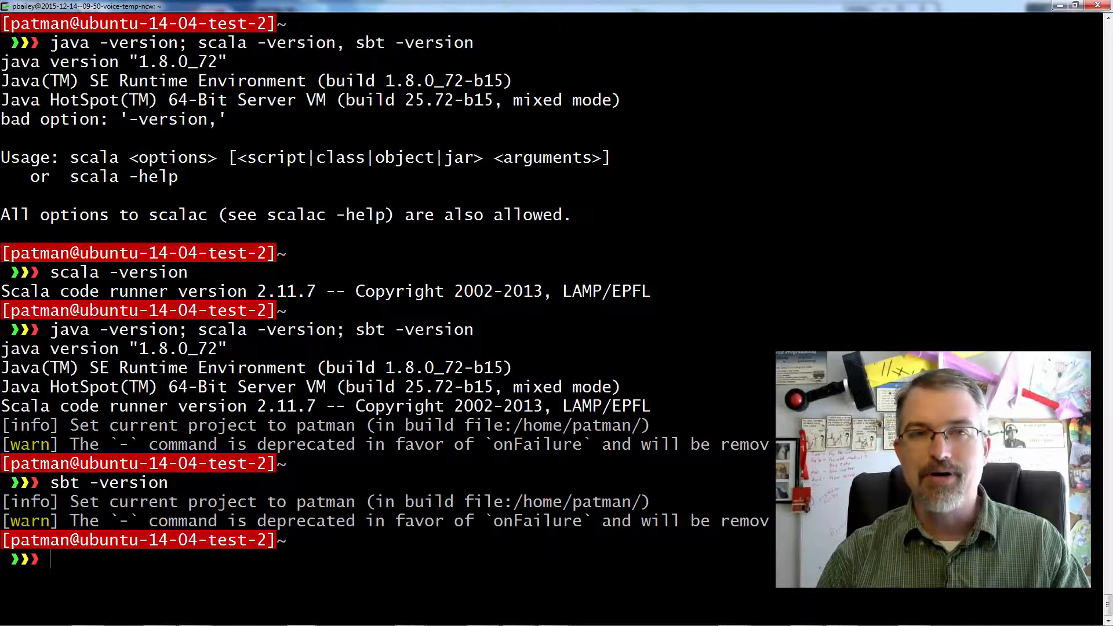
{"action": "type", "text": "sbt"}
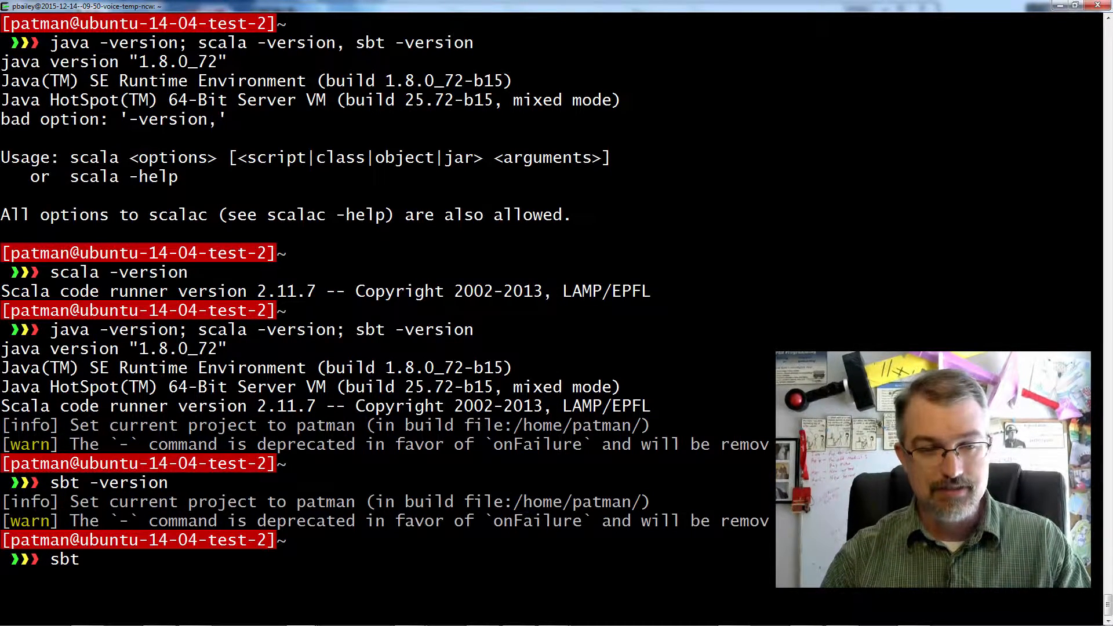
{"action": "type", "text": "sbt"}
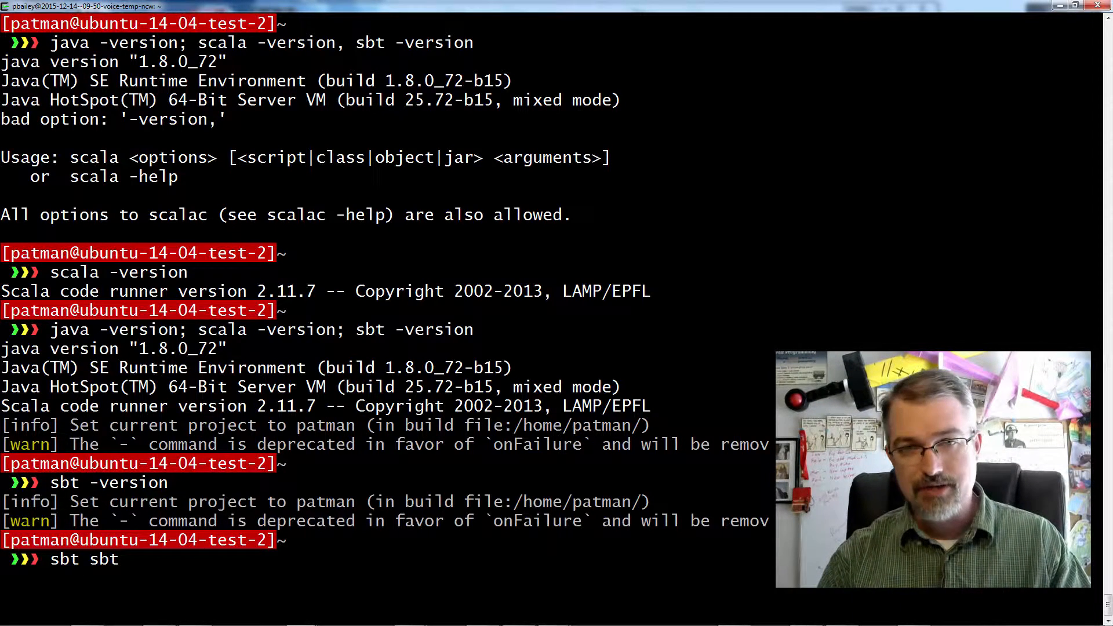
{"action": "type", "text": "Vers"}
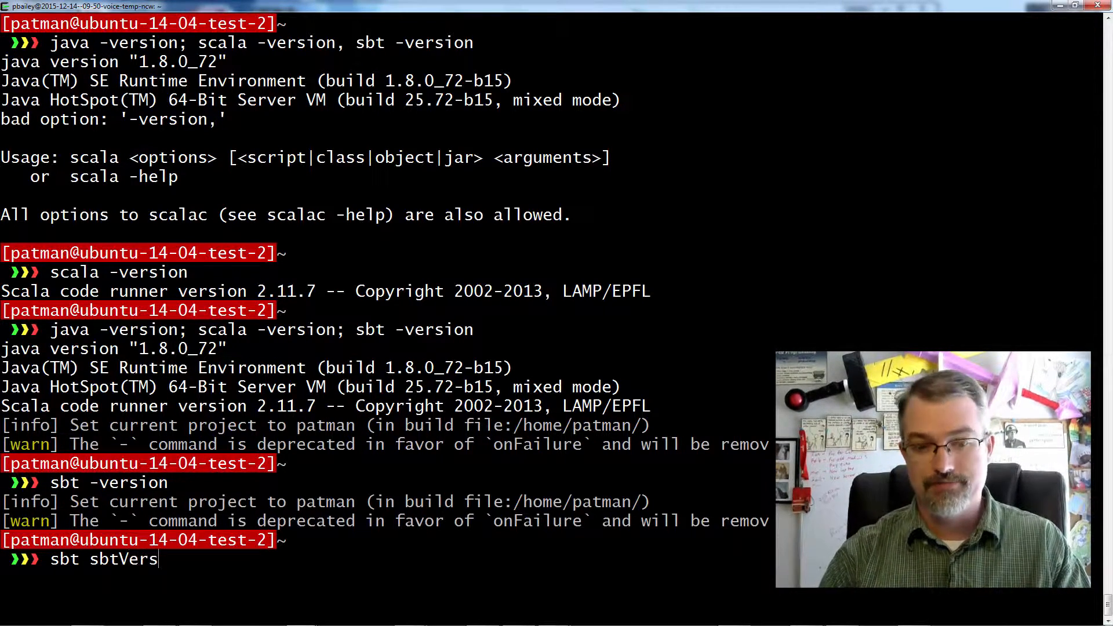
{"action": "type", "text": "ion"}
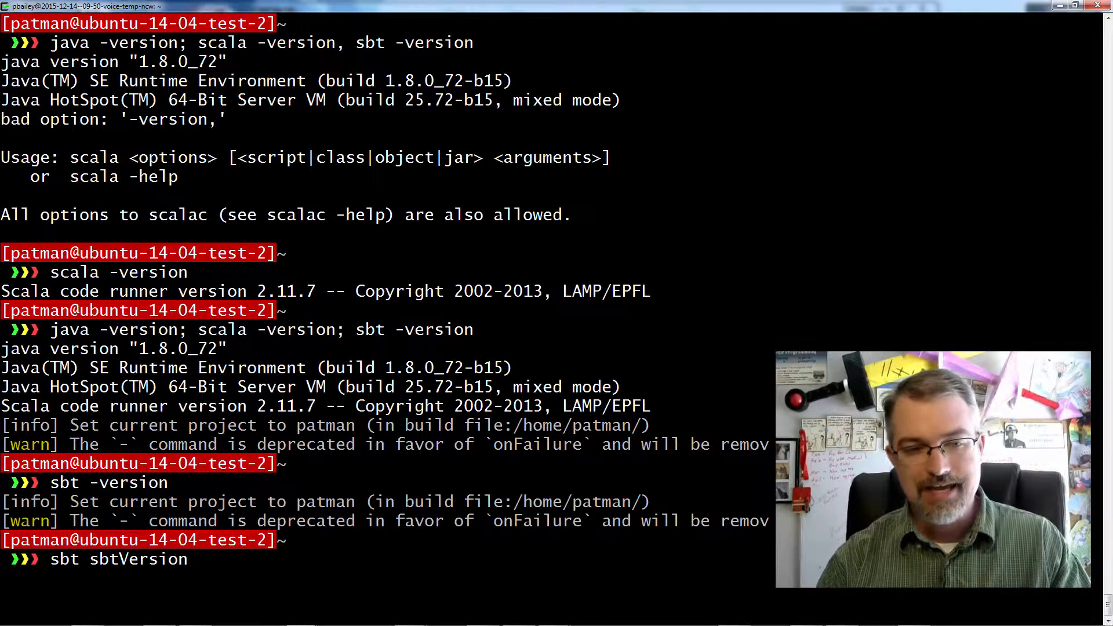